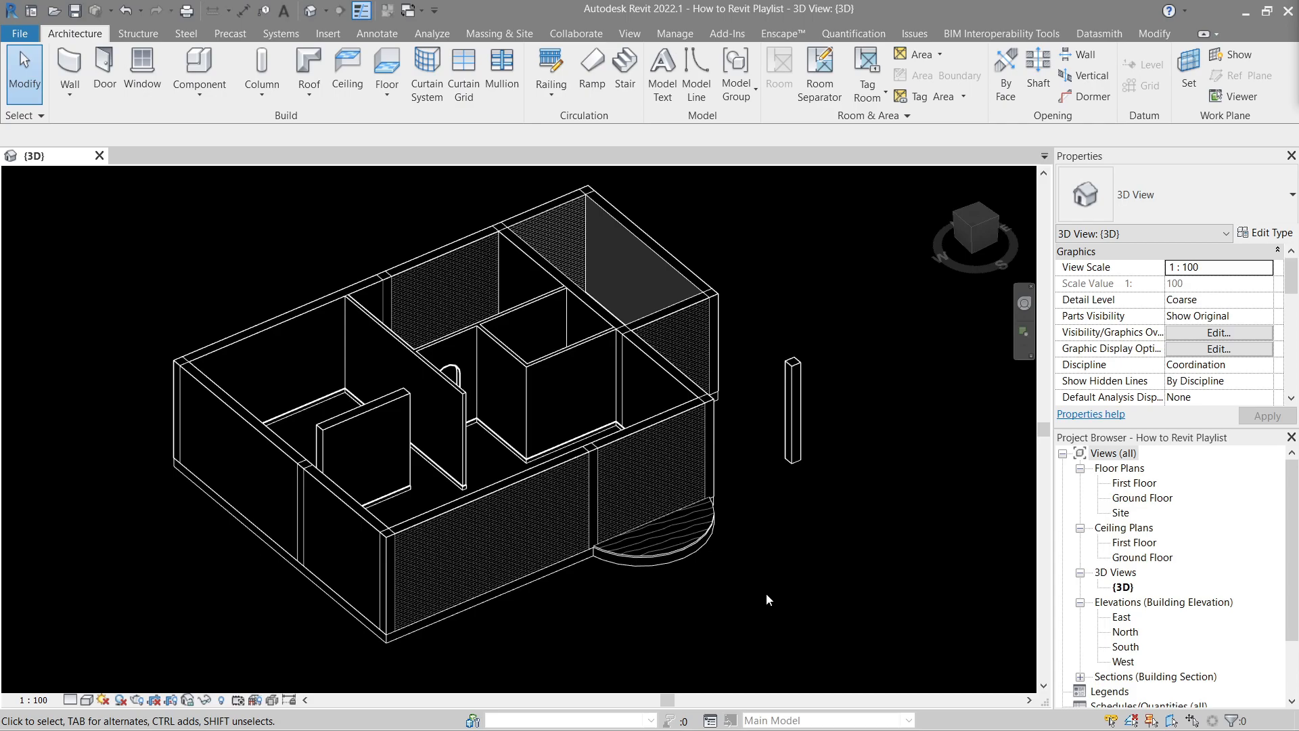
mouse_move(766, 625)
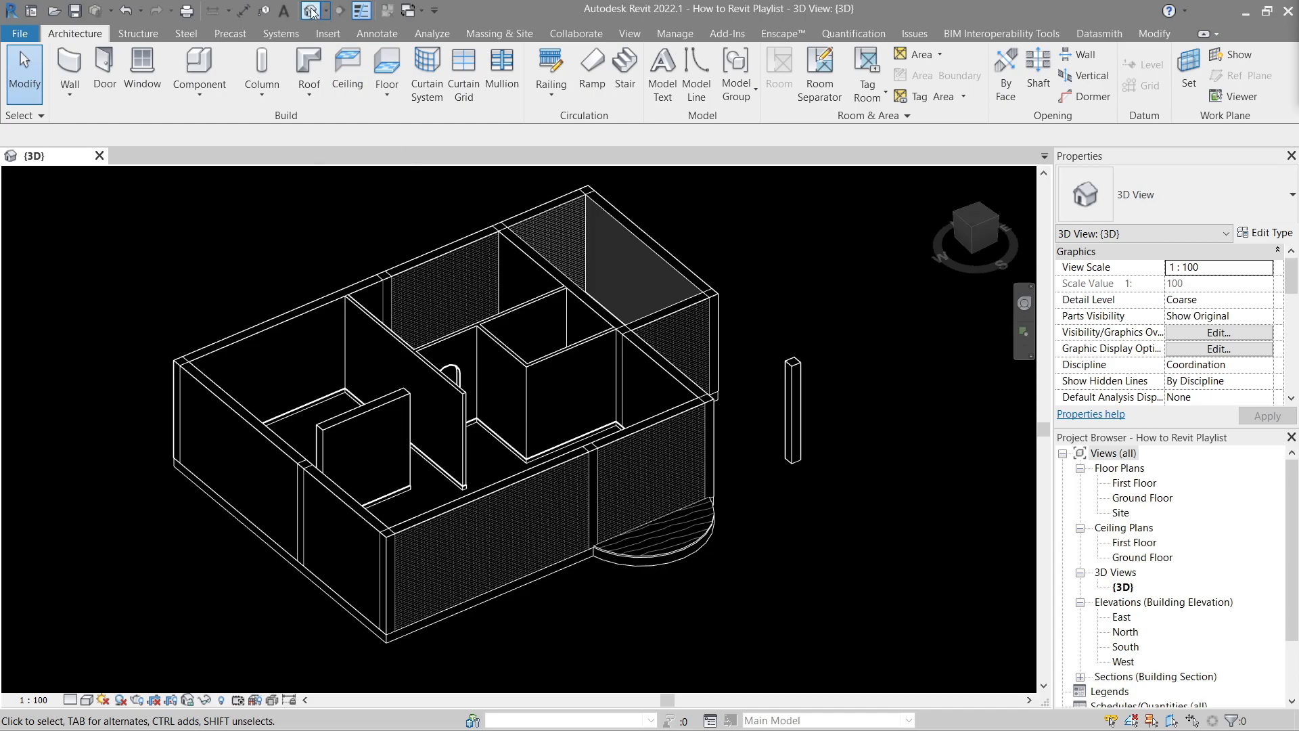
Set the 3D view to Fine detail level and Realistic visual style
left_click(199, 395)
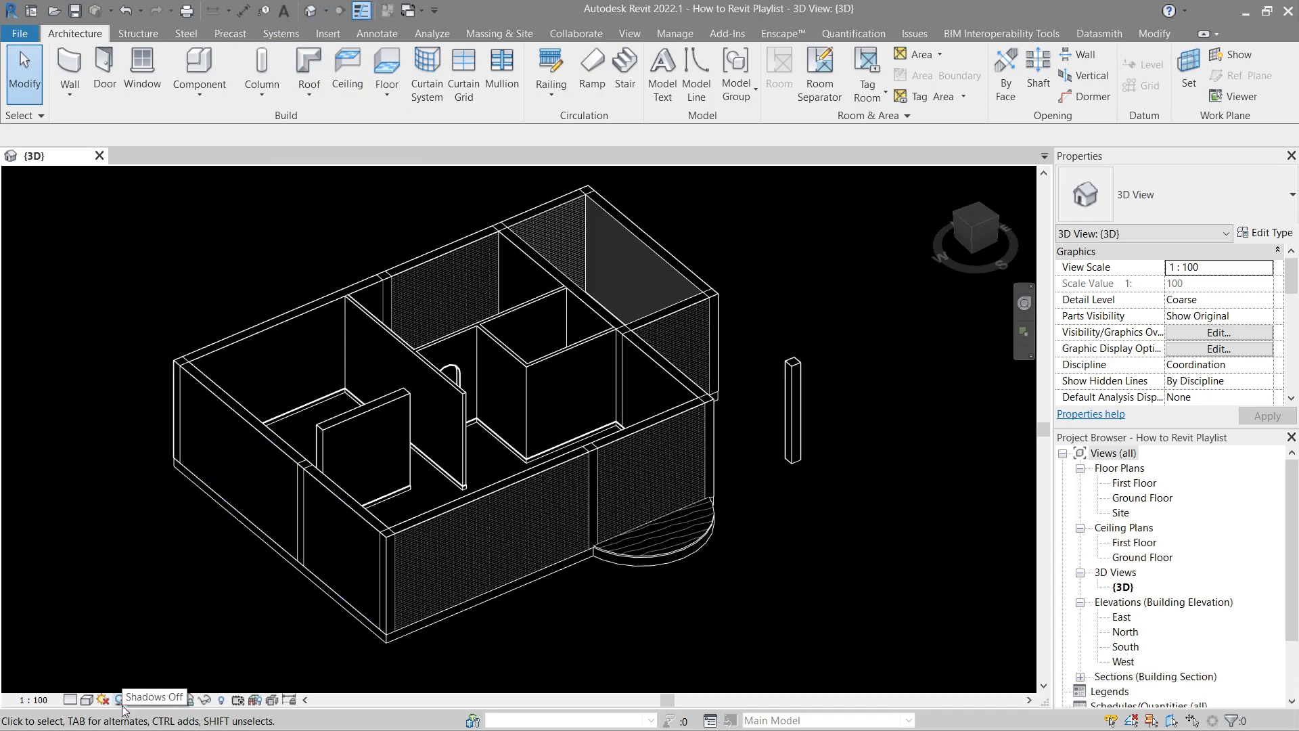
left_click(72, 699)
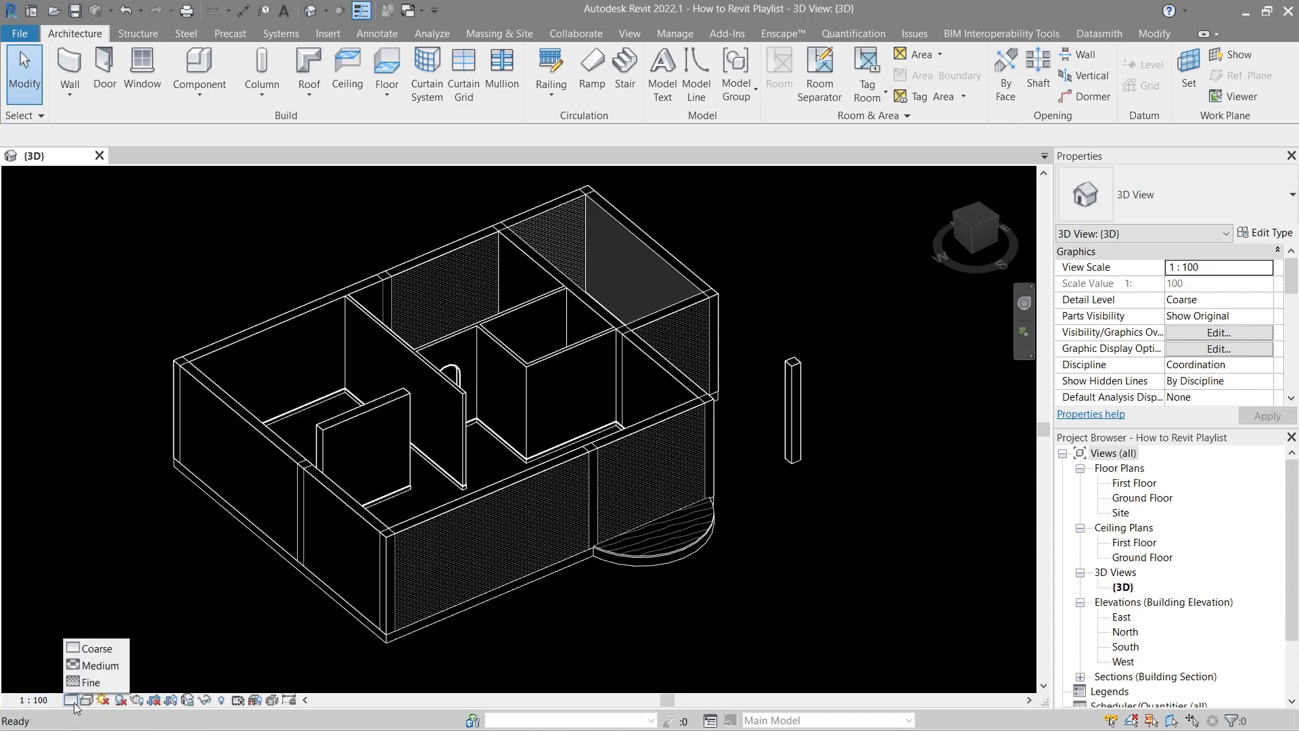
left_click(89, 682)
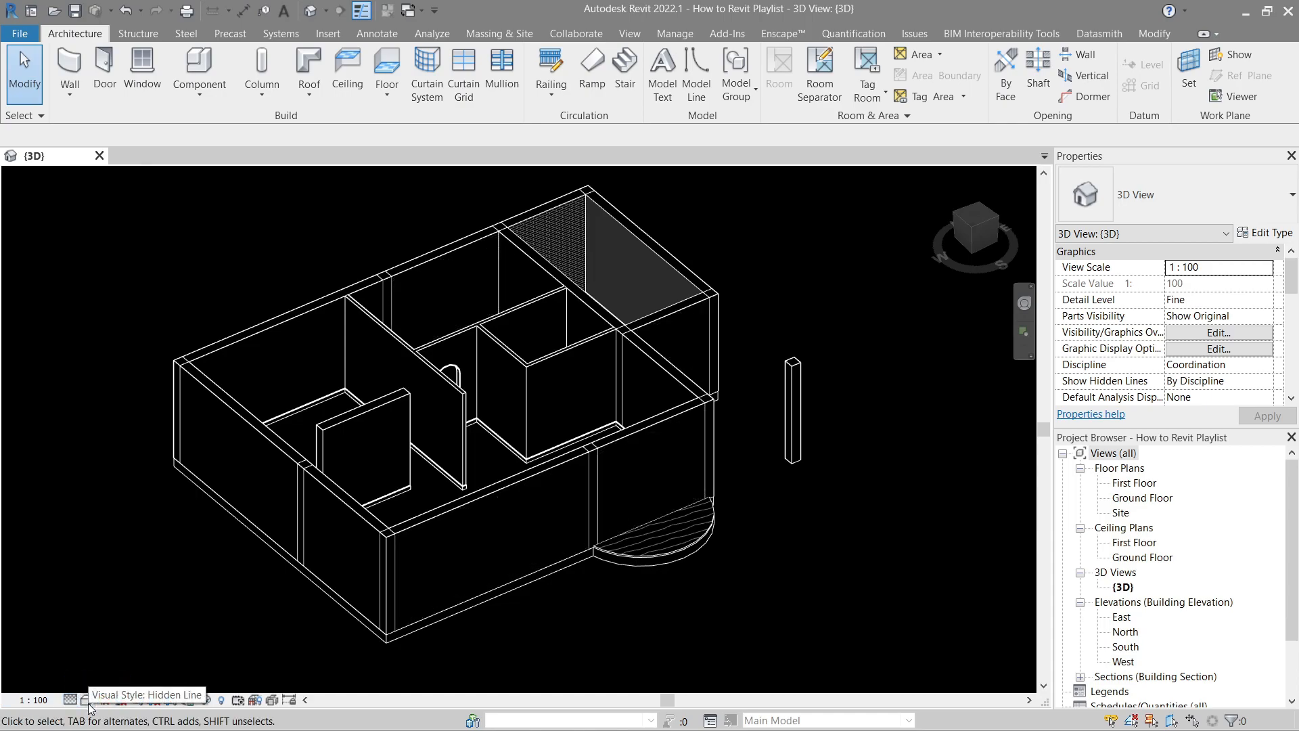
left_click(82, 699)
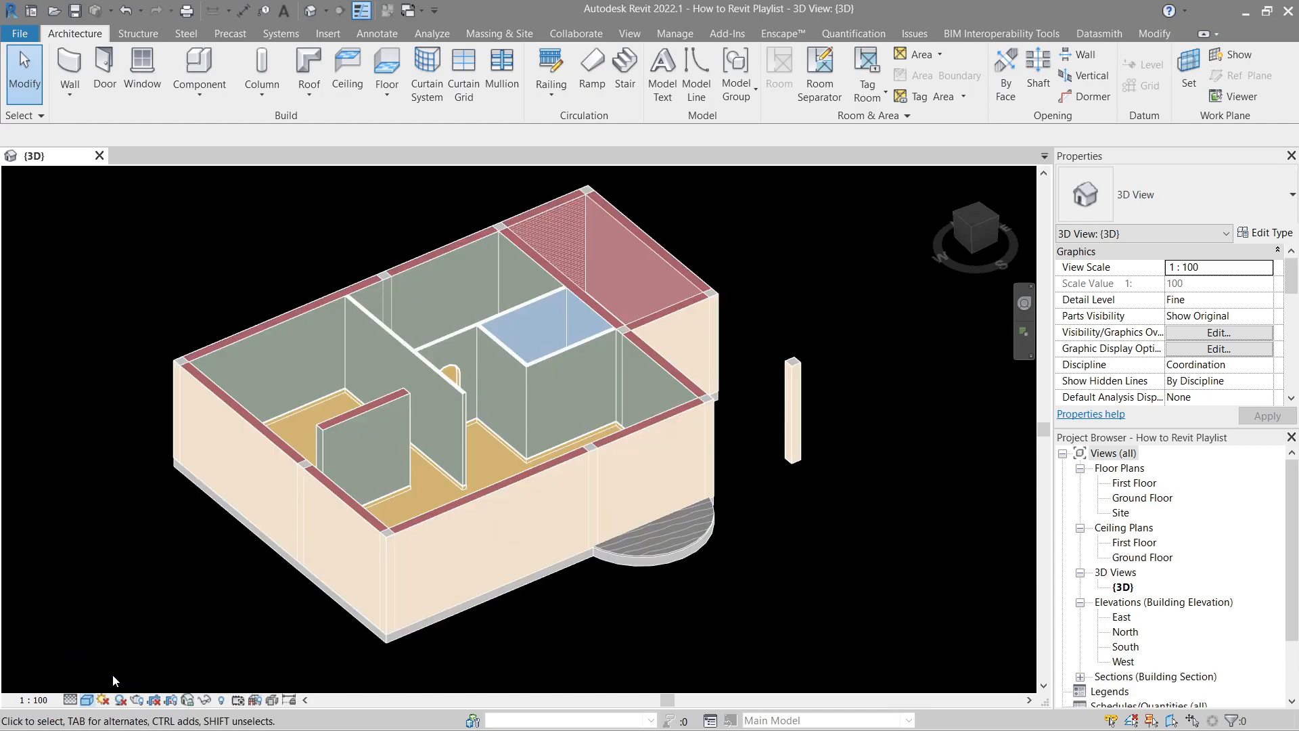
left_click(103, 700)
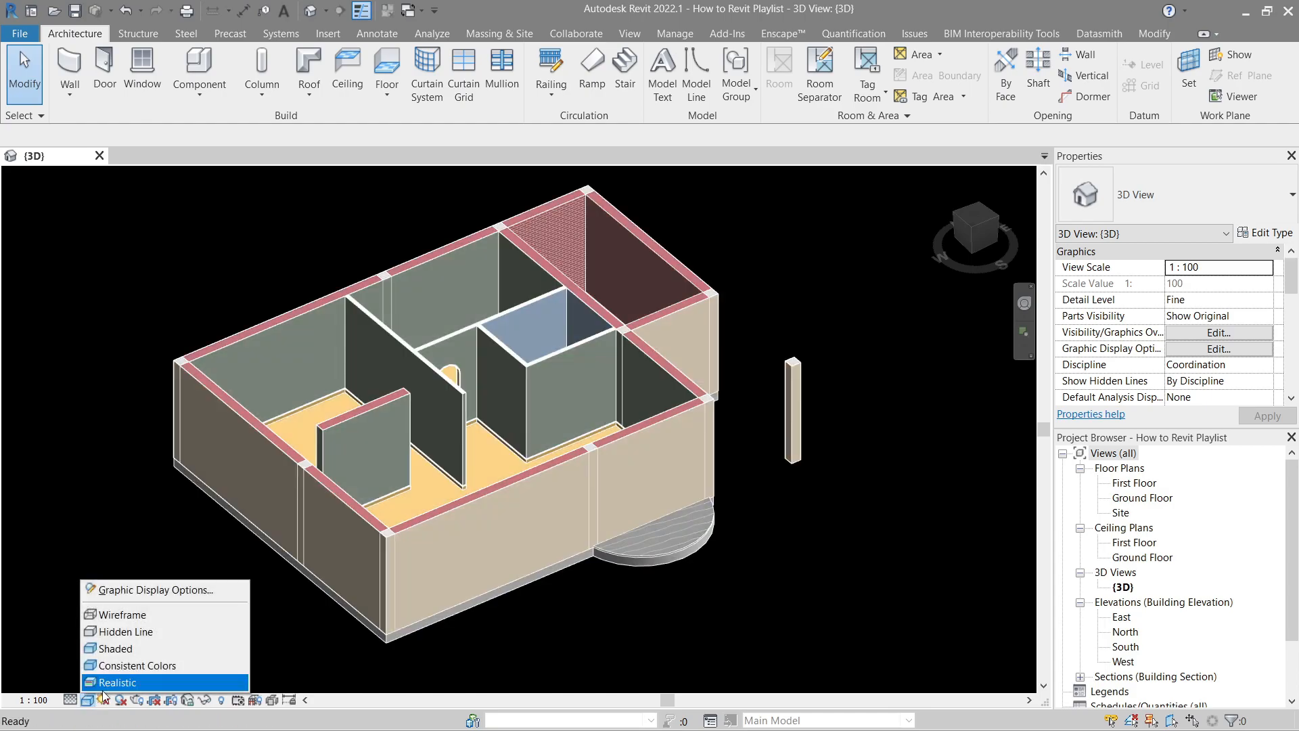
left_click(117, 682)
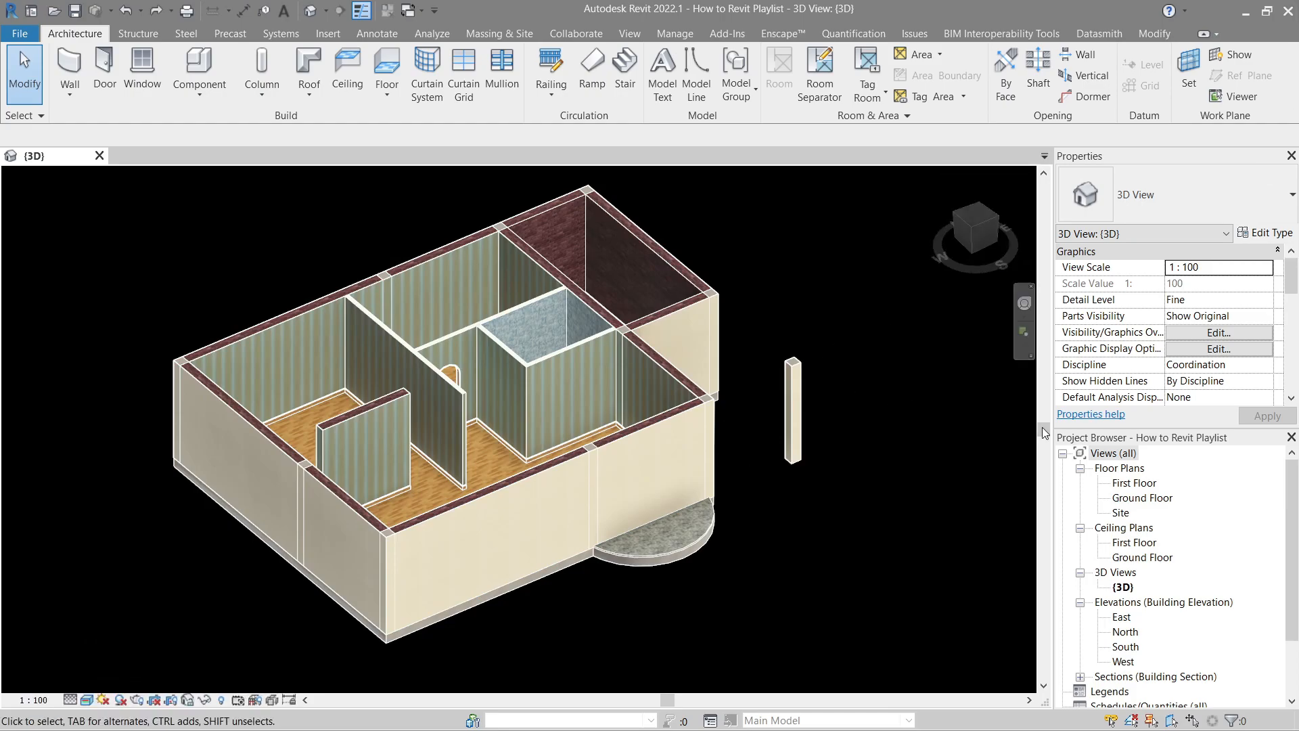
Start a Door in the Ground Floor plan with type M_Single-Flush 0762 x 2032mm
left_click(1142, 497)
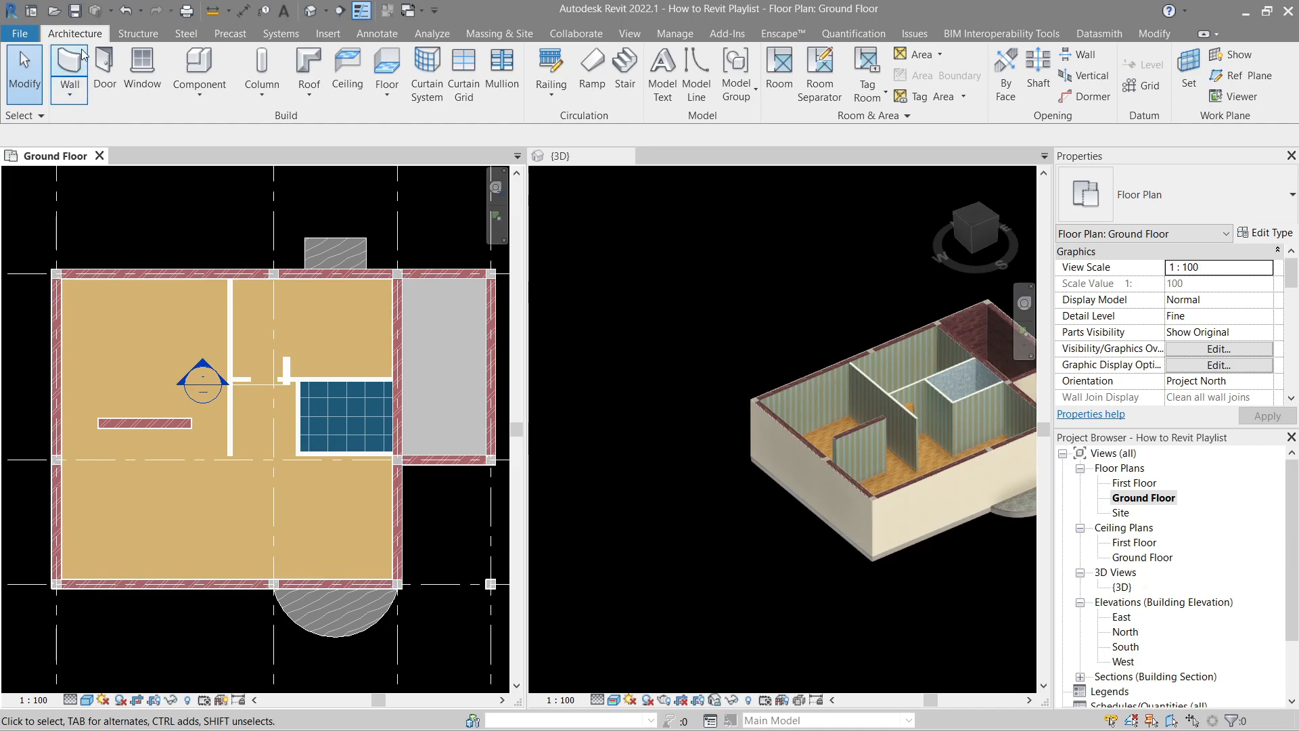
left_click(104, 73)
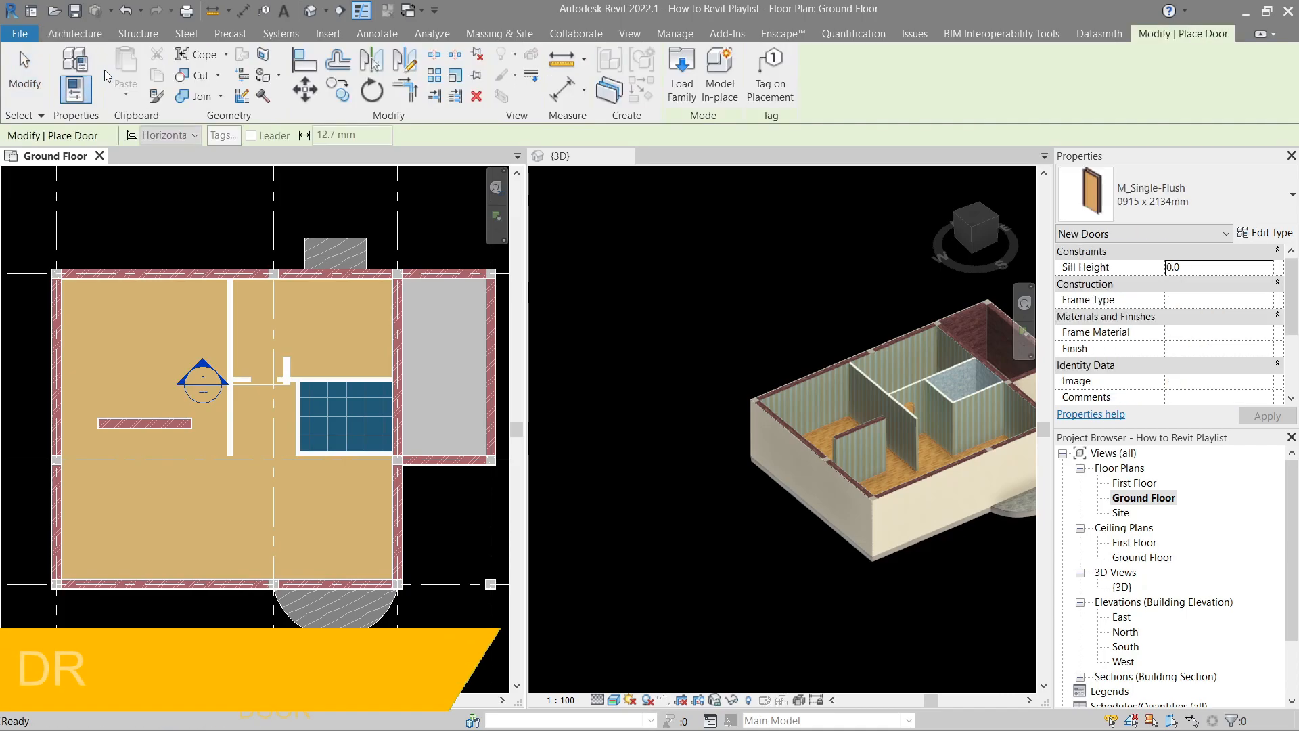
left_click(1288, 193)
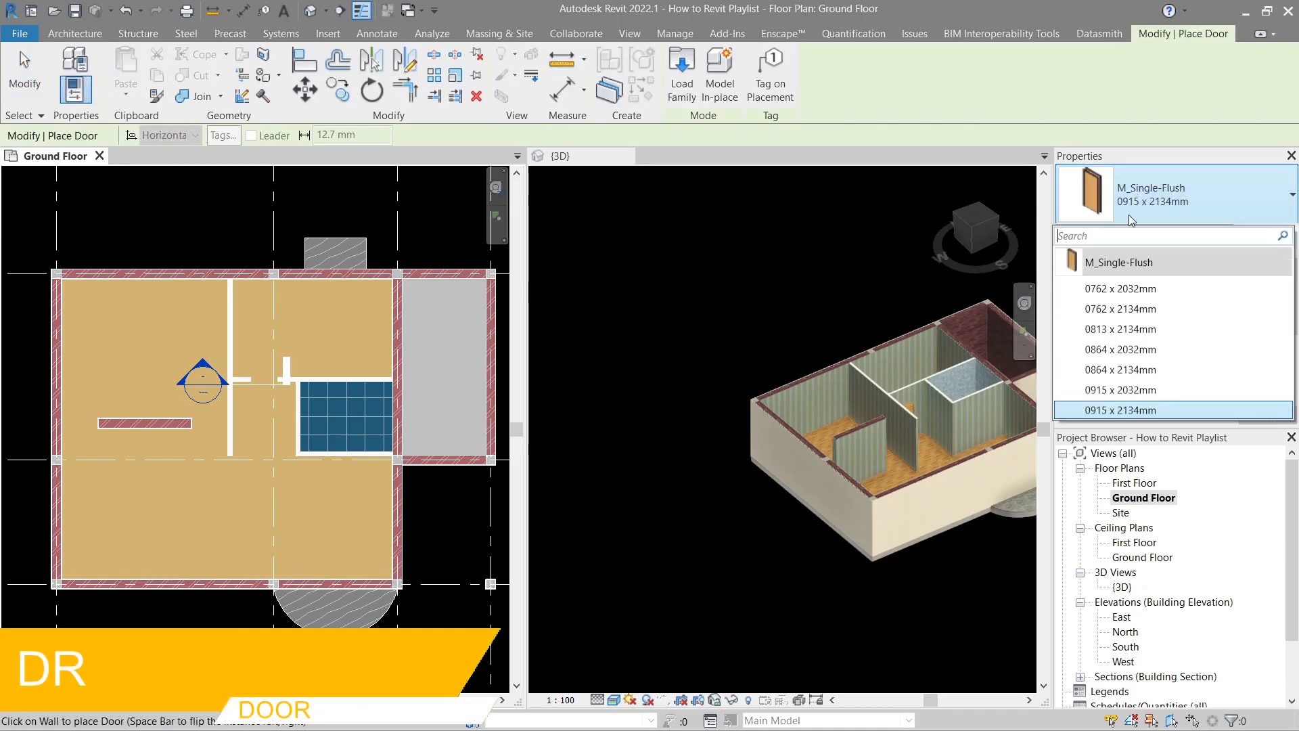
left_click(1121, 288)
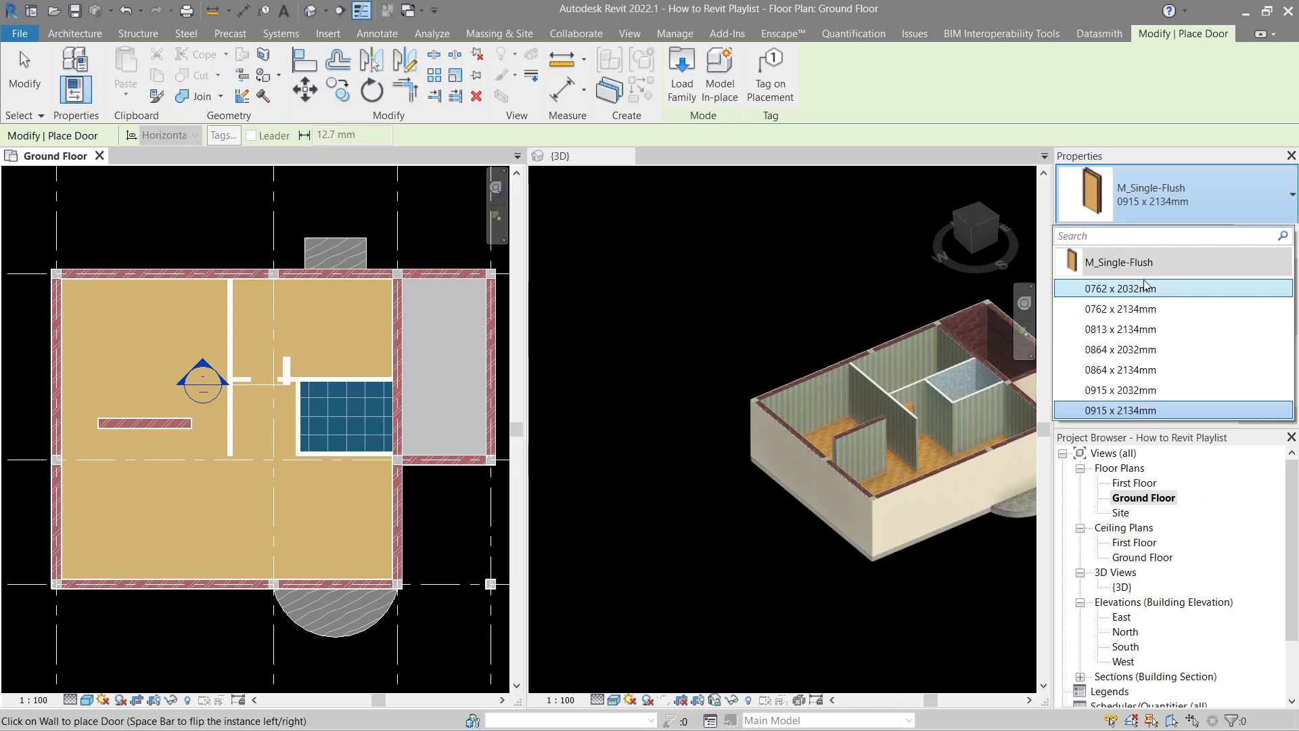
mouse_move(1144, 296)
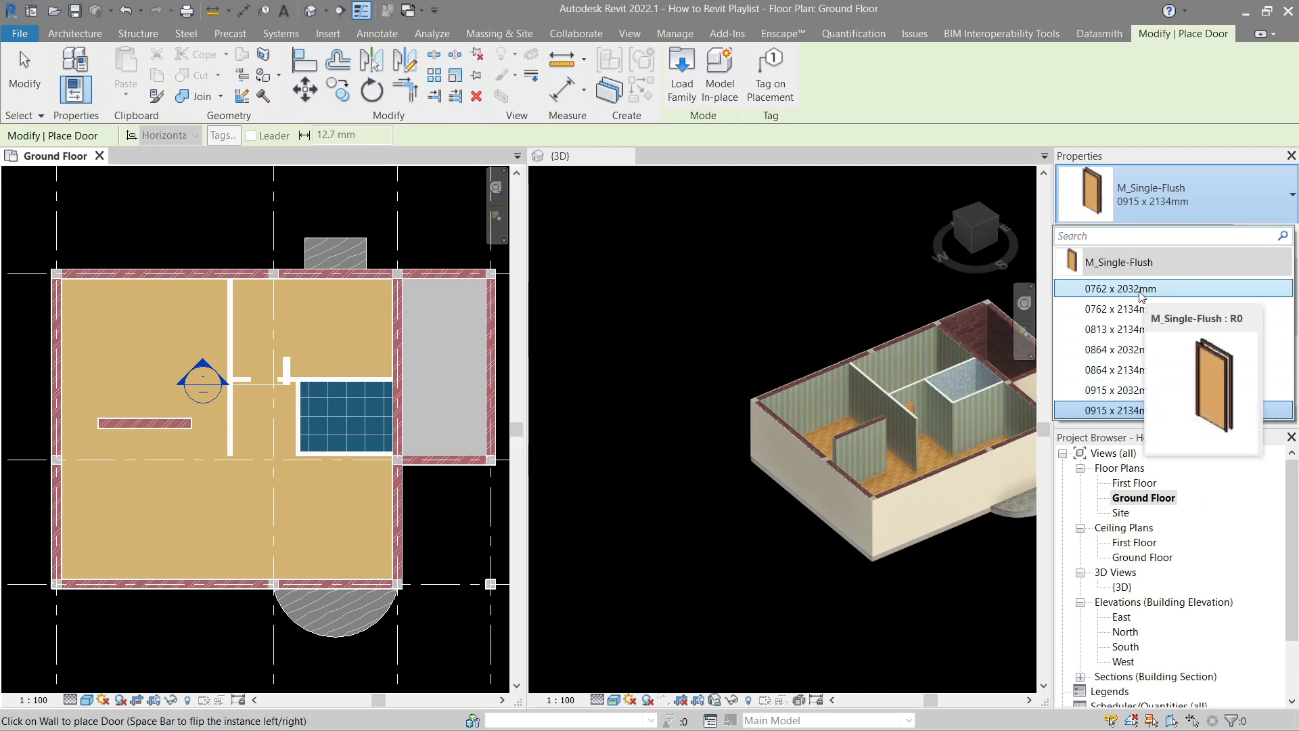
left_click(1117, 288)
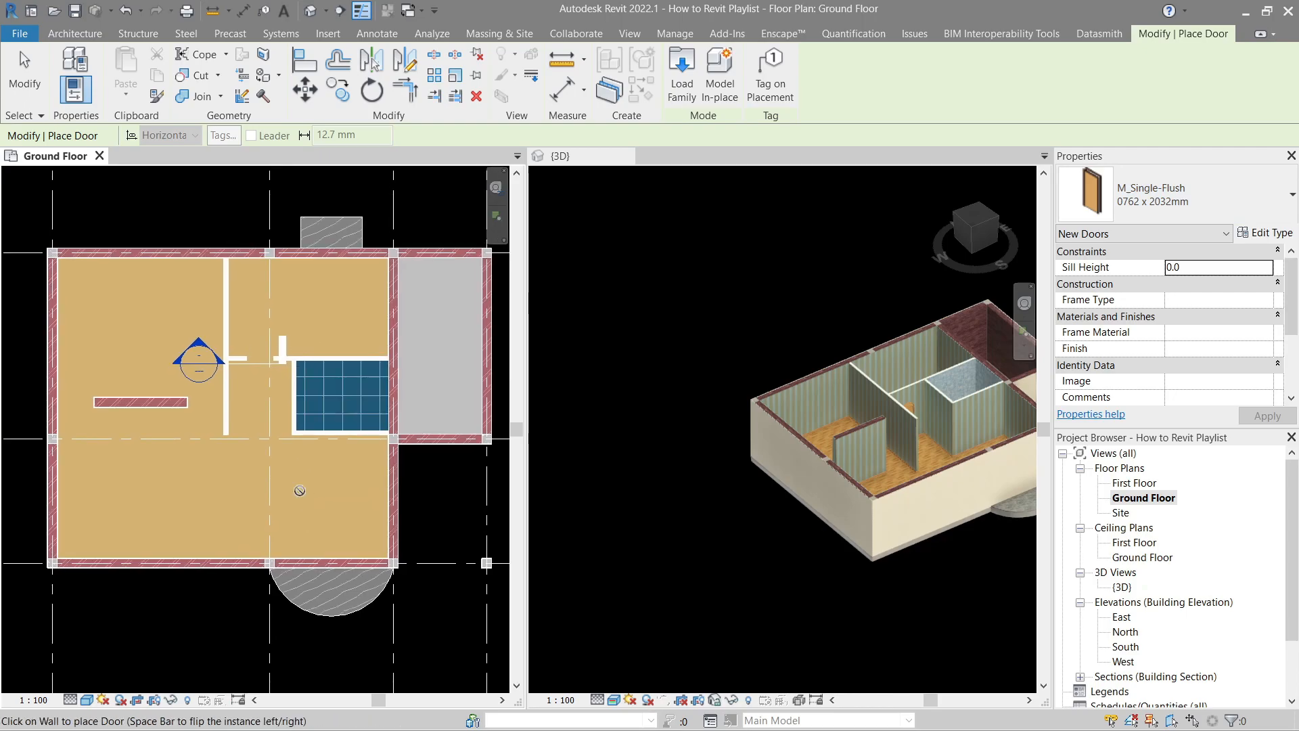
Place the flush door in the front wall above the semicircular step
left_click(560, 155)
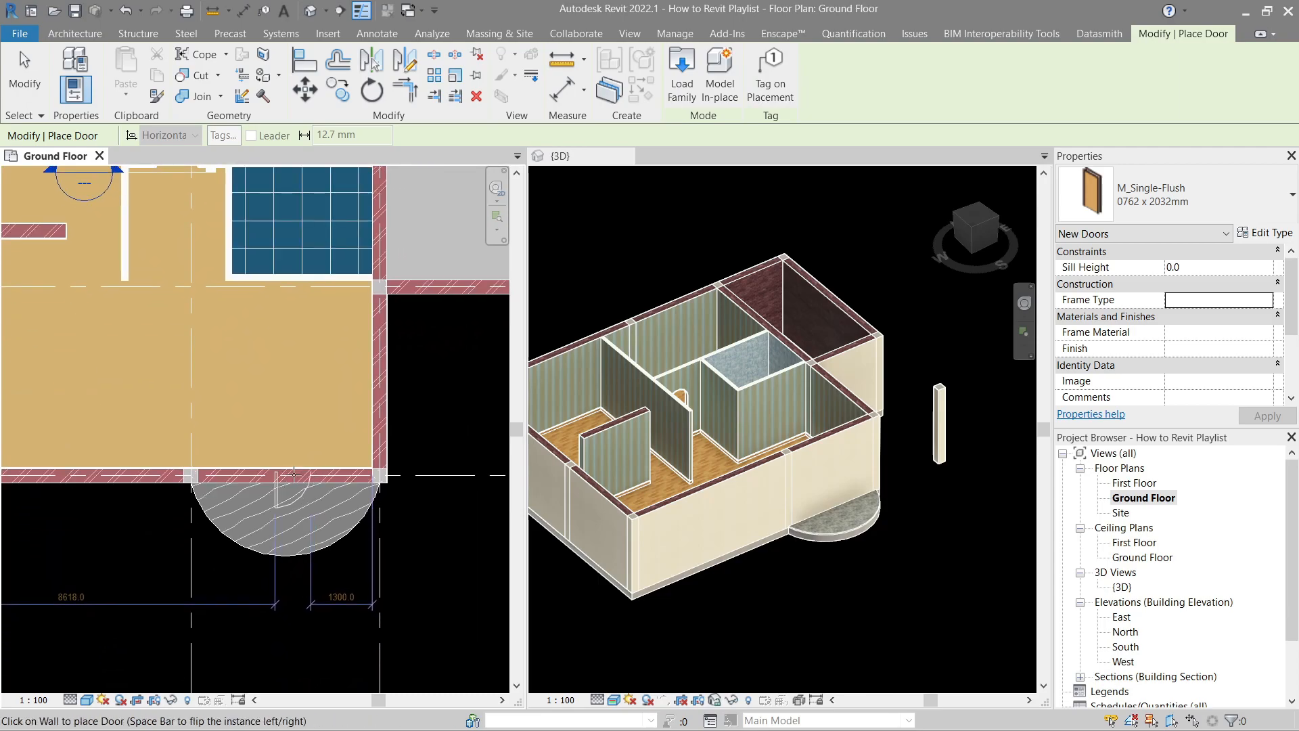
mouse_move(293, 461)
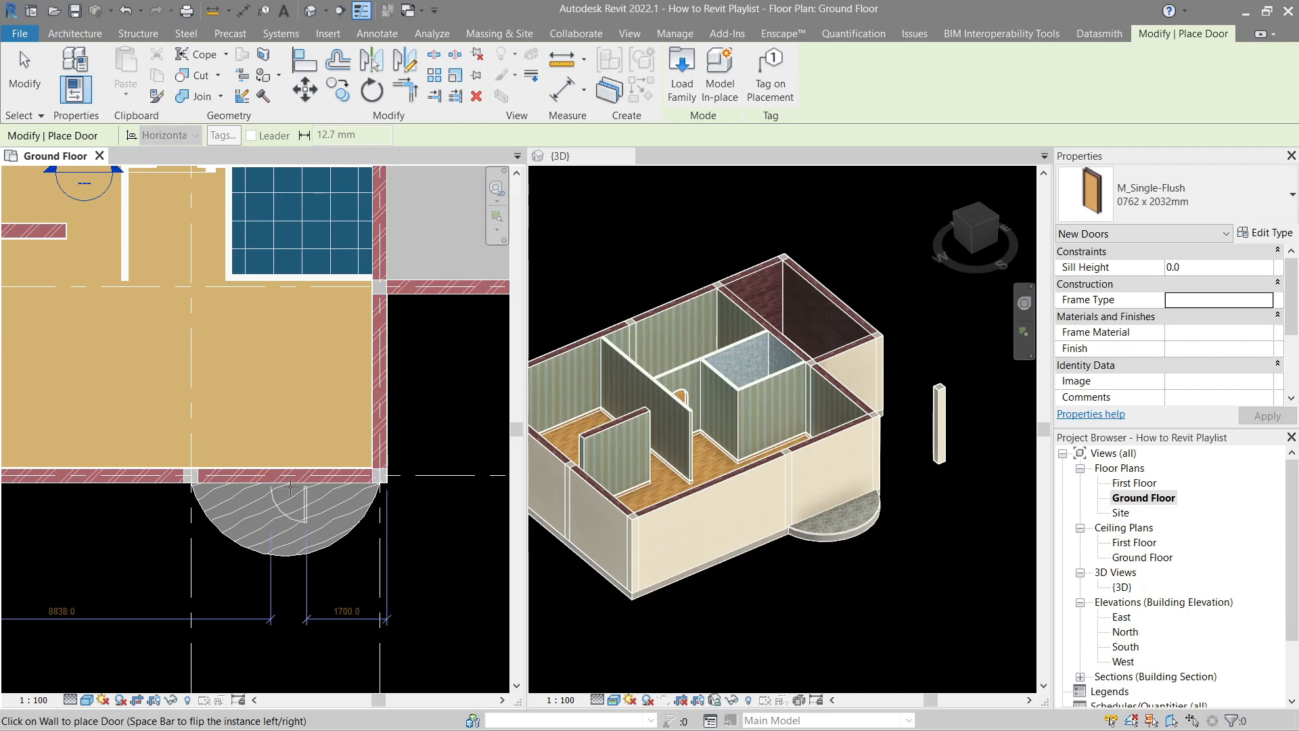
left_click(289, 489)
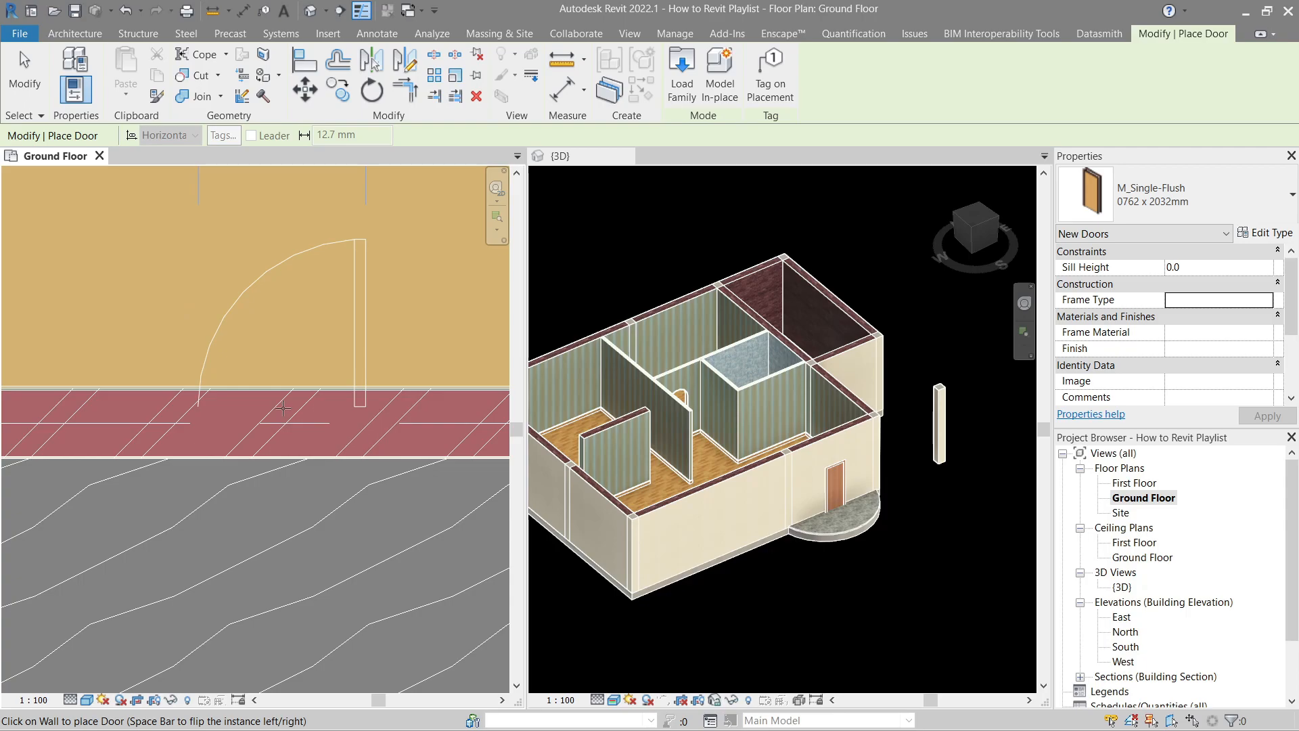
mouse_move(280, 437)
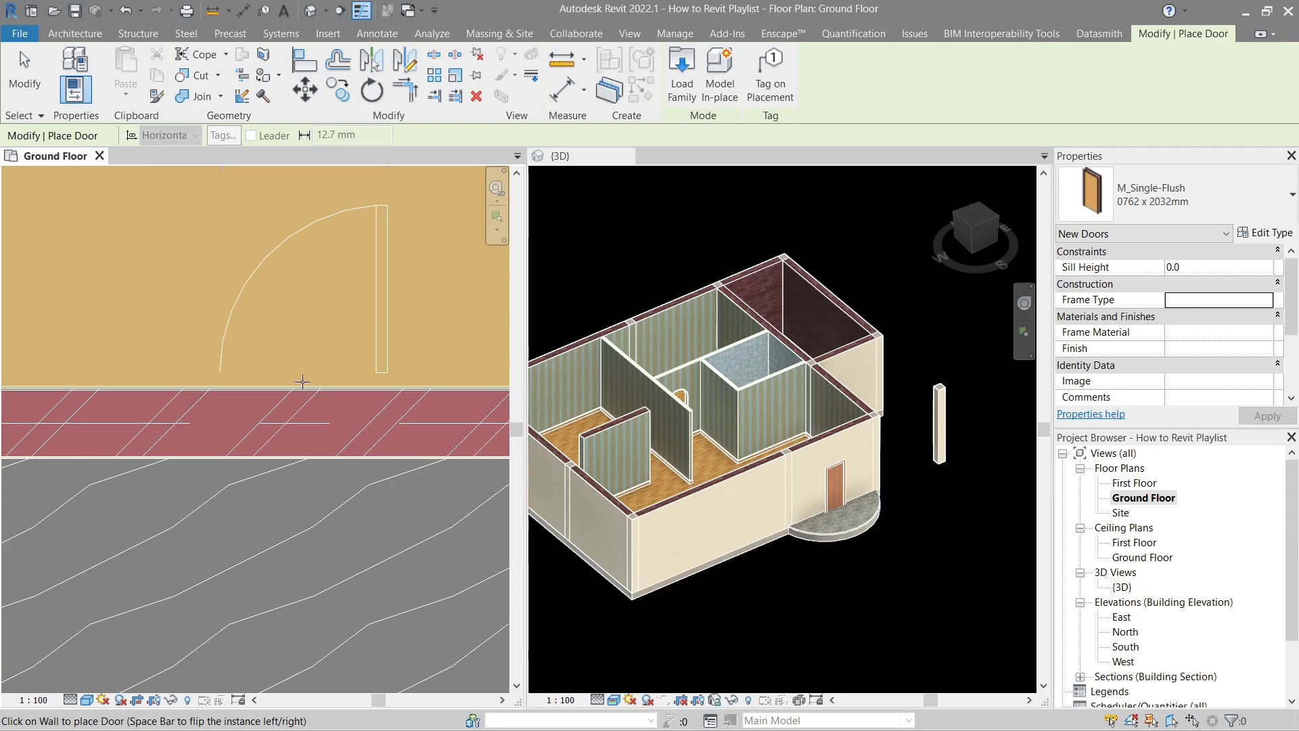
mouse_move(304, 387)
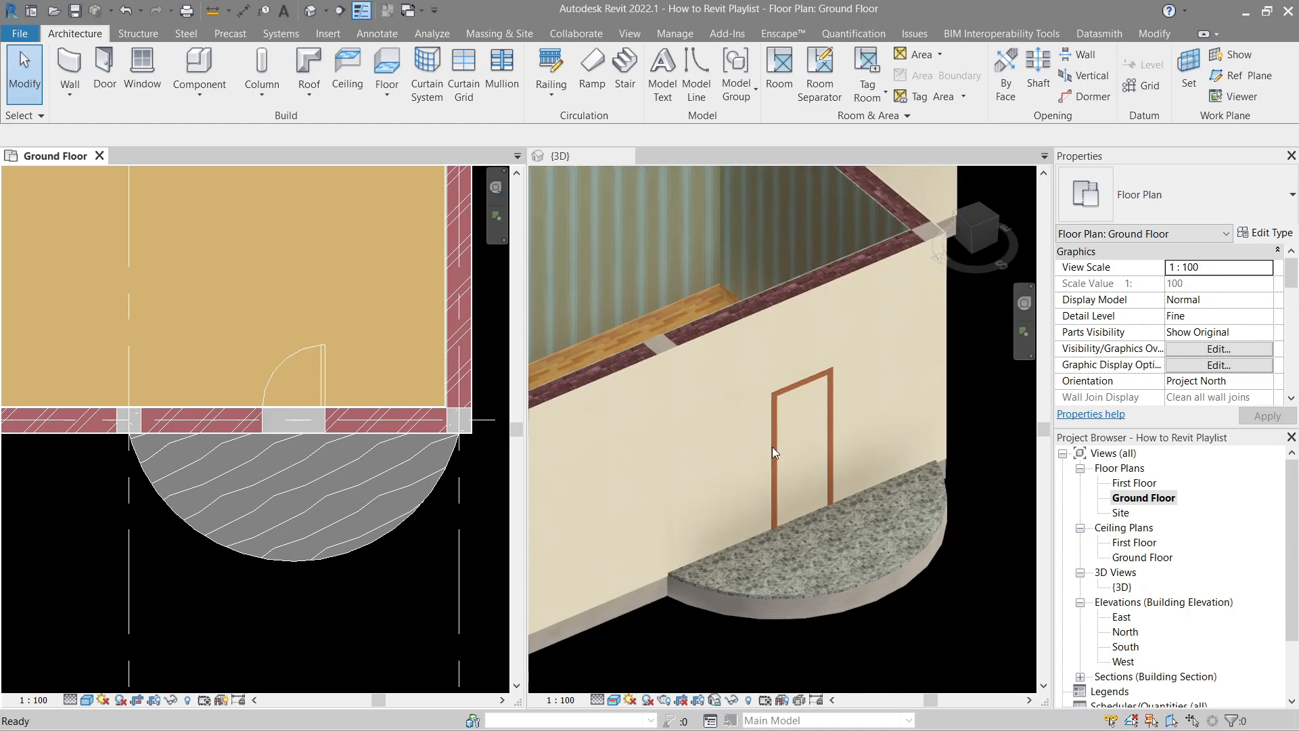
Join the front wall with its paint layer so the door opening cuts through both
left_click(293, 356)
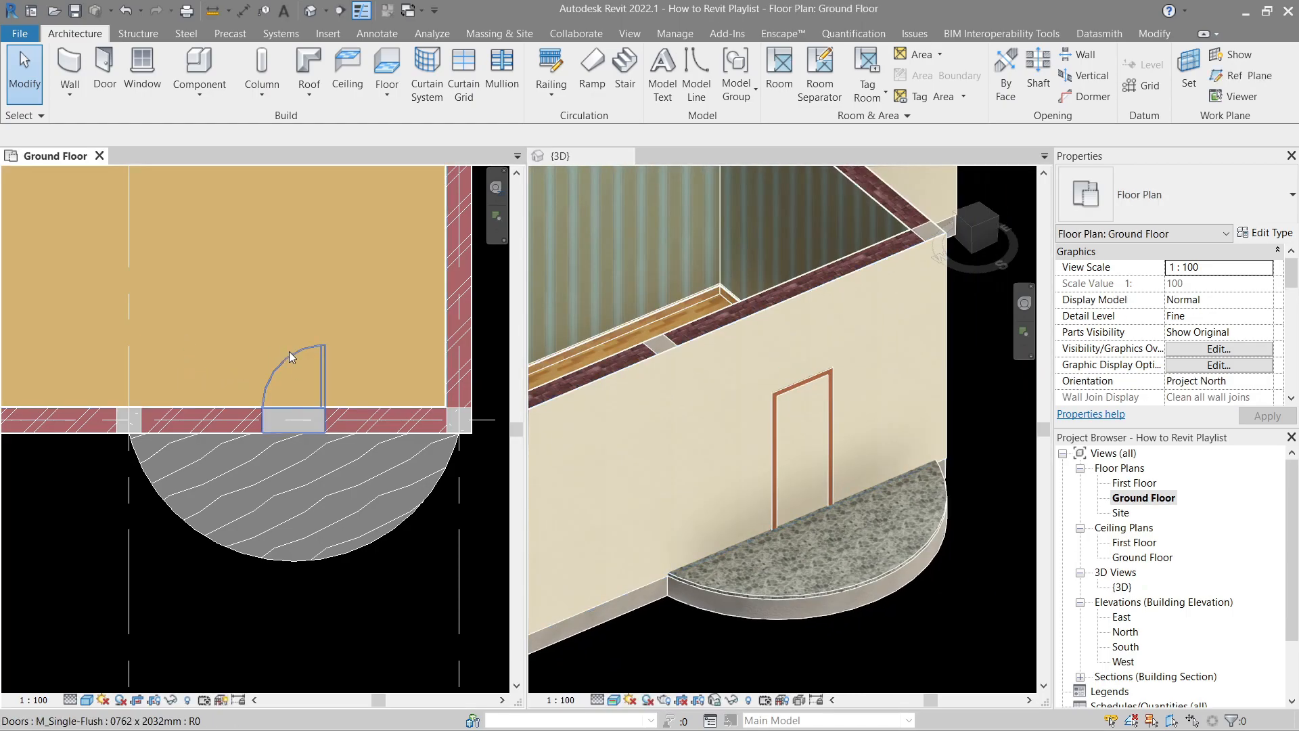
left_click(292, 420)
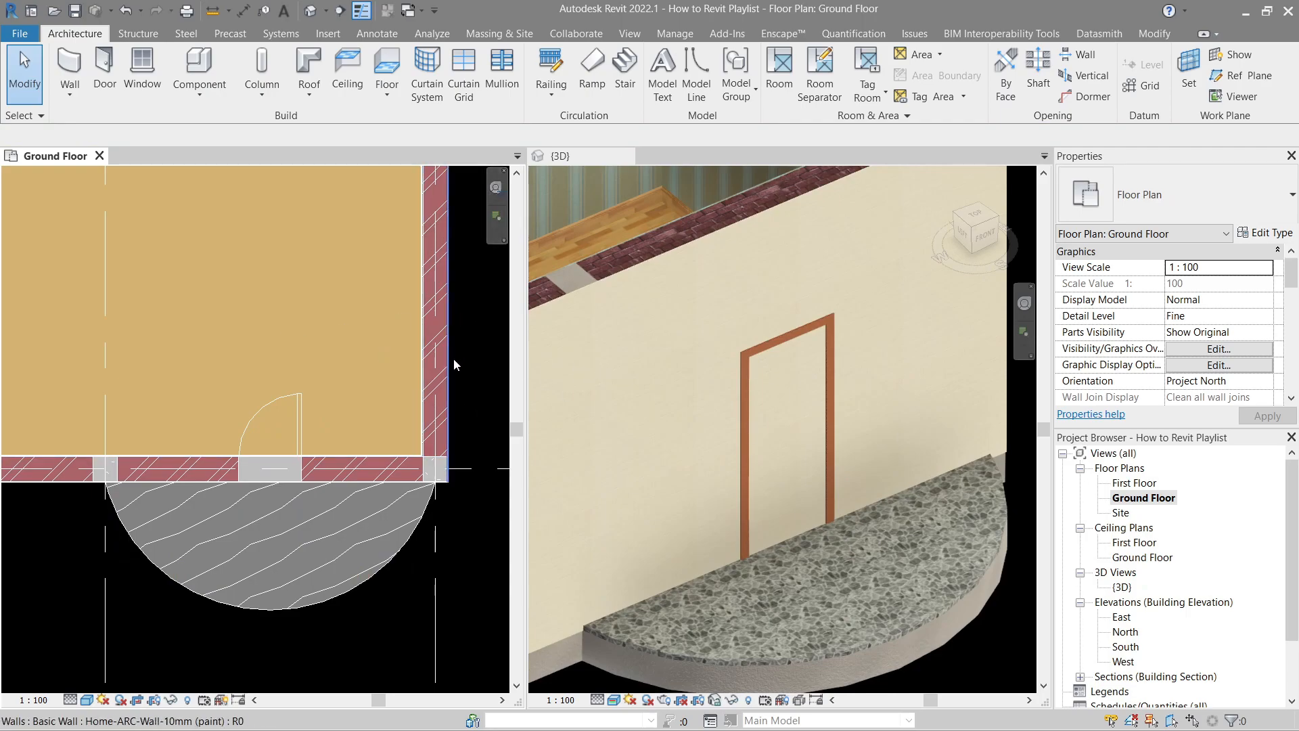
left_click(453, 364)
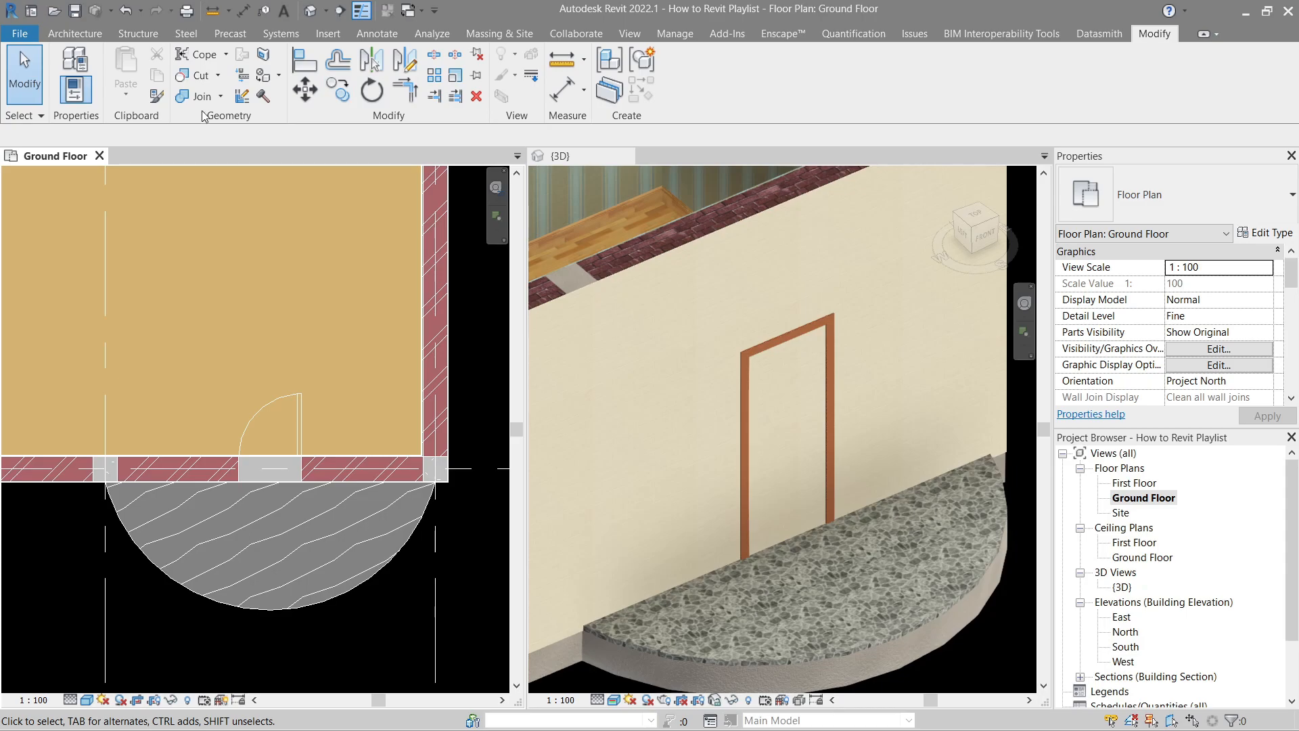
left_click(196, 96)
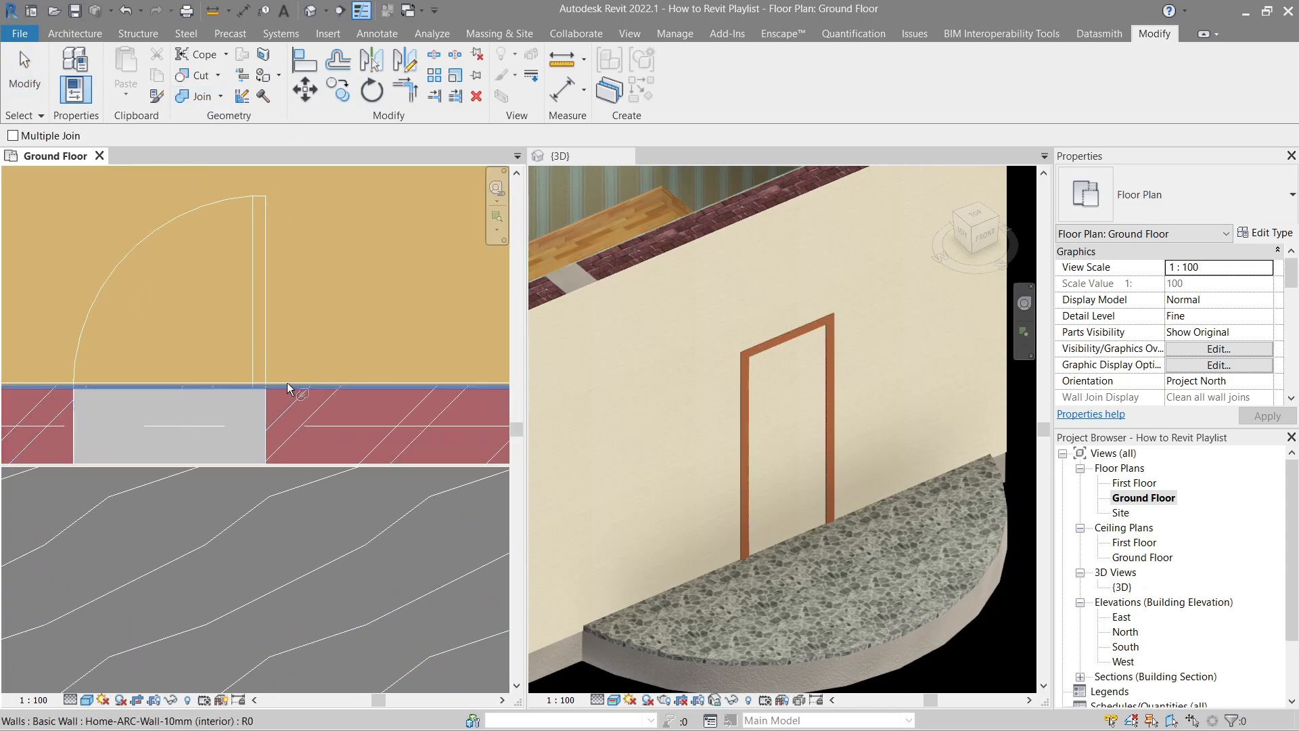
mouse_move(301, 413)
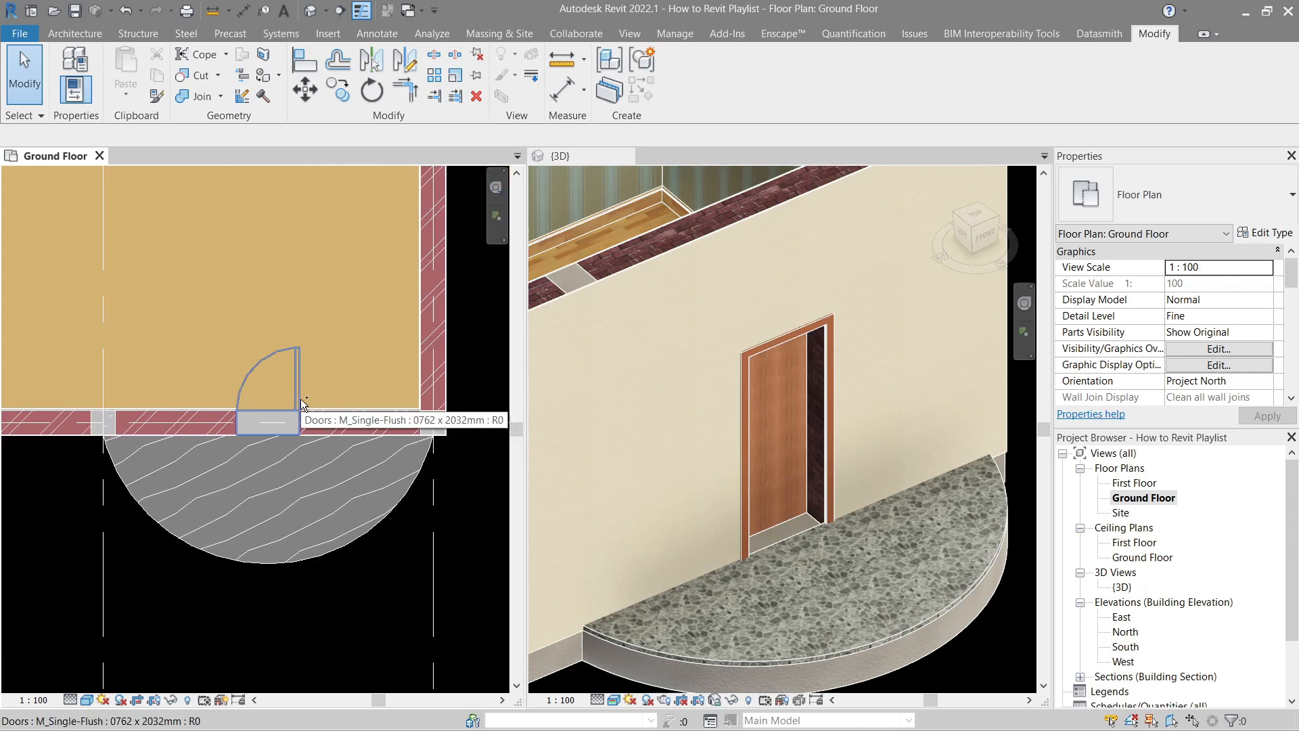
left_click(74, 33)
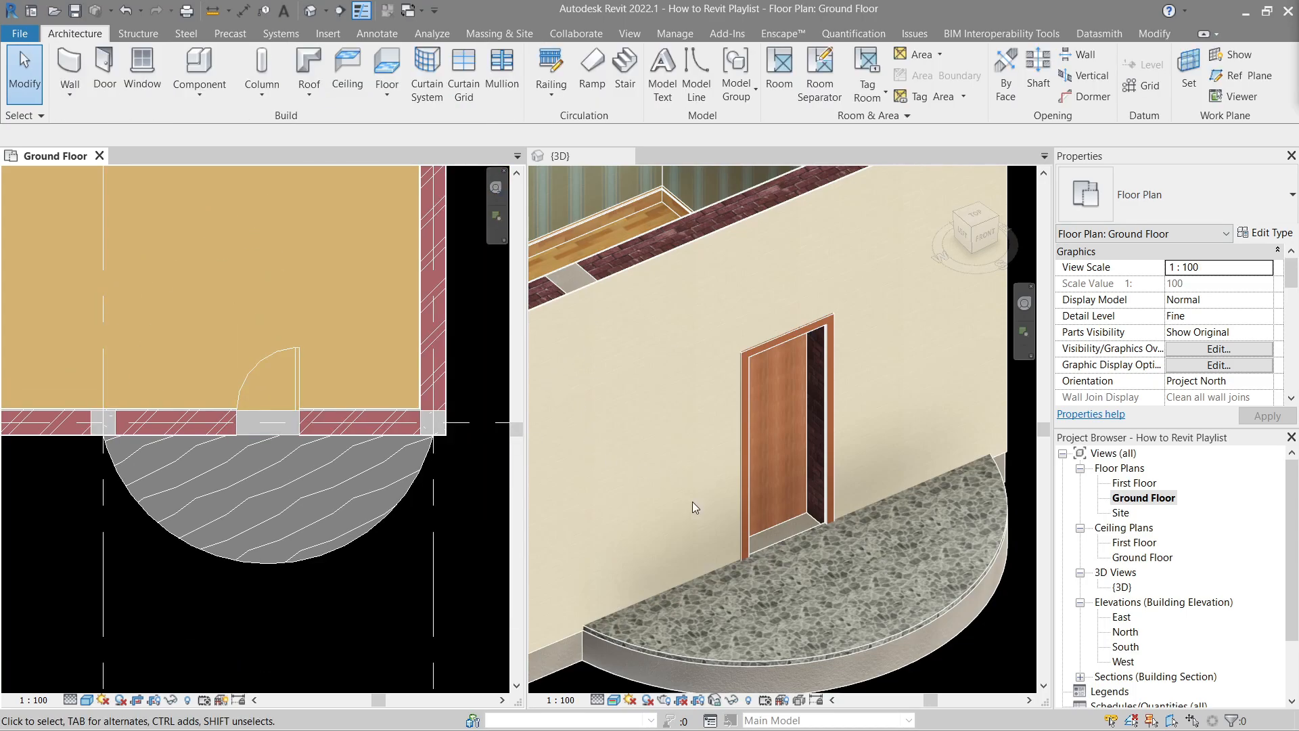
Try sill heights 100 and -100 on the selected front door, returning it to 0.0
left_click(777, 356)
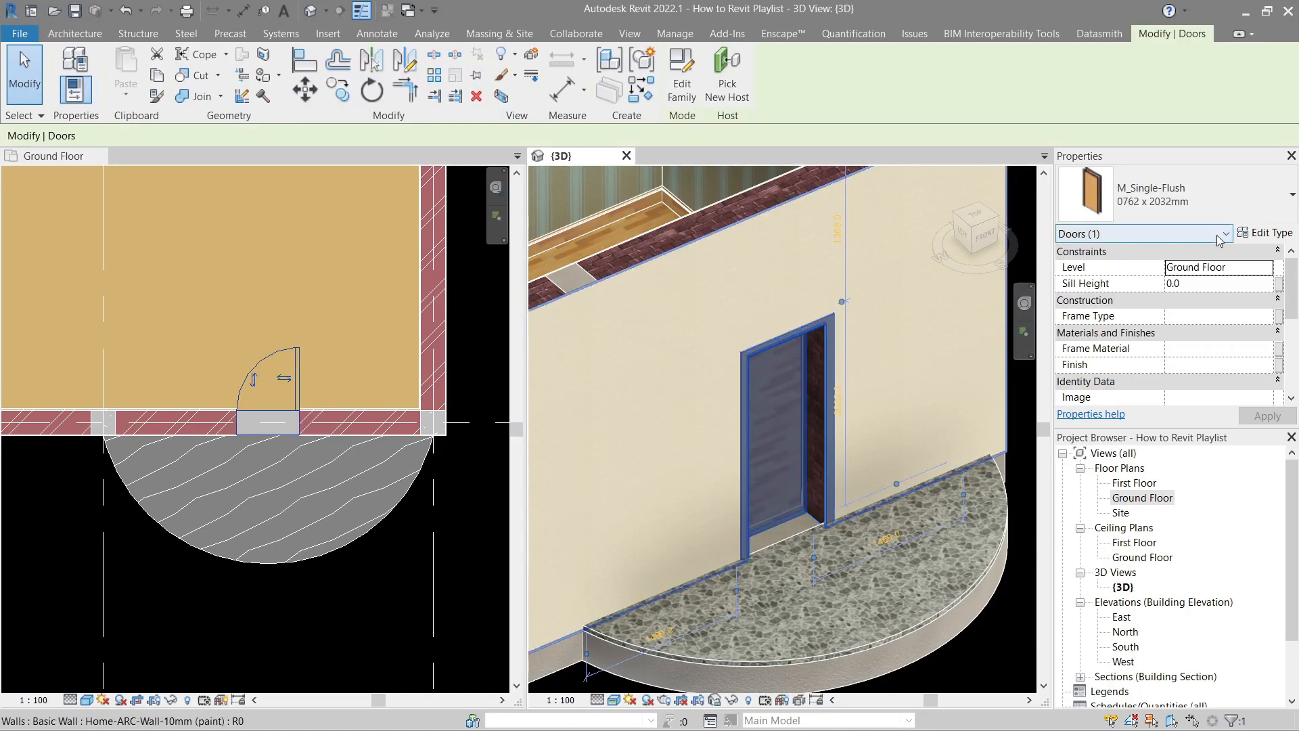
mouse_move(1160, 283)
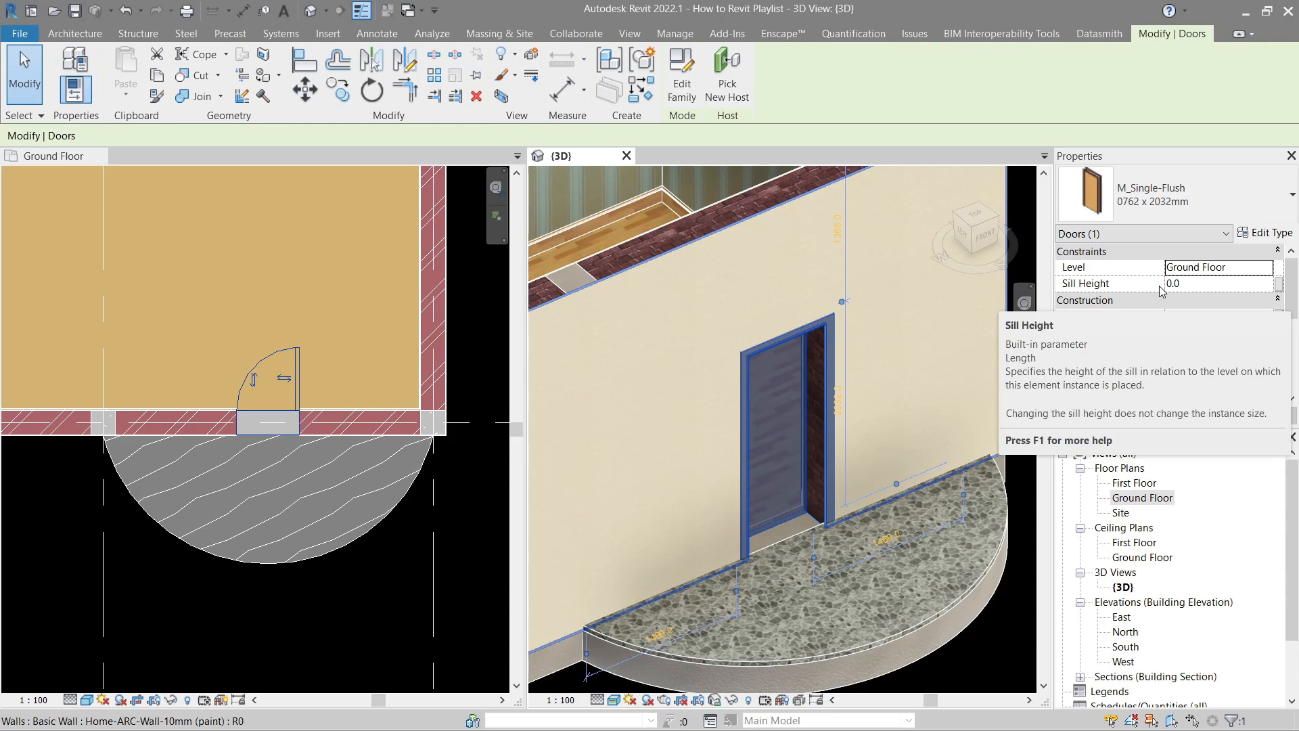
left_click(936, 527)
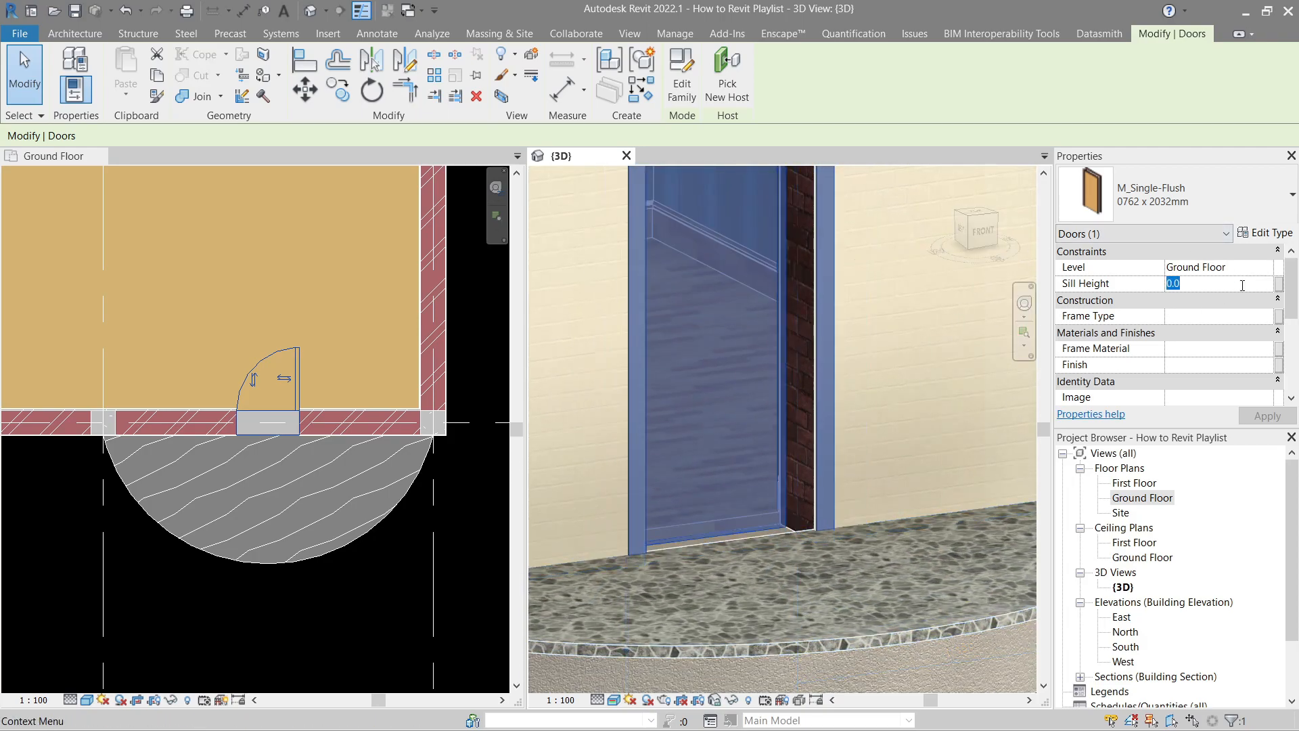
type("100.0")
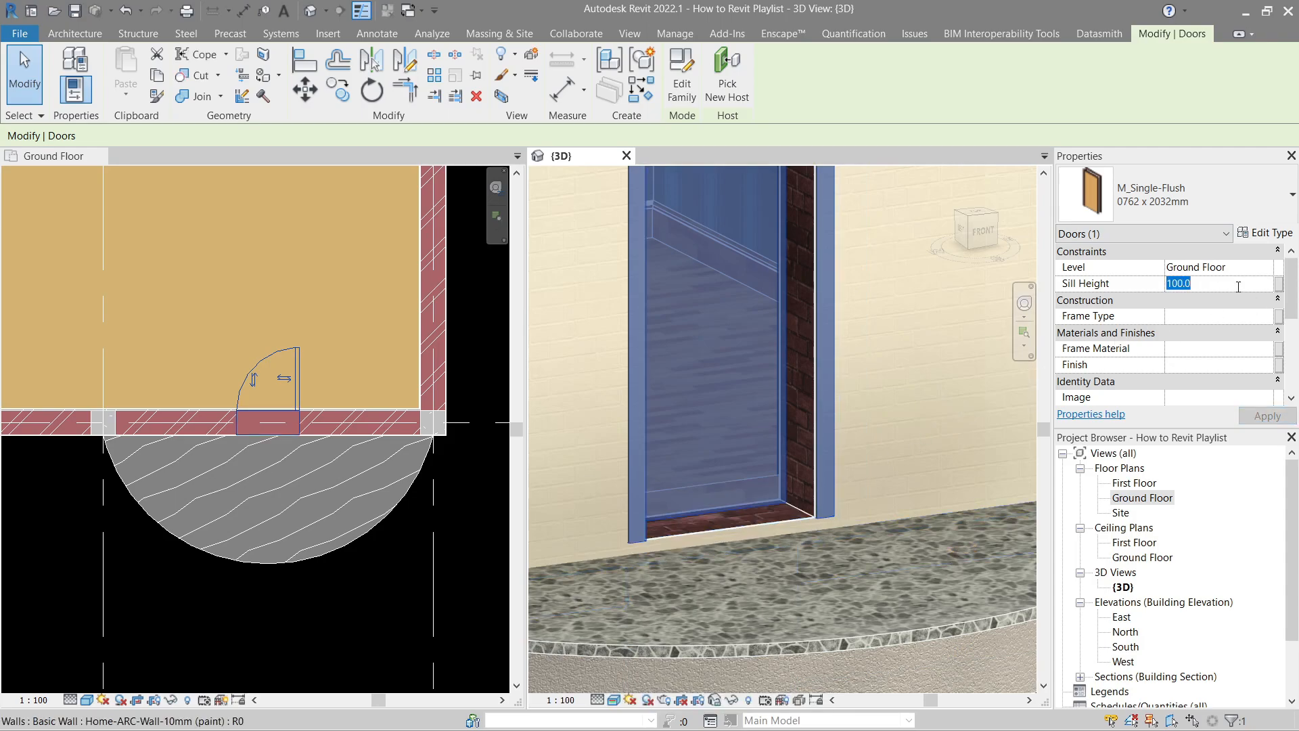
type("-100")
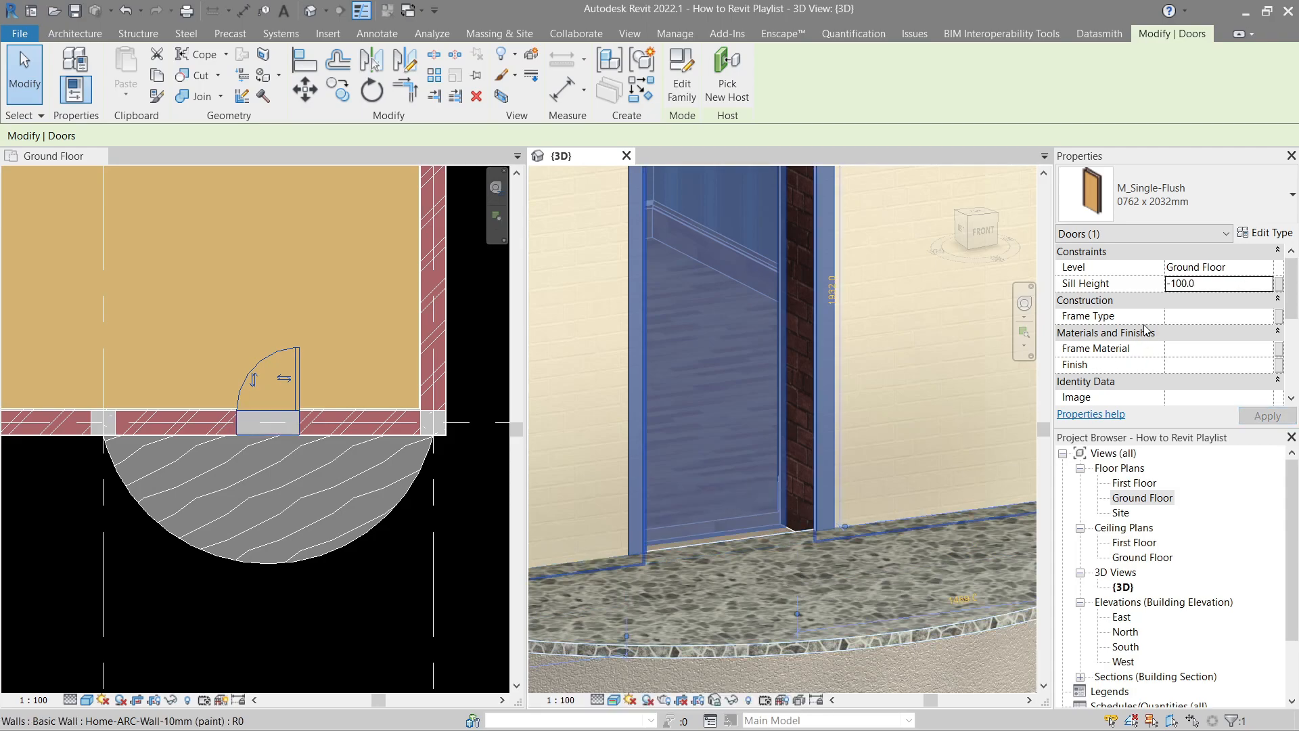
triple_click(1218, 283)
type("0")
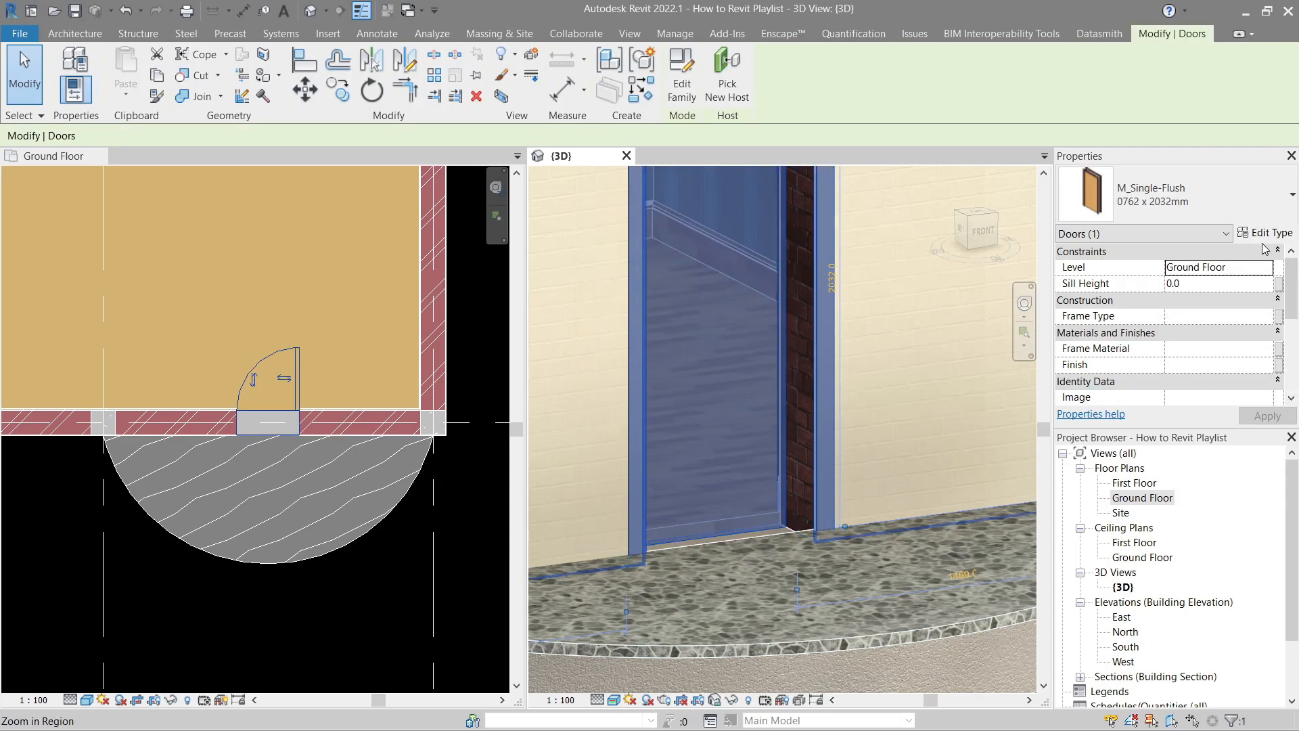
mouse_move(1272, 235)
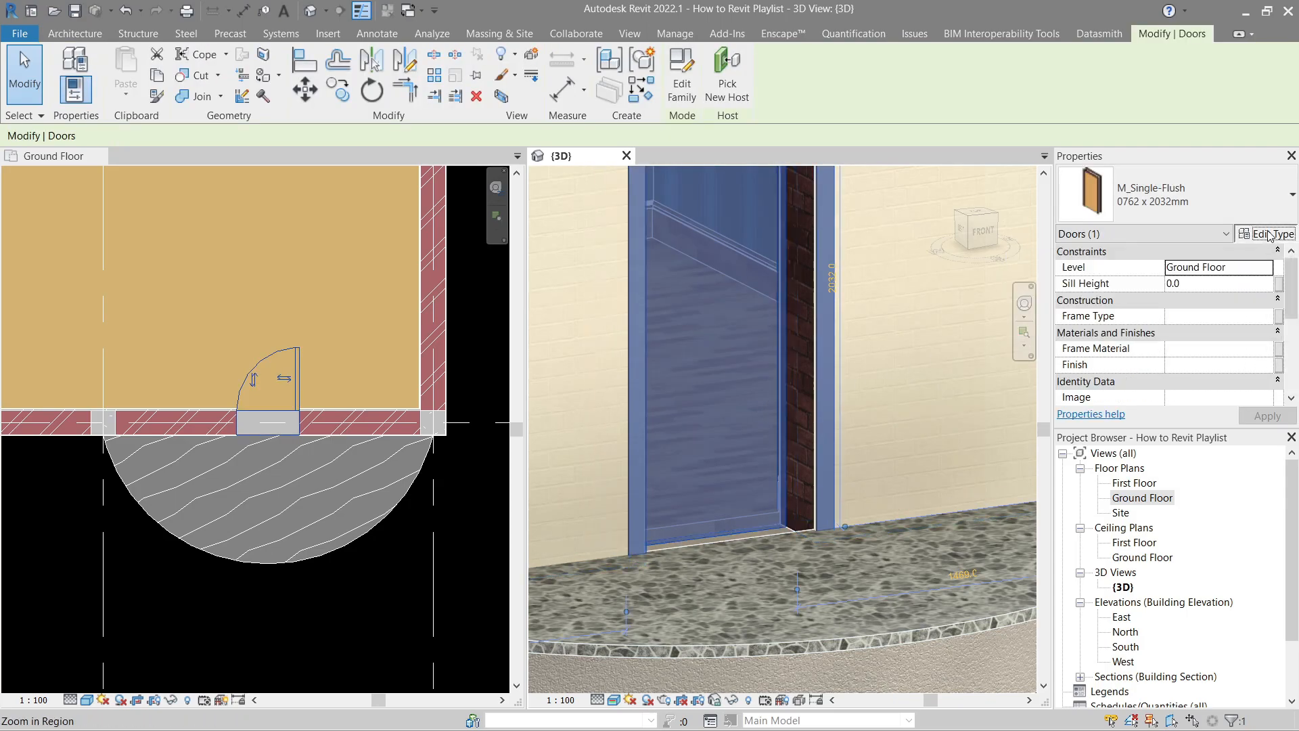
Duplicate the flush door type as 0762 x 2032mm 3
left_click(1268, 233)
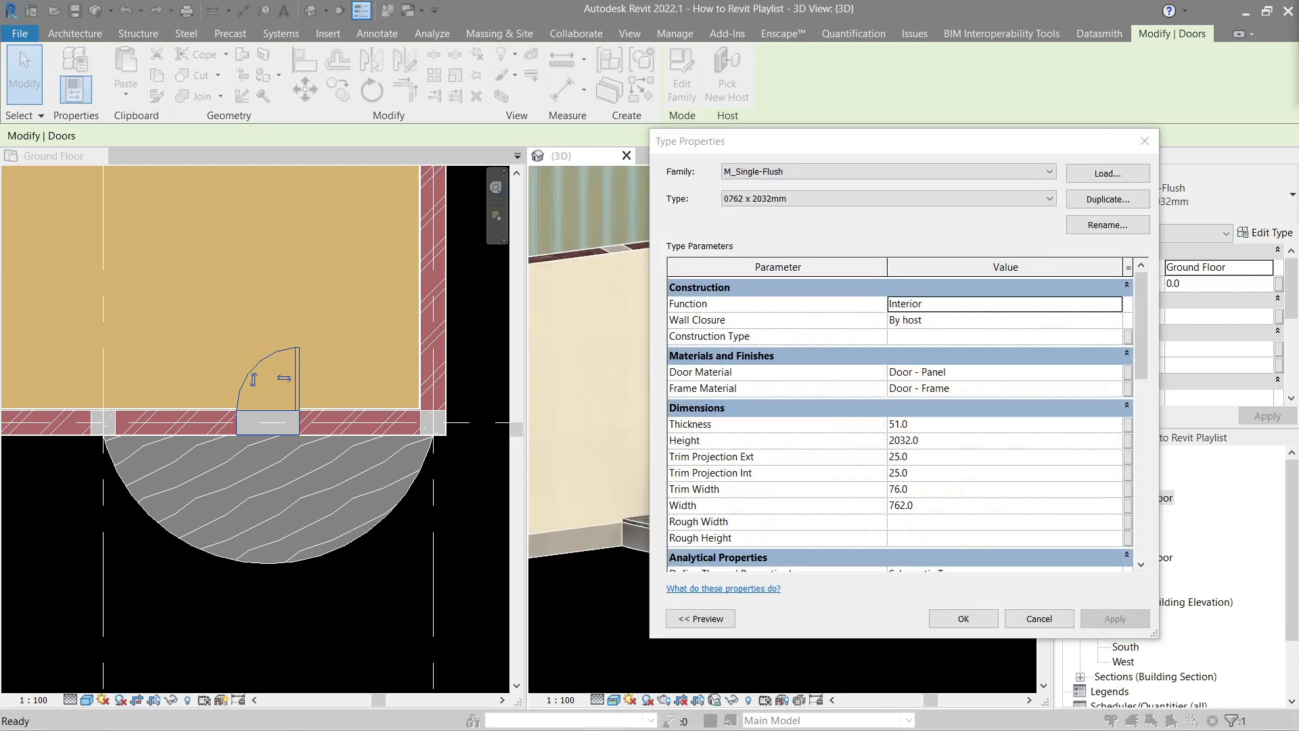
mouse_move(867, 221)
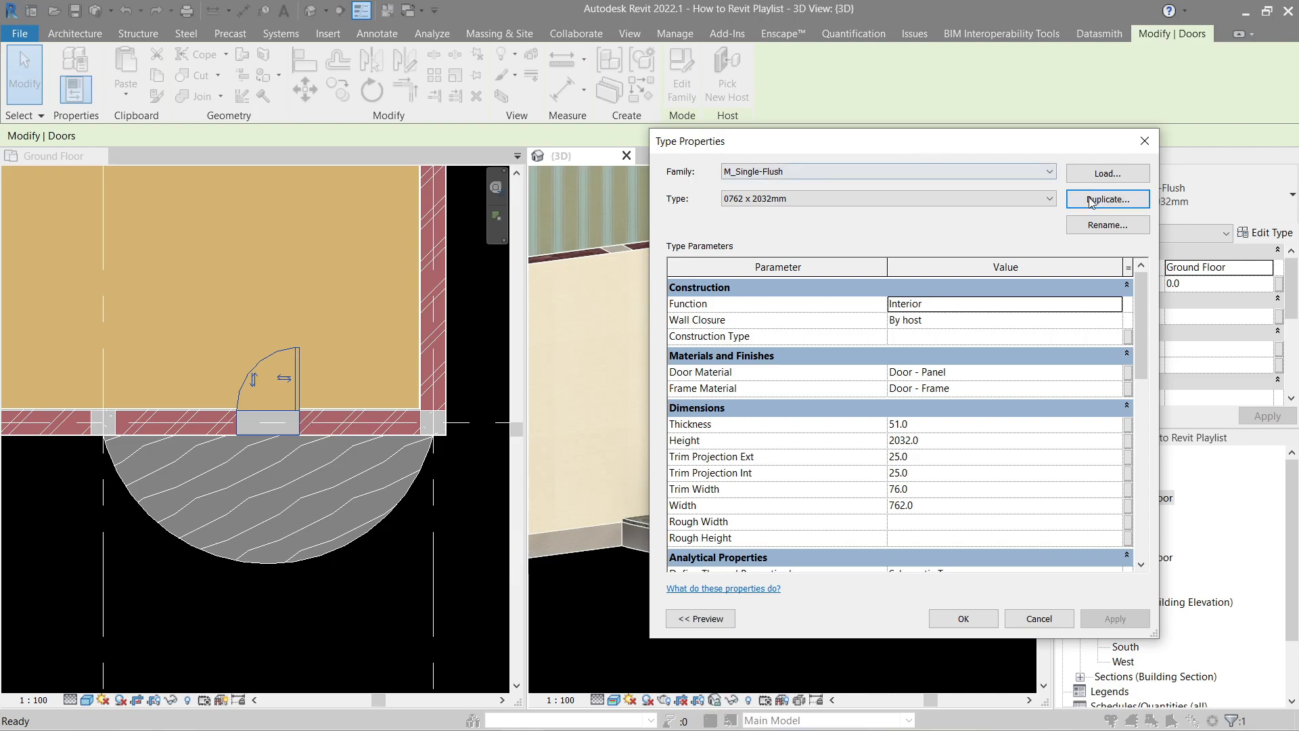
left_click(1107, 199)
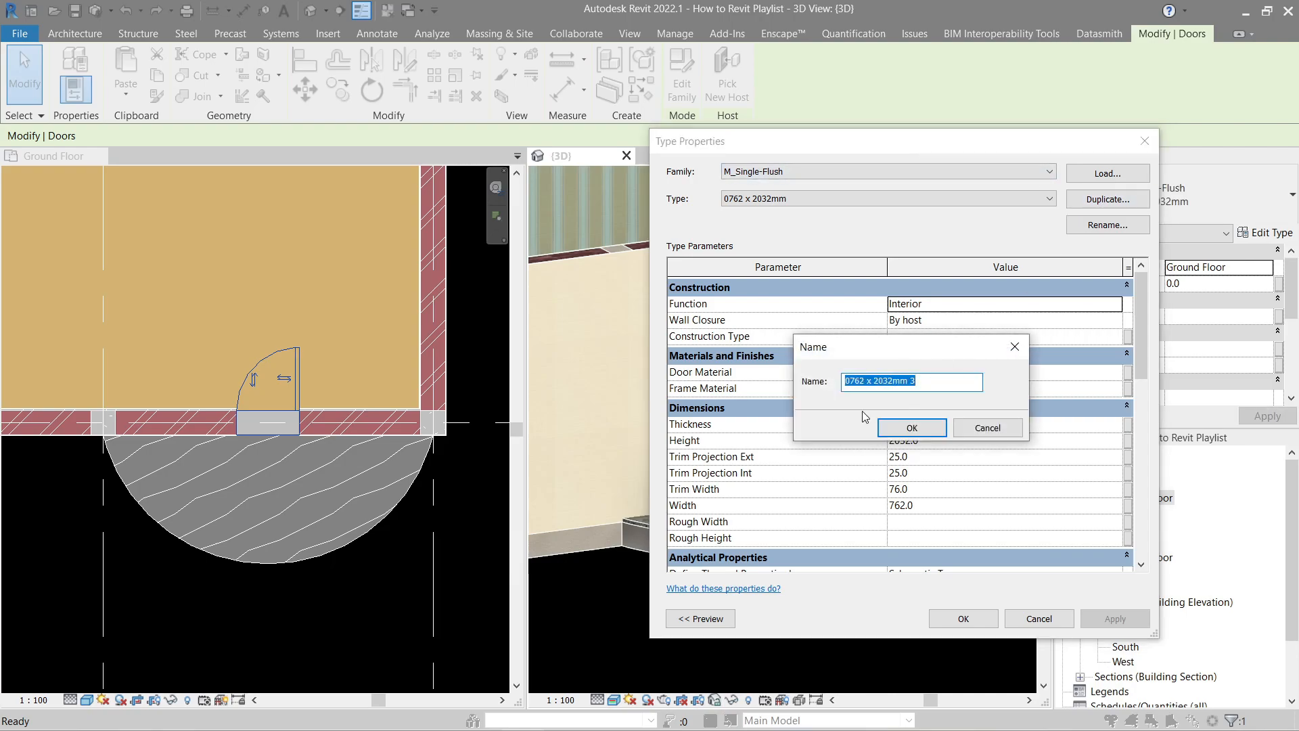
left_click(910, 427)
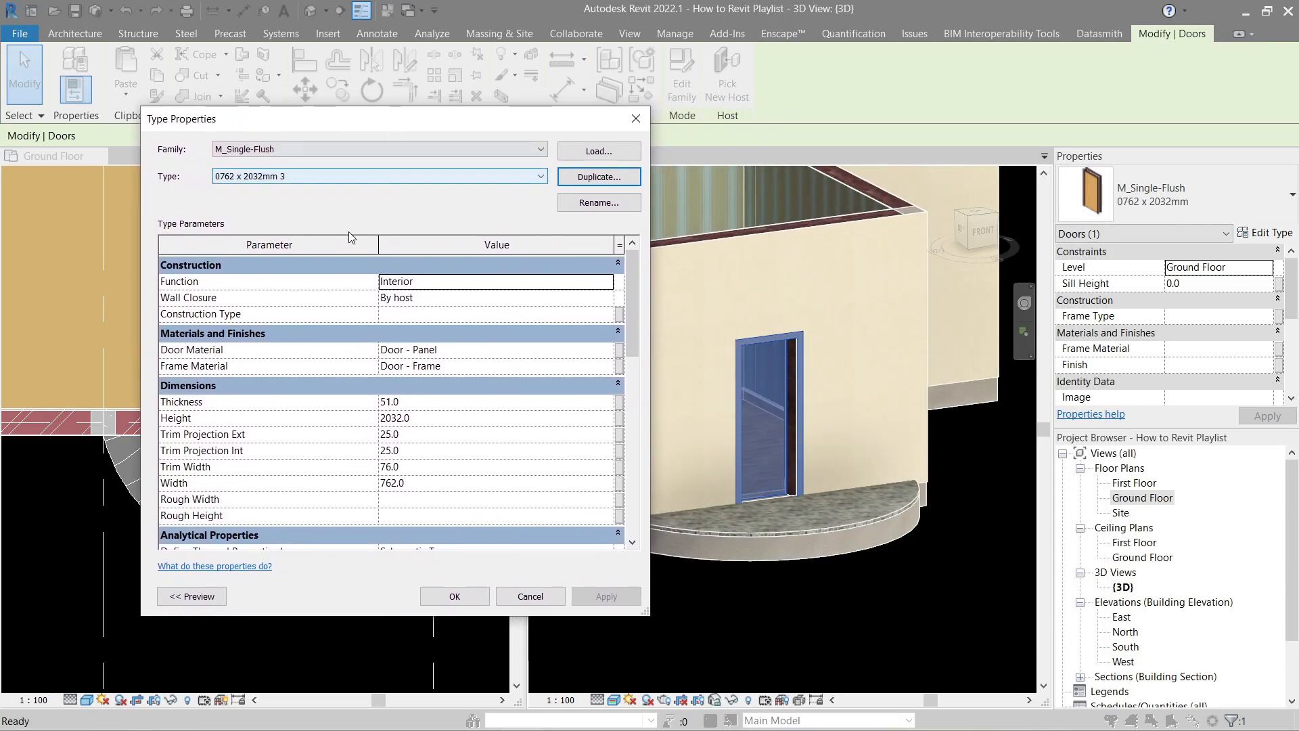
mouse_move(286, 351)
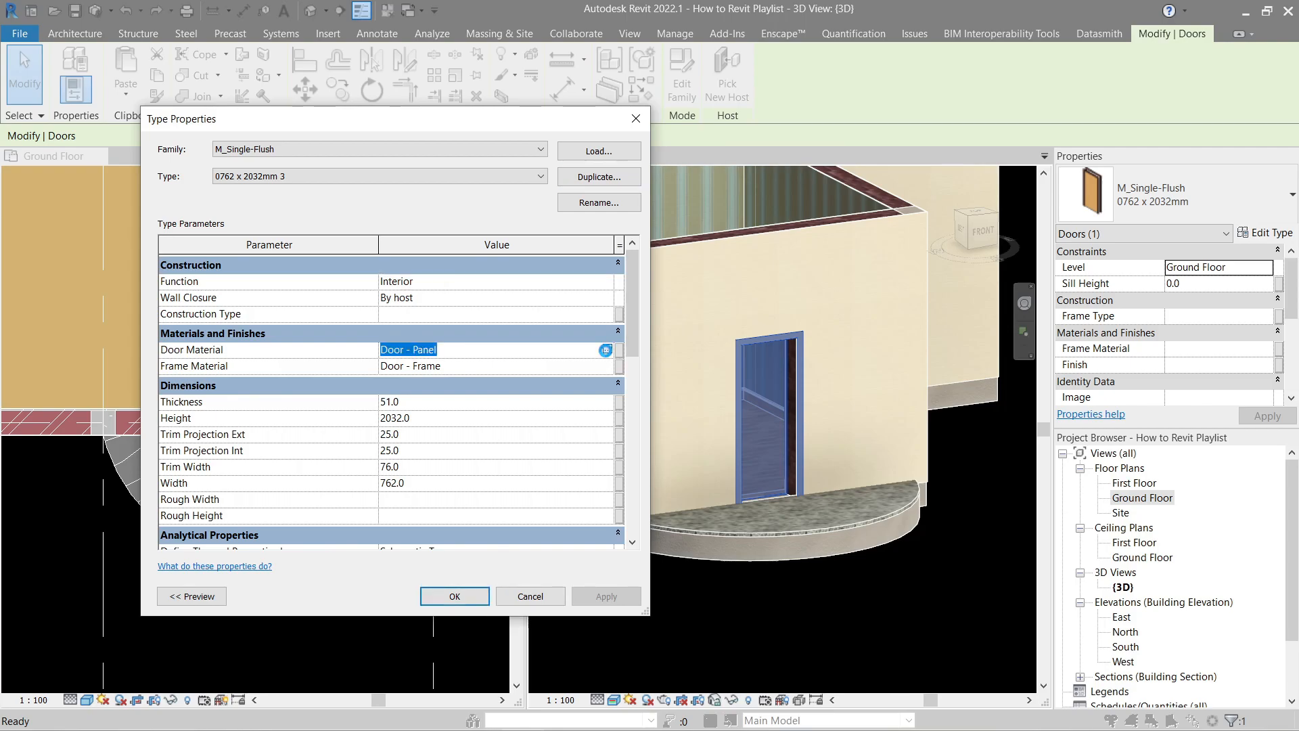
Set the duplicated door type's door and frame materials to Earth
left_click(606, 349)
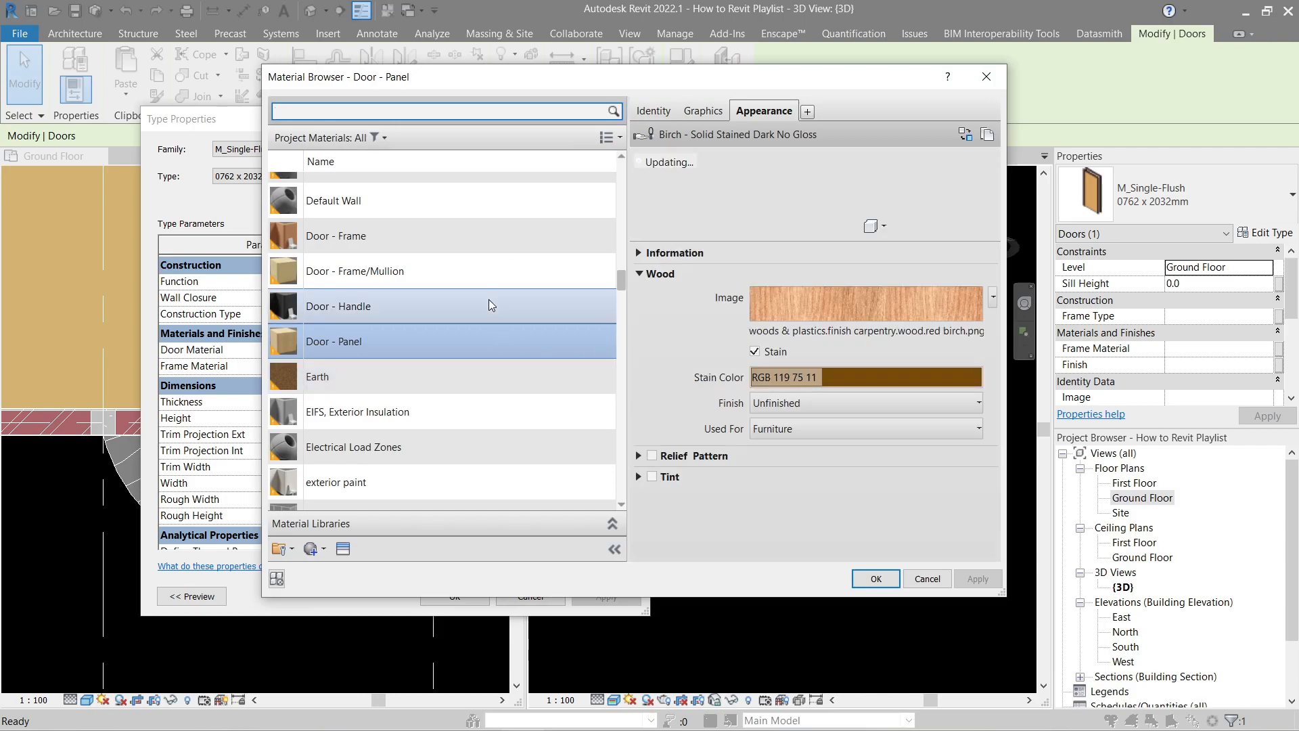
scroll("down", 3)
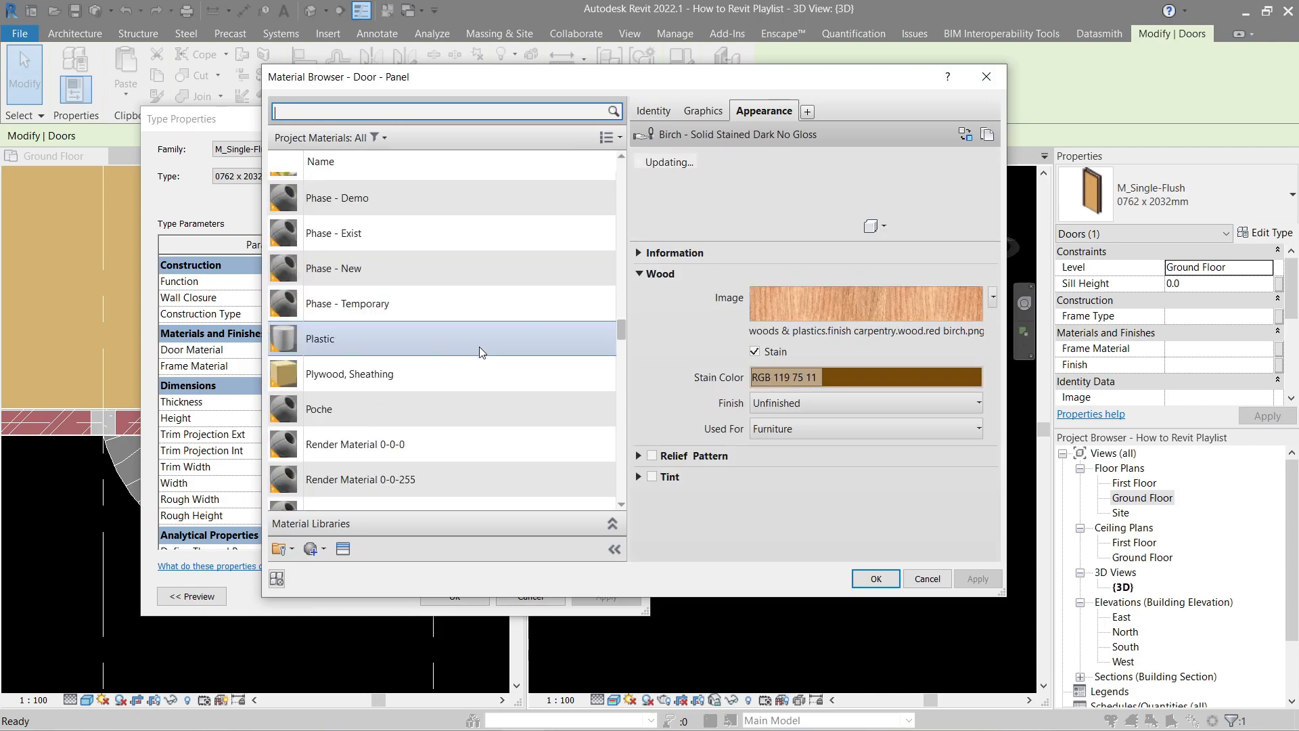
scroll("down", 3)
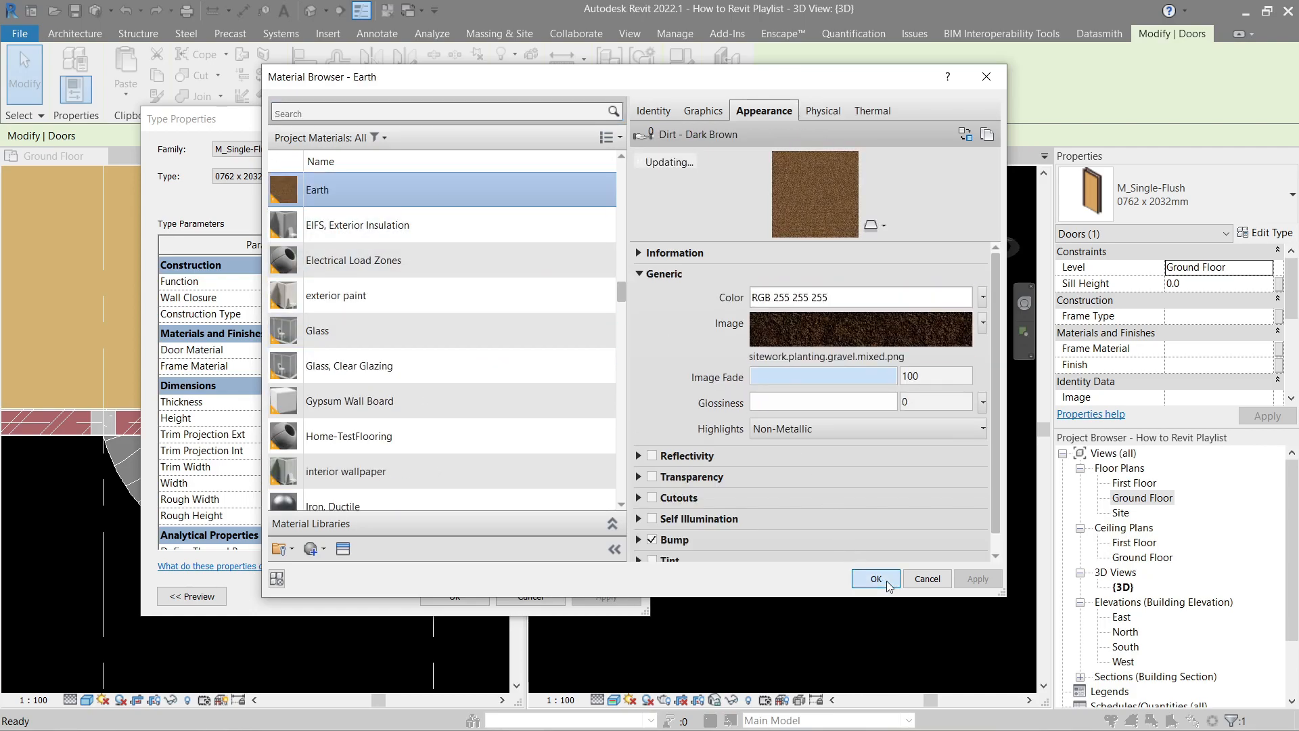
left_click(876, 578)
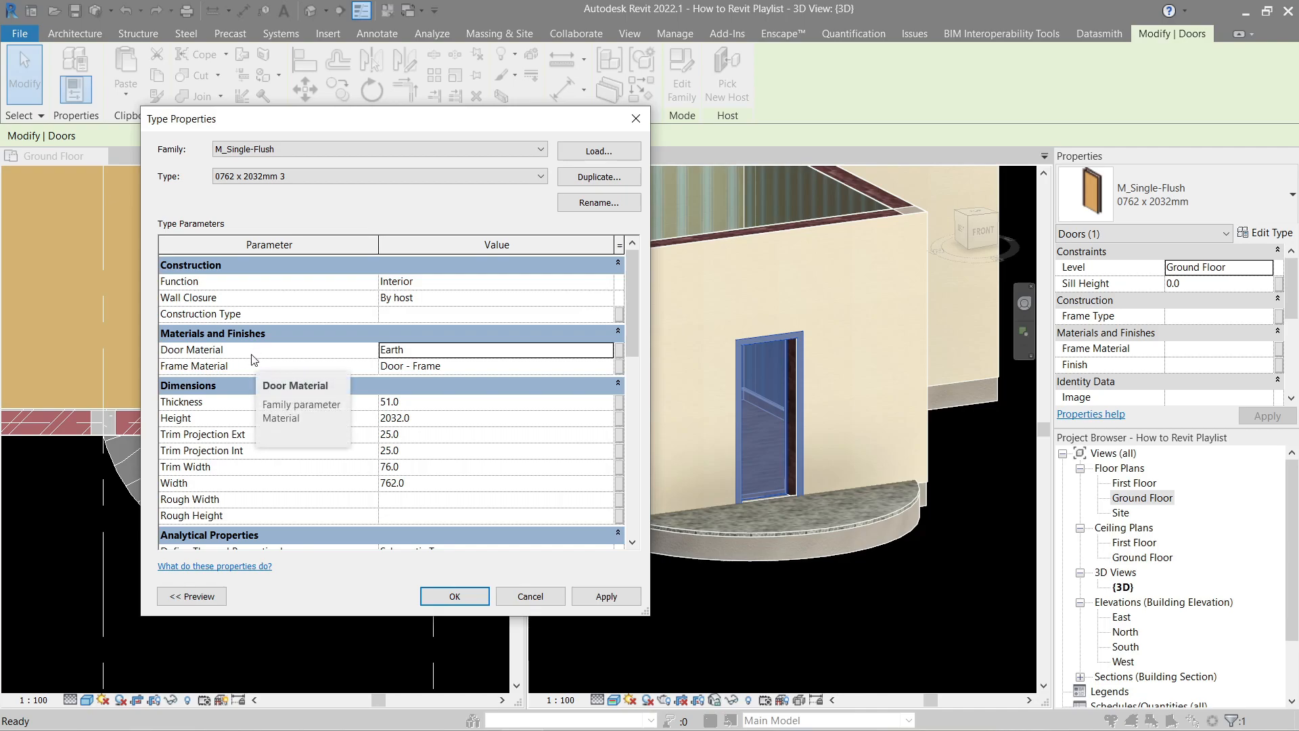
mouse_move(539, 495)
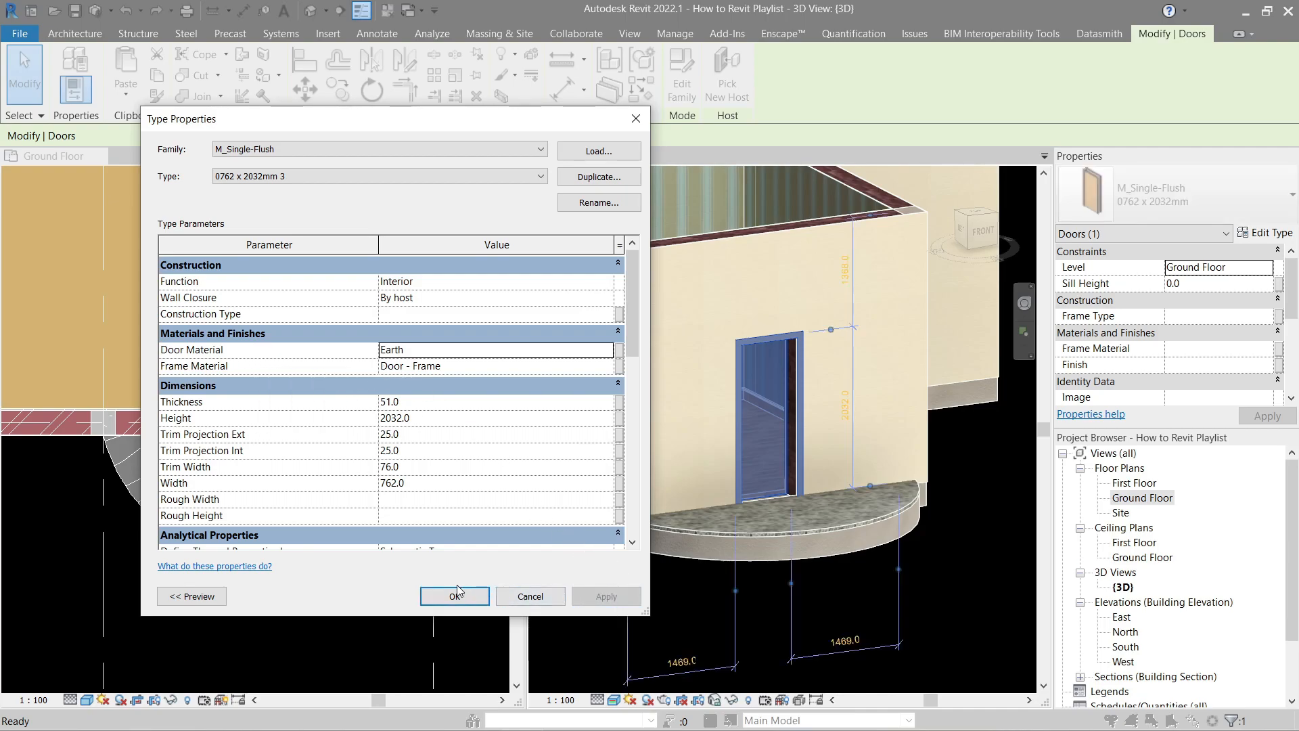
left_click(455, 595)
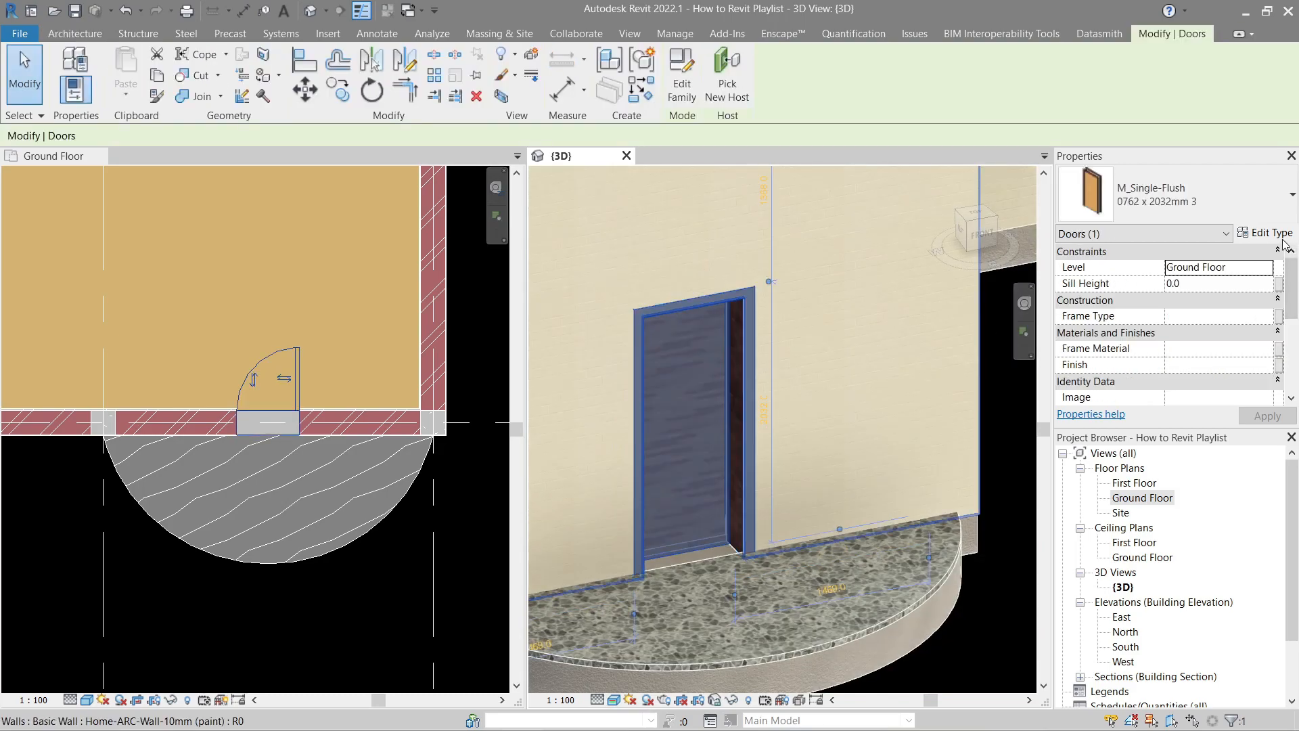
left_click(1270, 233)
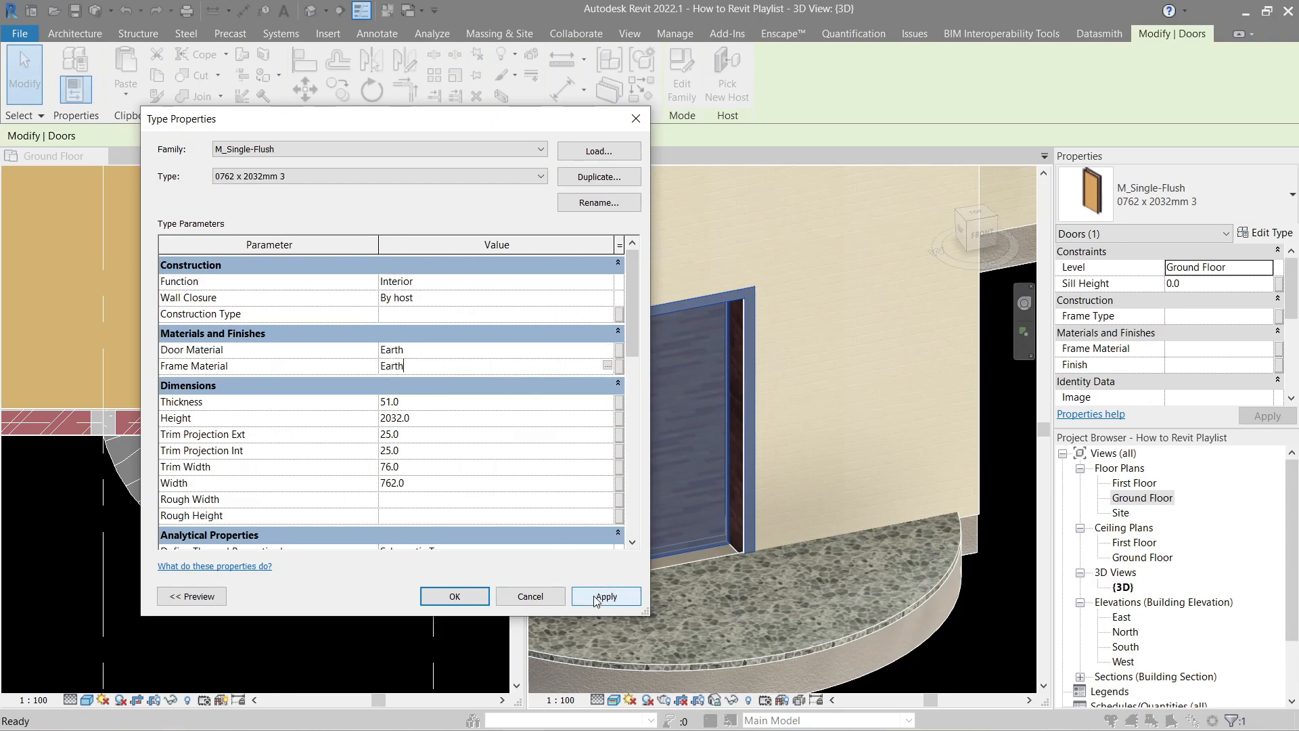
left_click(455, 595)
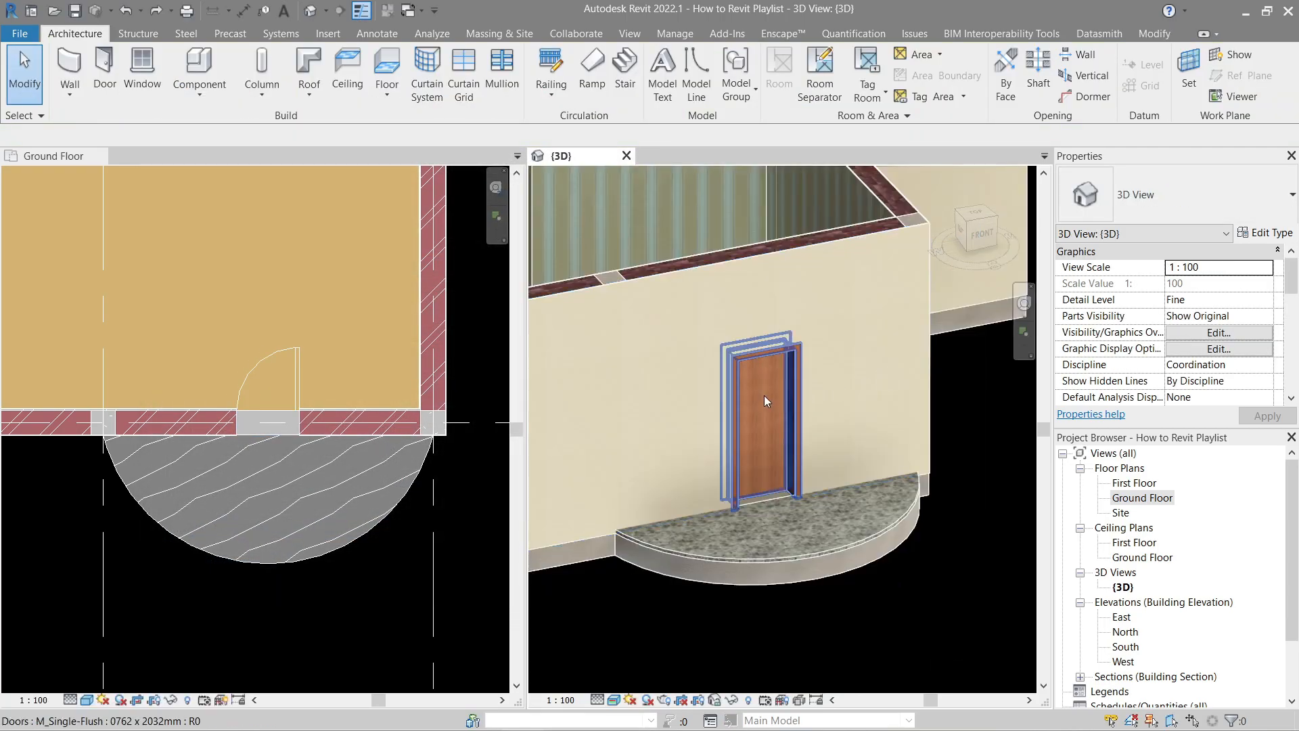
left_click(765, 401)
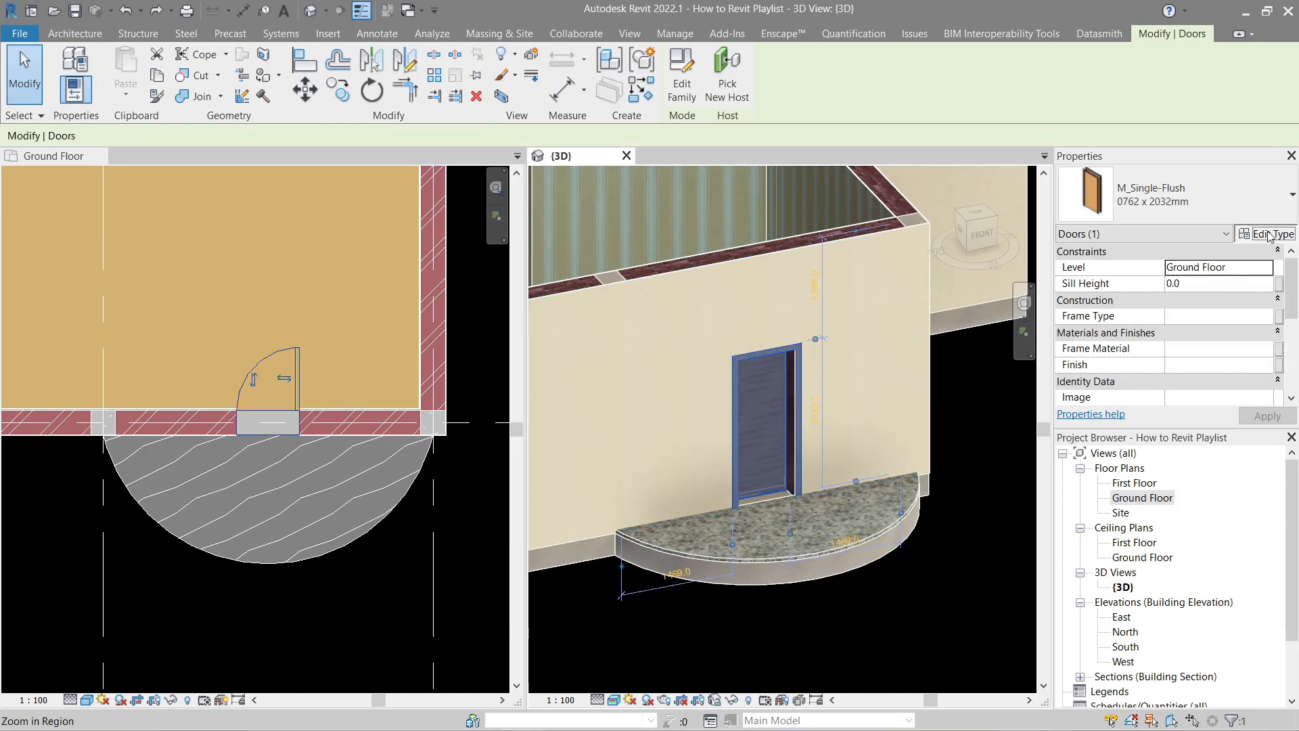
Set the door type to 2500 high, 1000 wide, 100 thick, with 500 trim width and interior projection
left_click(1271, 232)
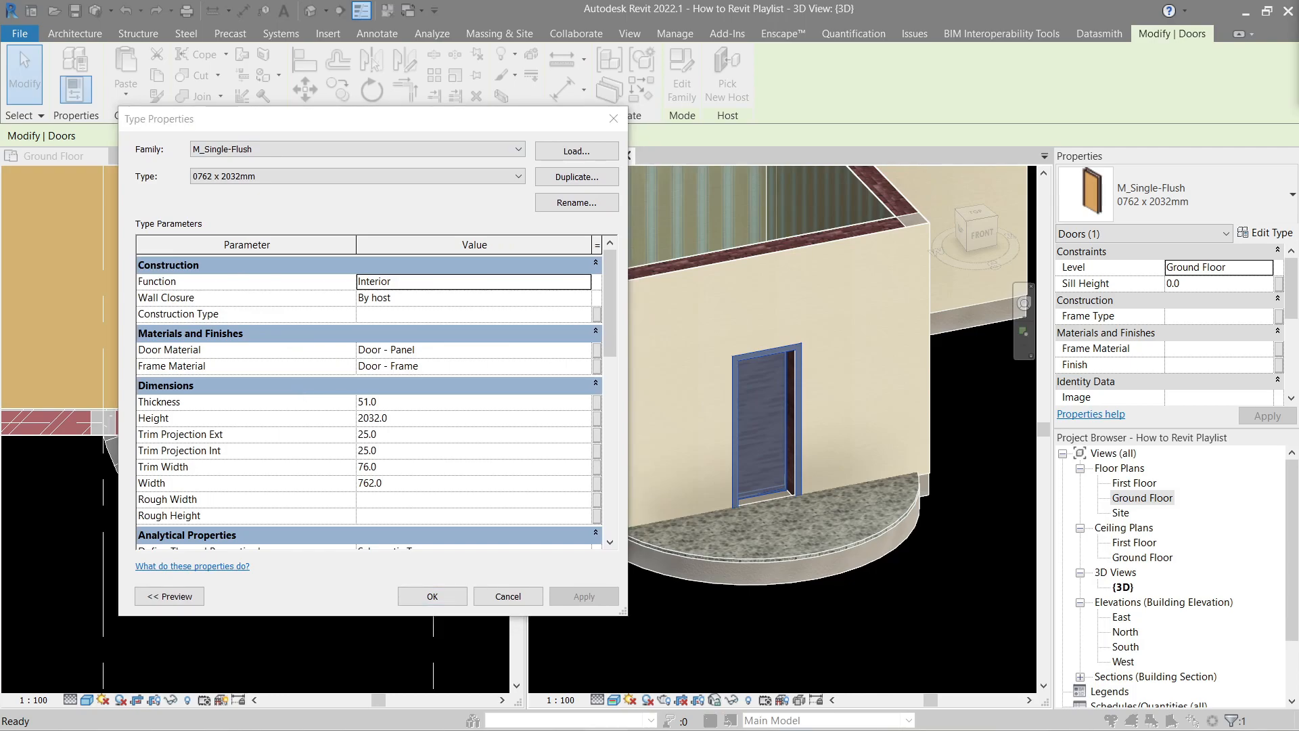
mouse_move(308, 389)
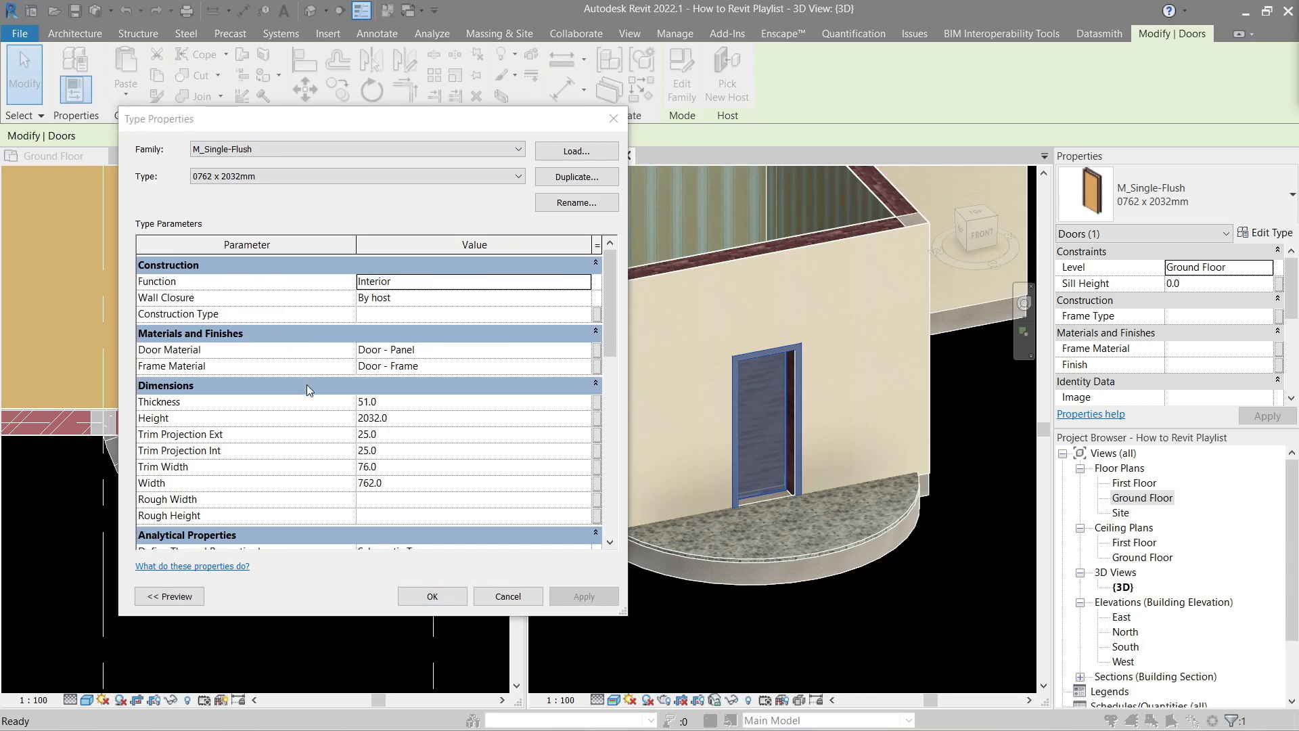
mouse_move(268, 408)
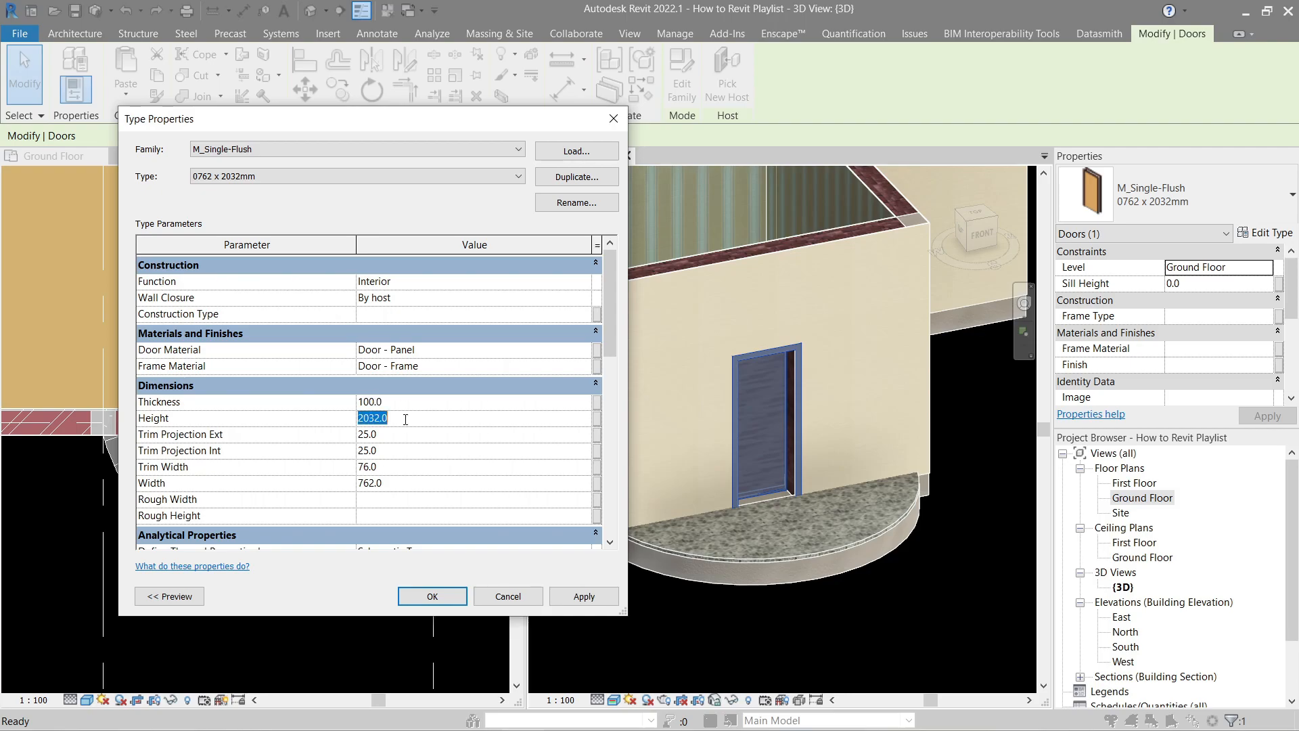
type("2500")
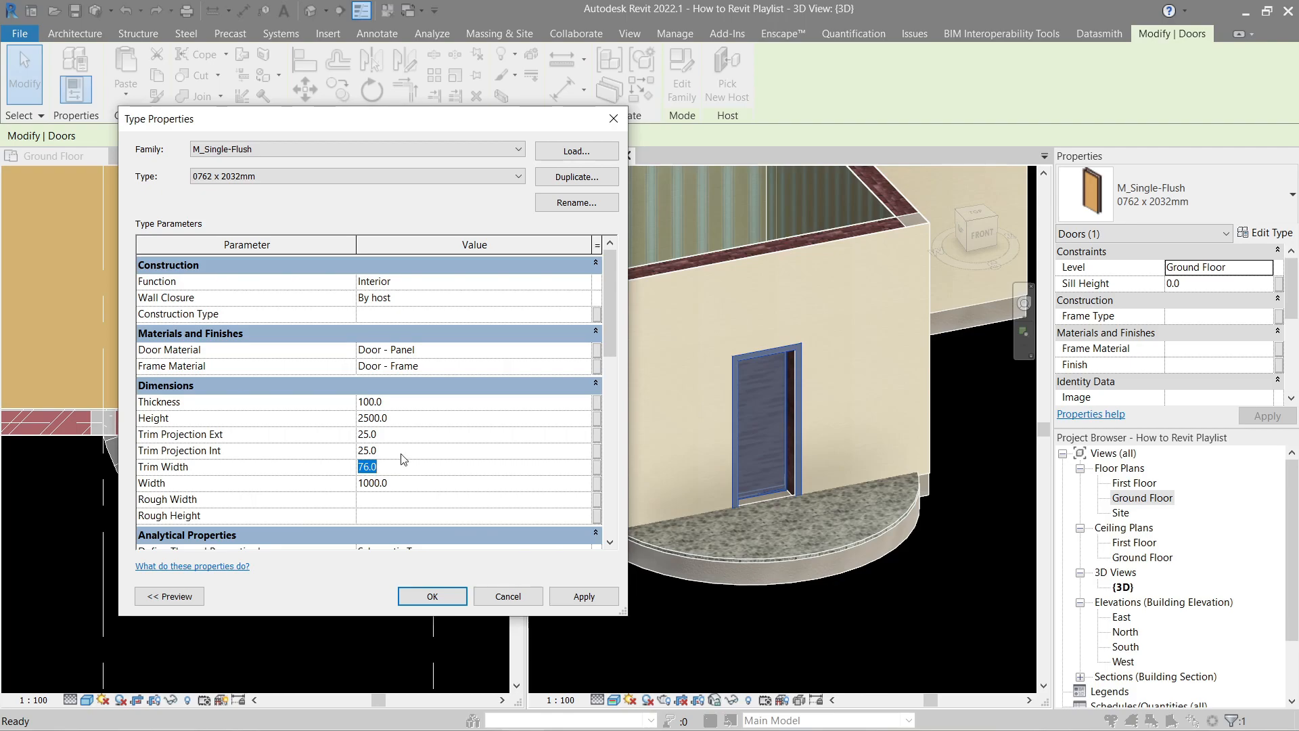
left_click(402, 467)
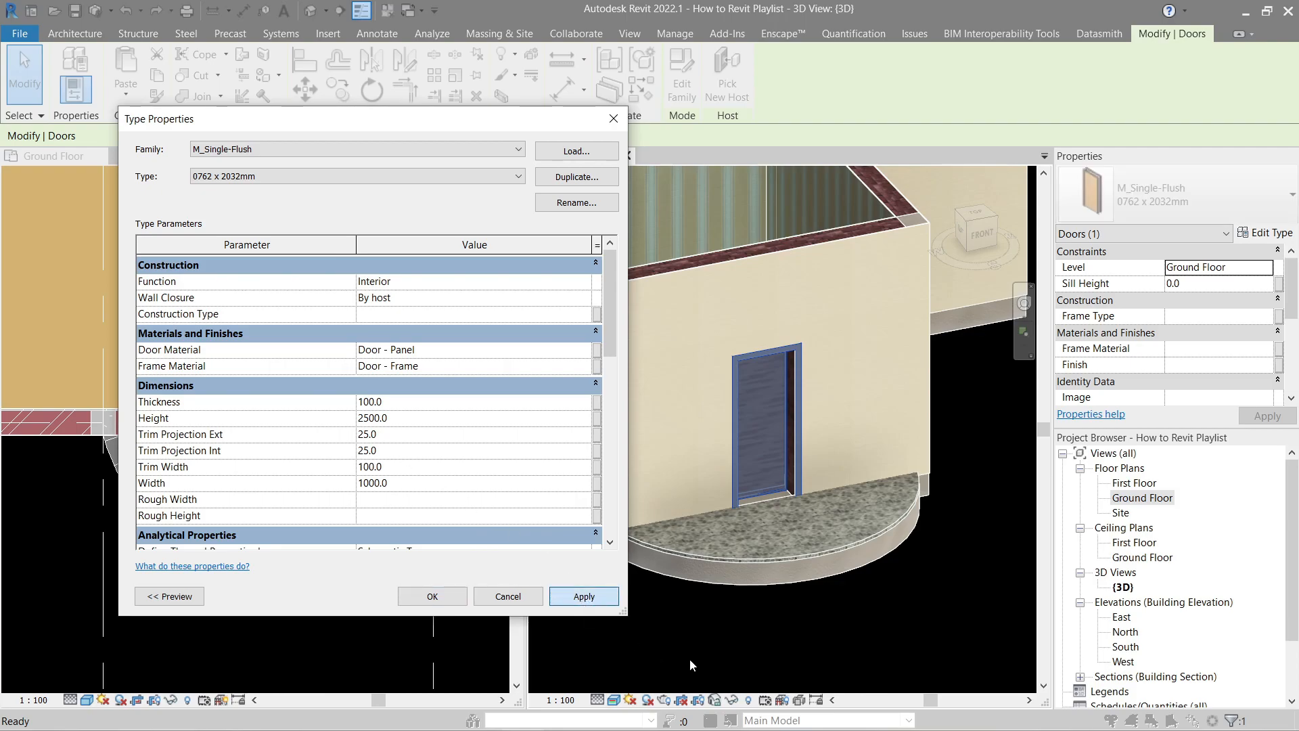
left_click(583, 595)
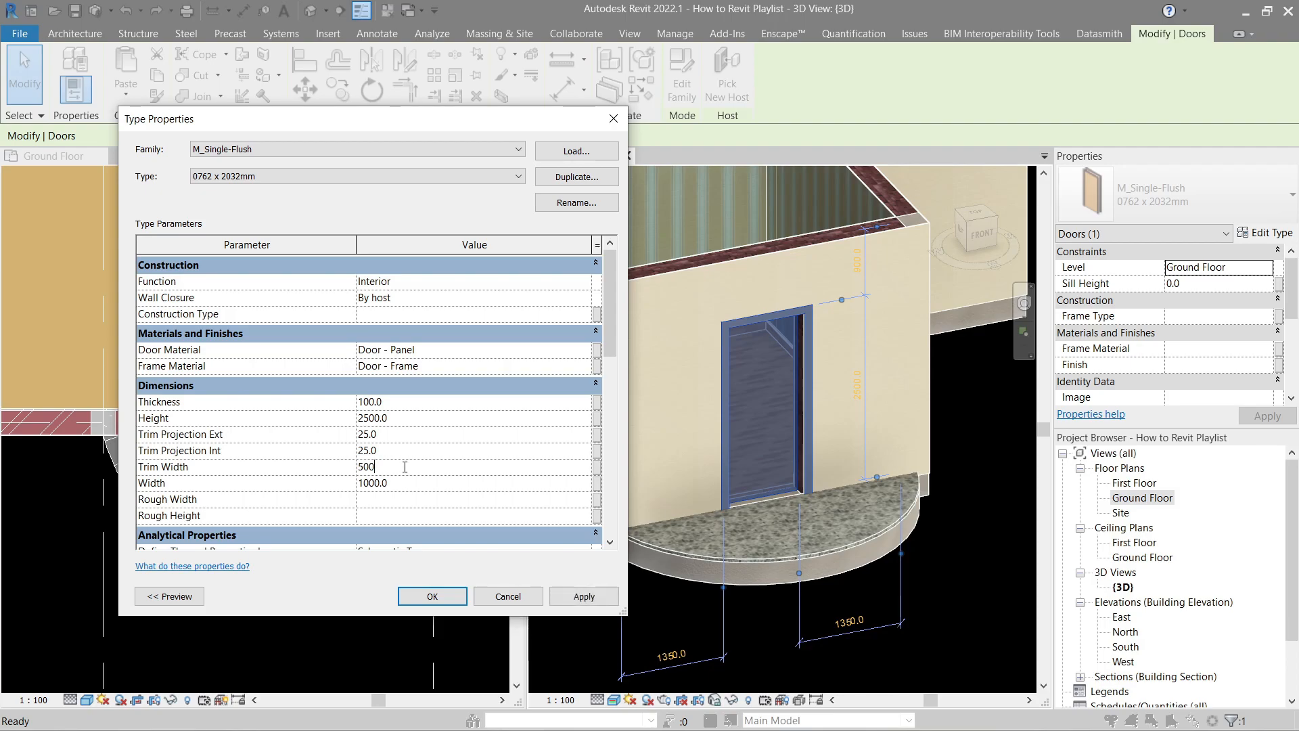
left_click(583, 595)
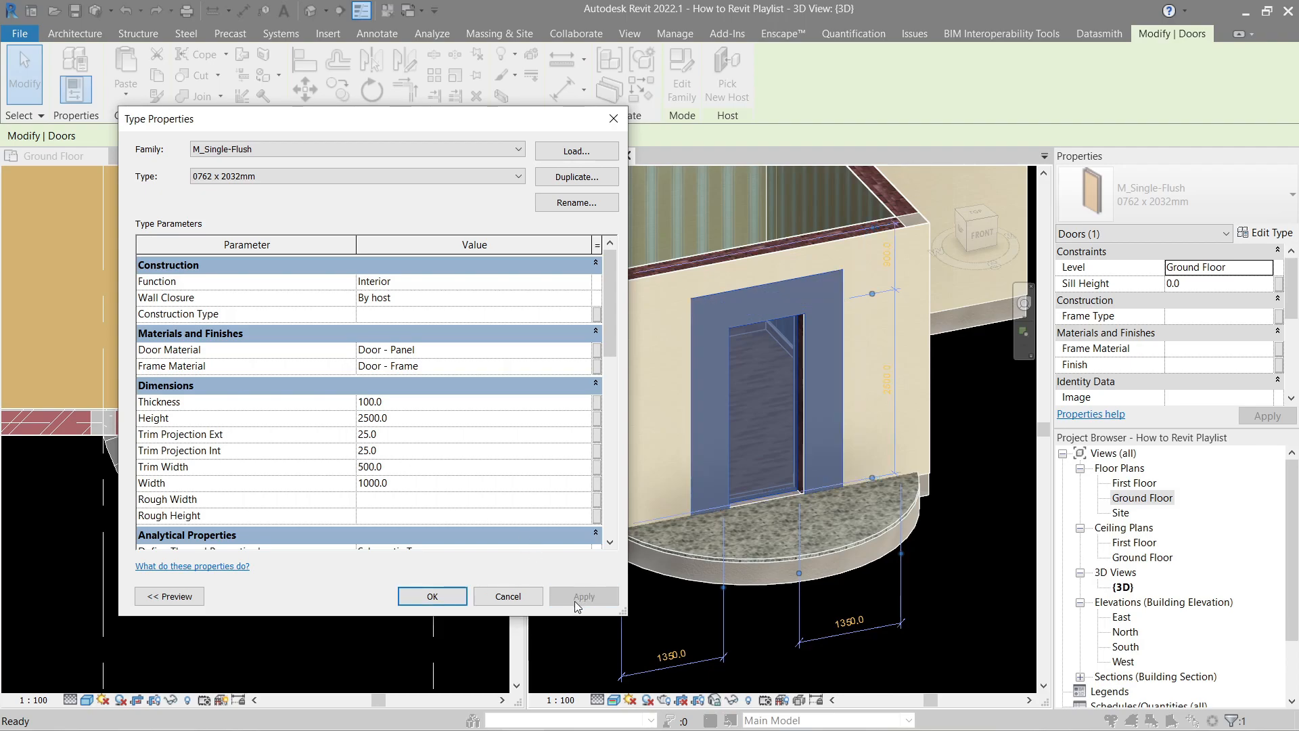
mouse_move(382, 456)
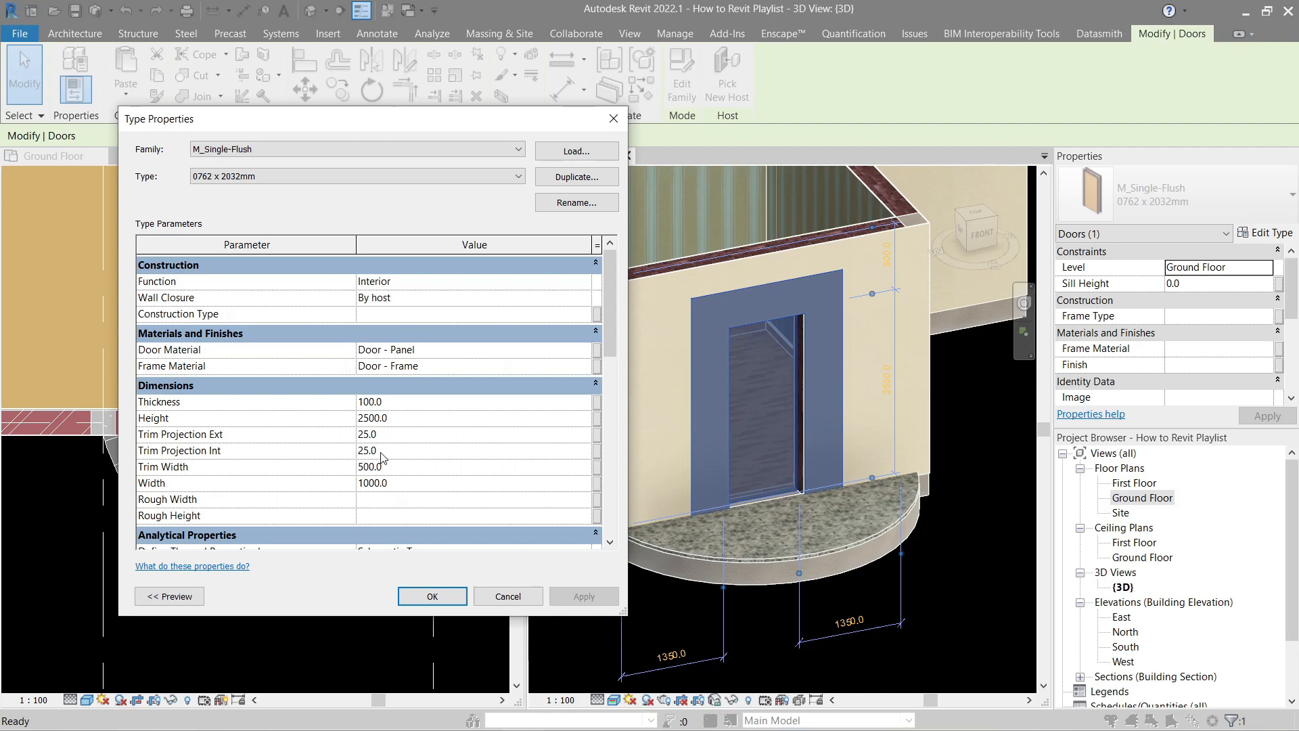
mouse_move(402, 459)
type("100")
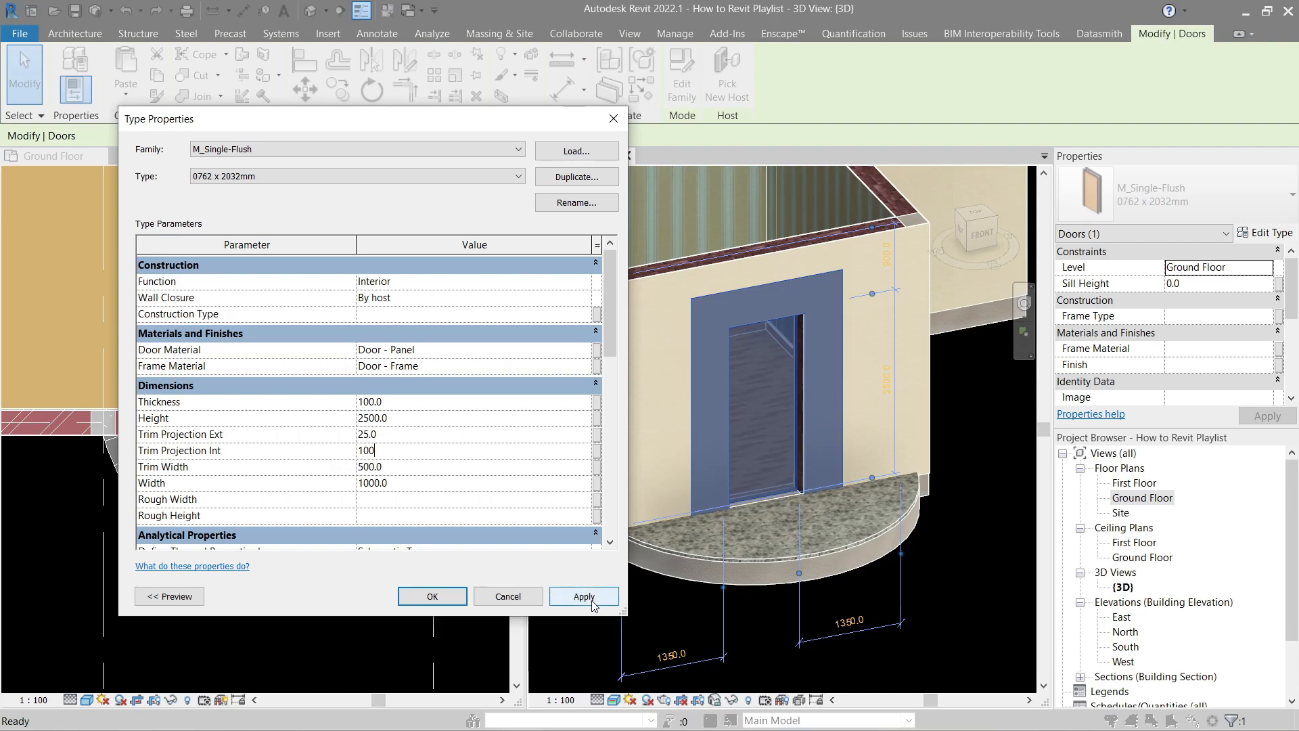
left_click(583, 595)
type("500")
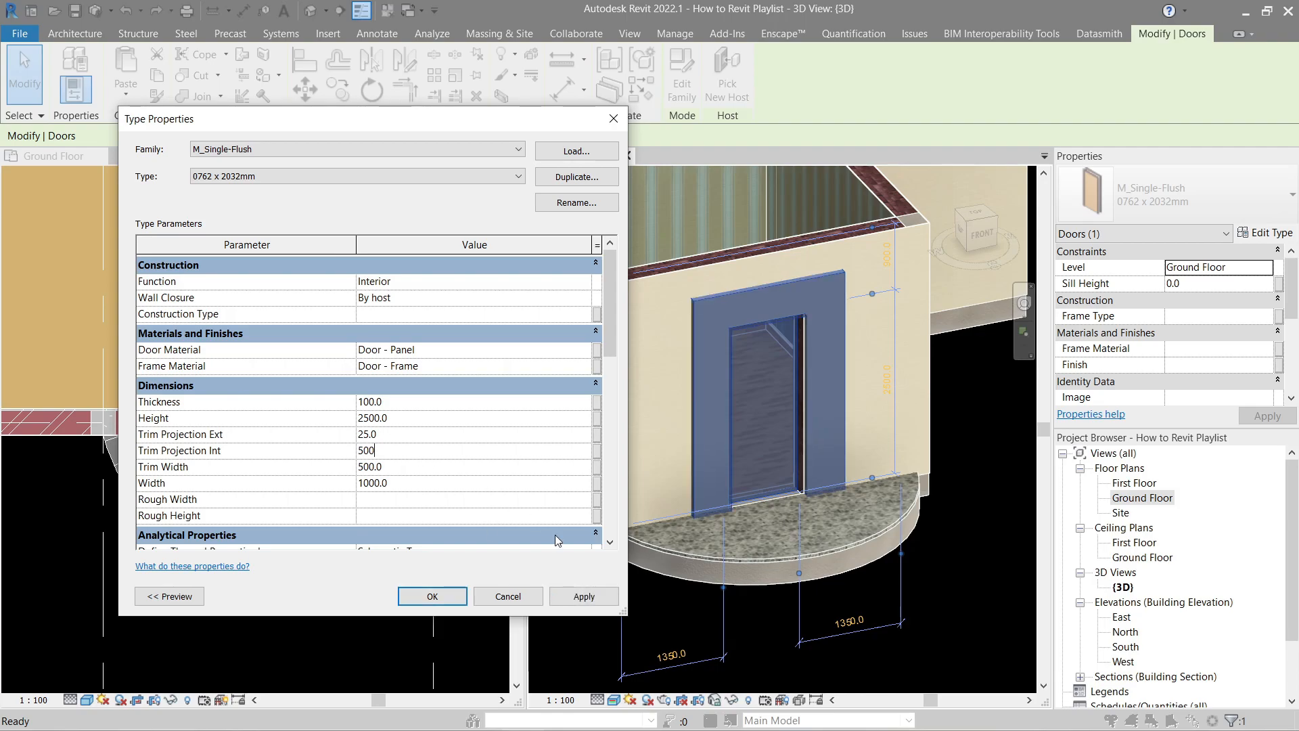
left_click(583, 595)
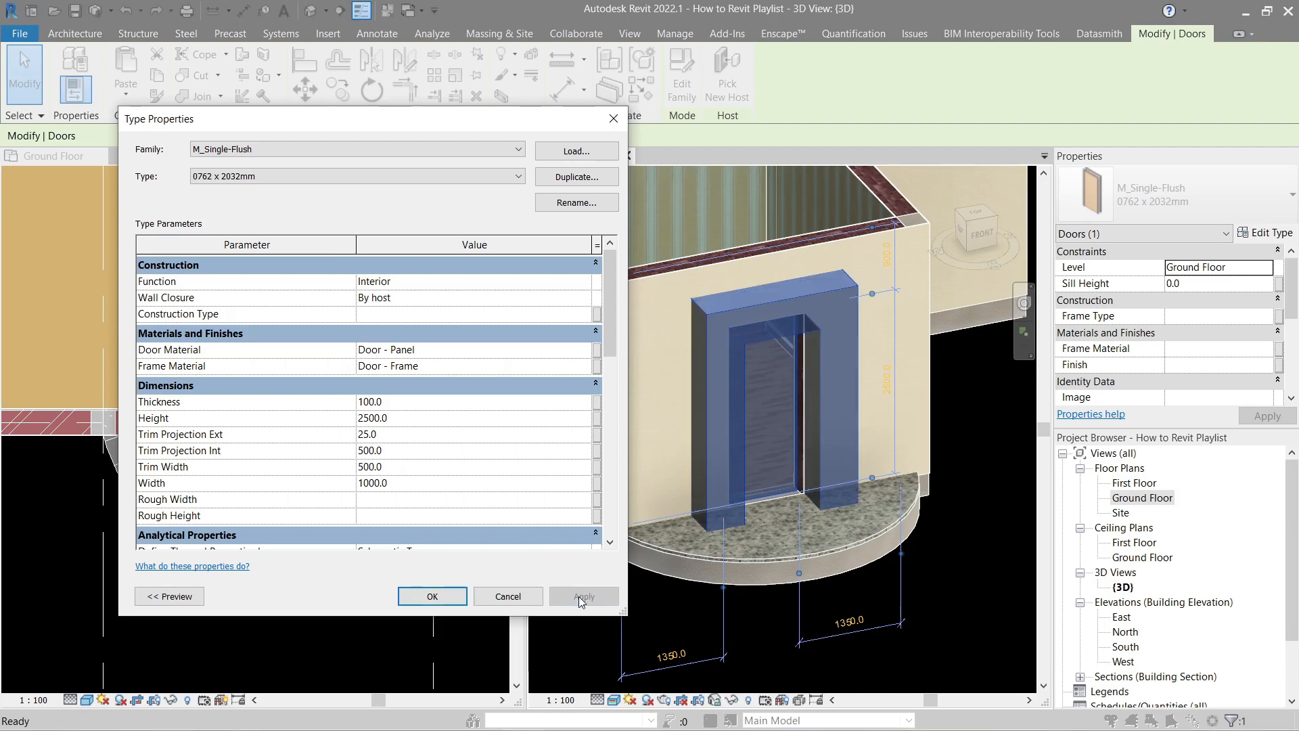
scroll("down", 3)
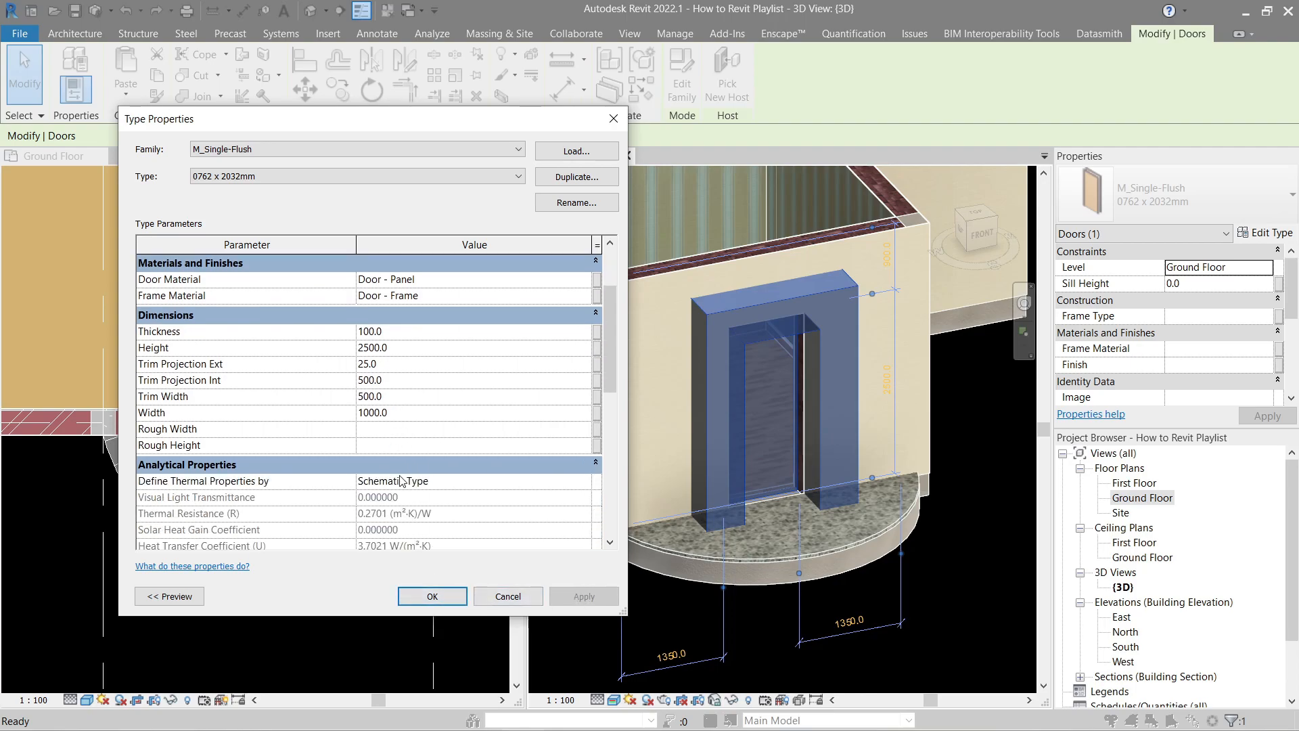
scroll("up", 3)
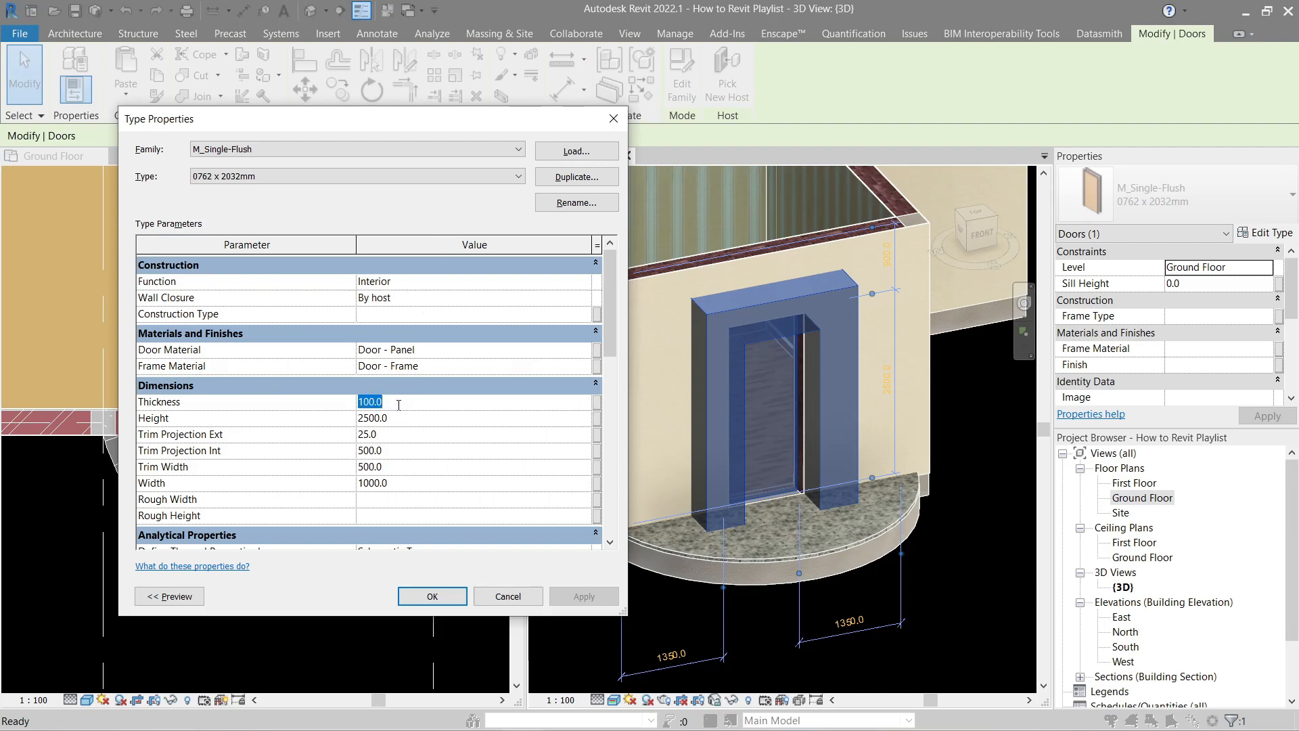
Reduce the door type to 2000 high, 900 wide, 30 thick, 50 trim width and 20 projections, and confirm
type("3")
left_click(473, 417)
type("2000")
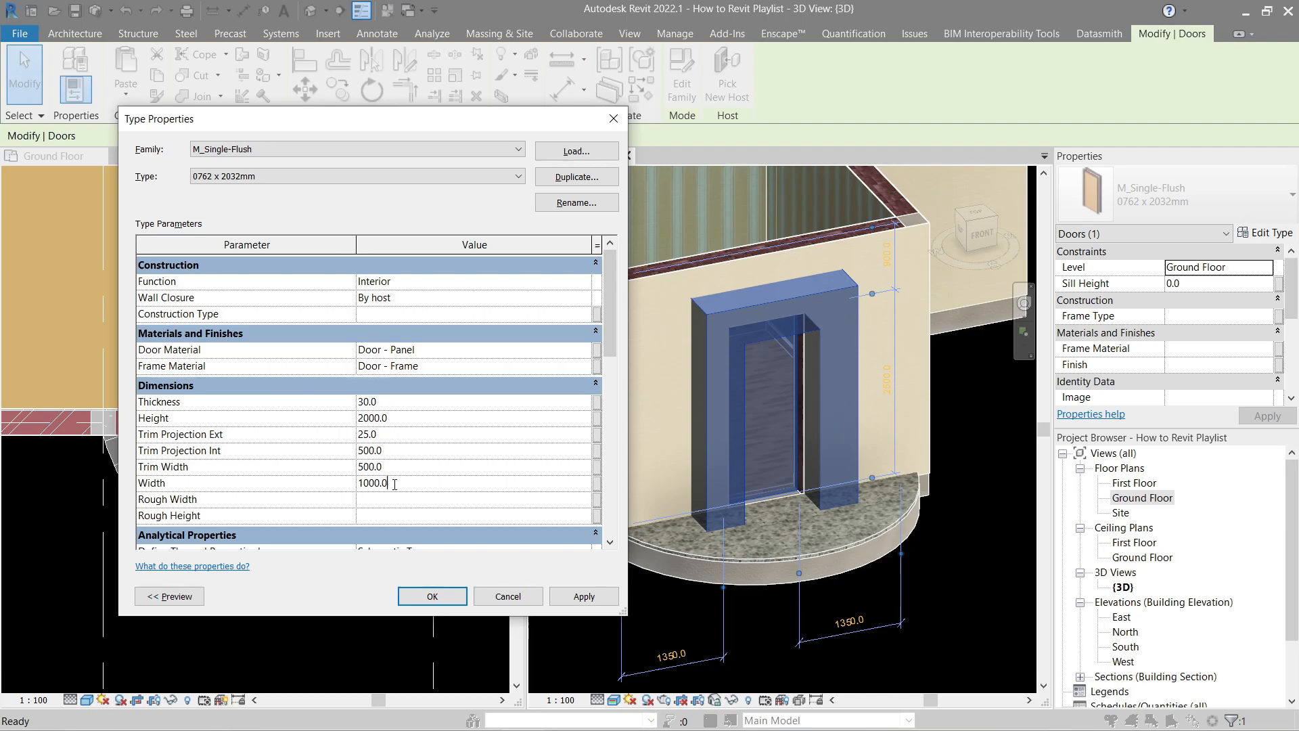
type("900")
left_click(474, 433)
type("20")
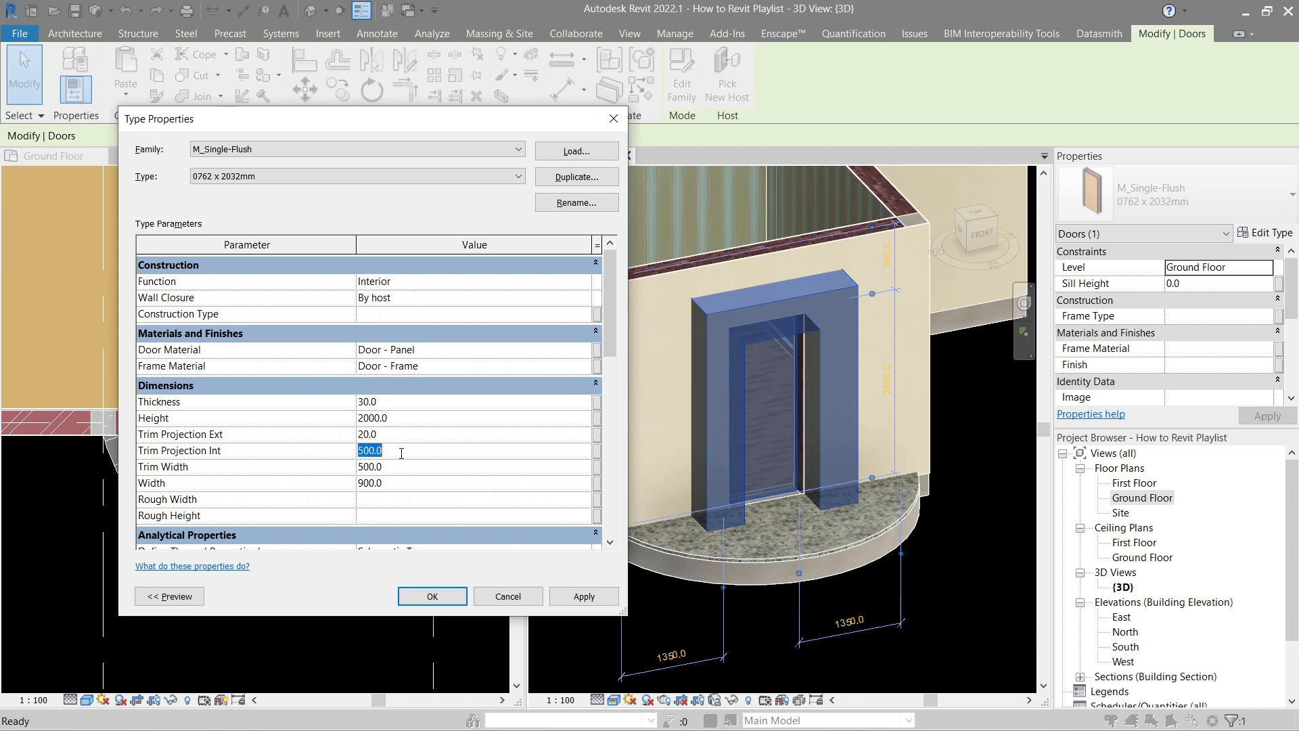
left_click(368, 467)
type("50")
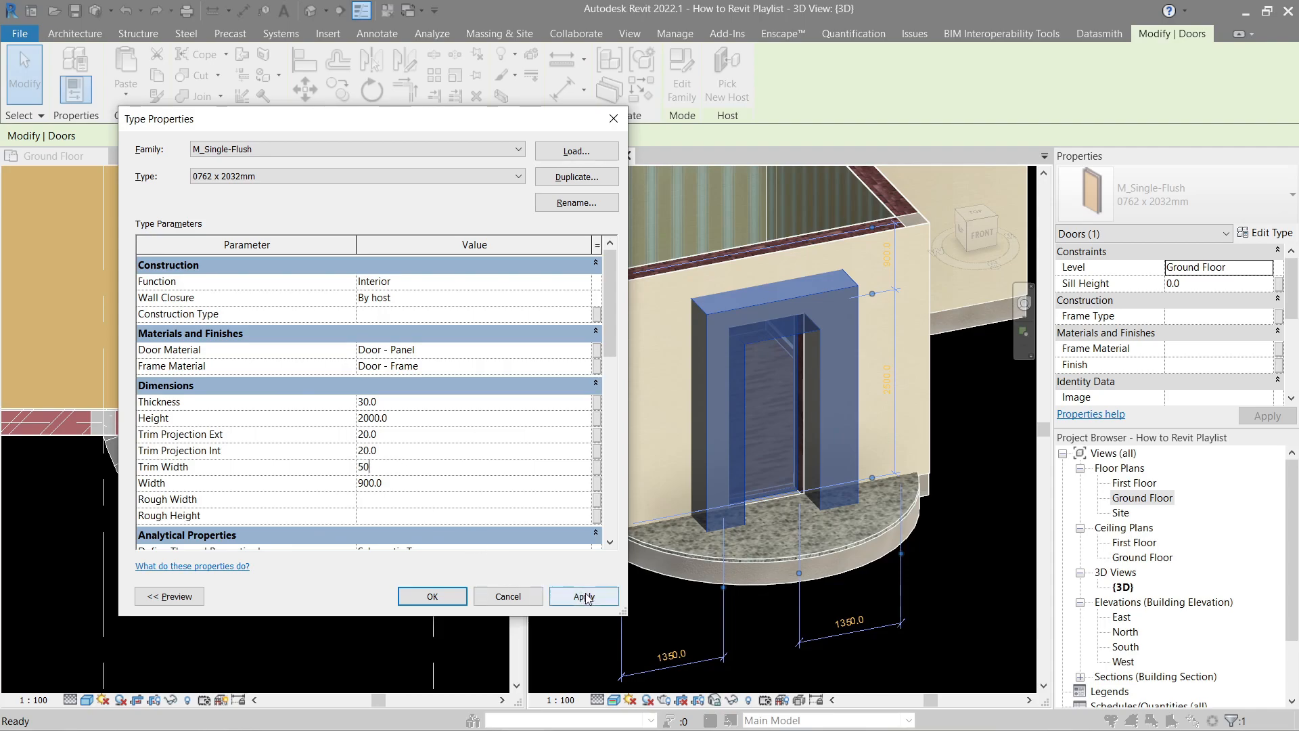
left_click(583, 595)
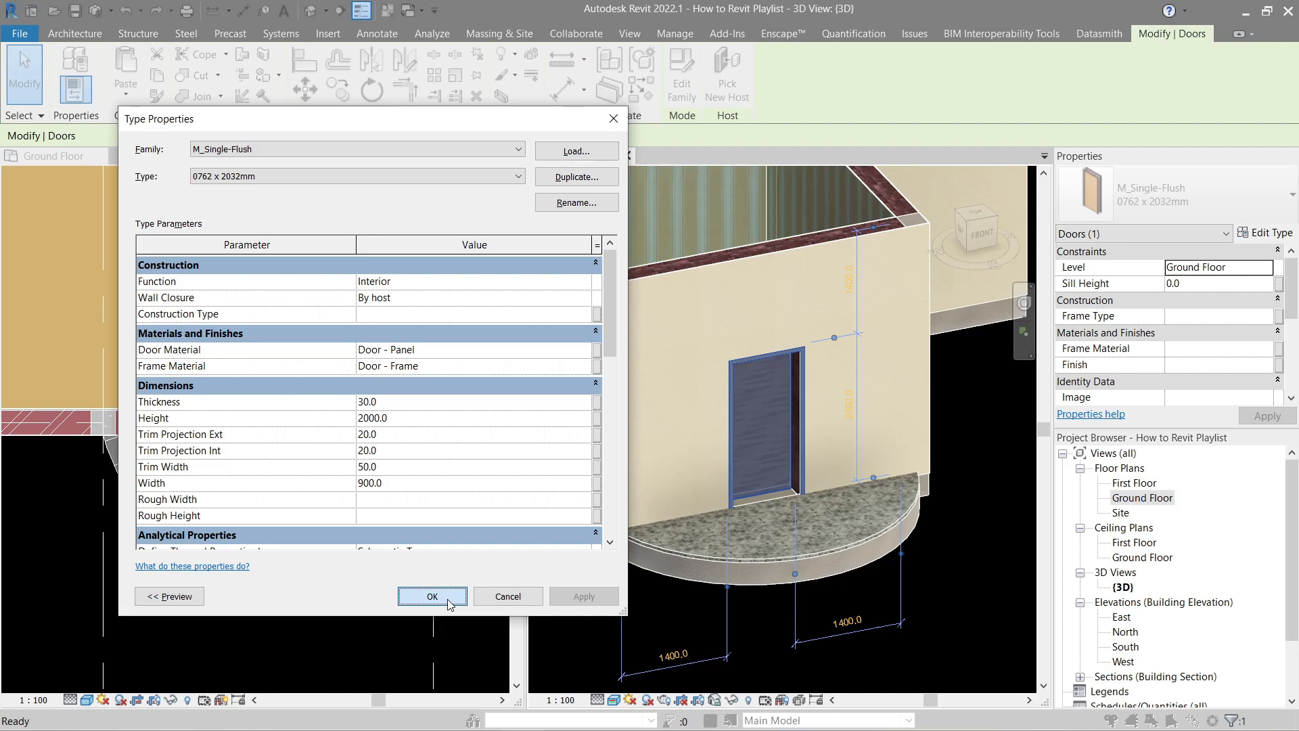
left_click(431, 595)
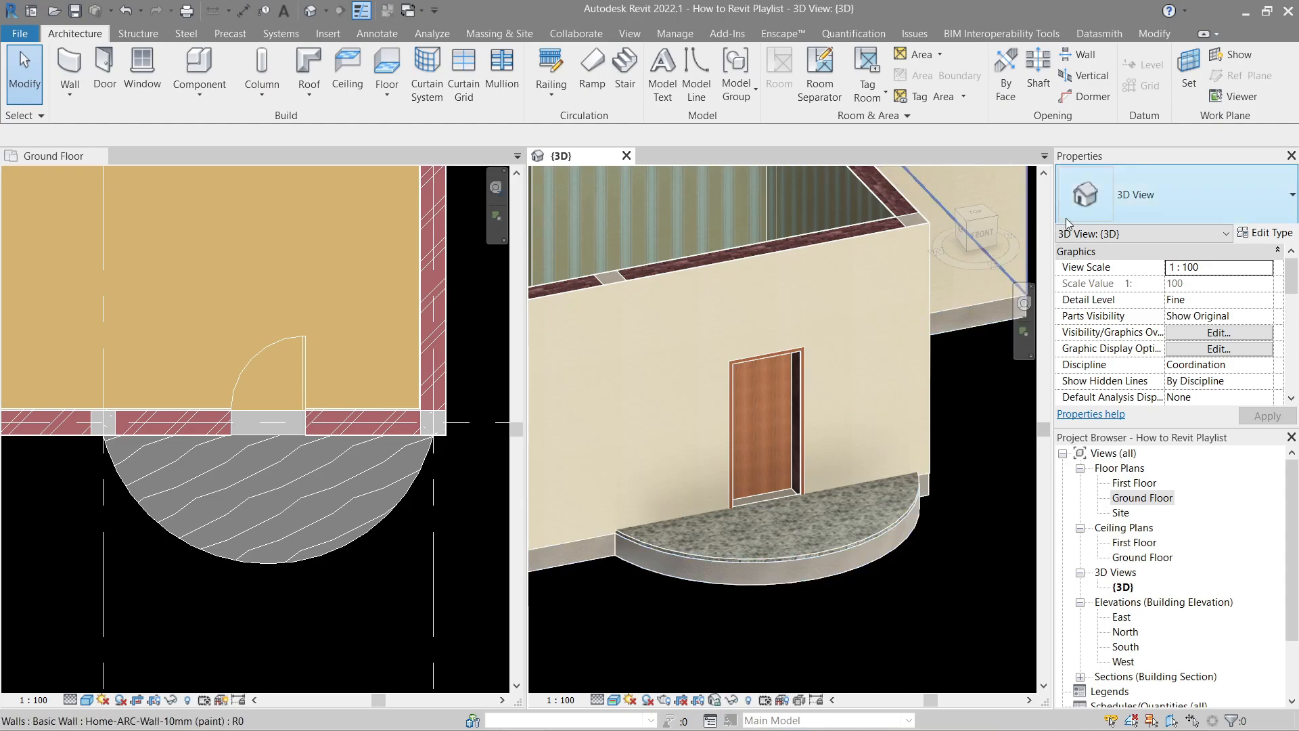
Inspect the finished front door and bring up the Insert family-loading commands
left_click(762, 414)
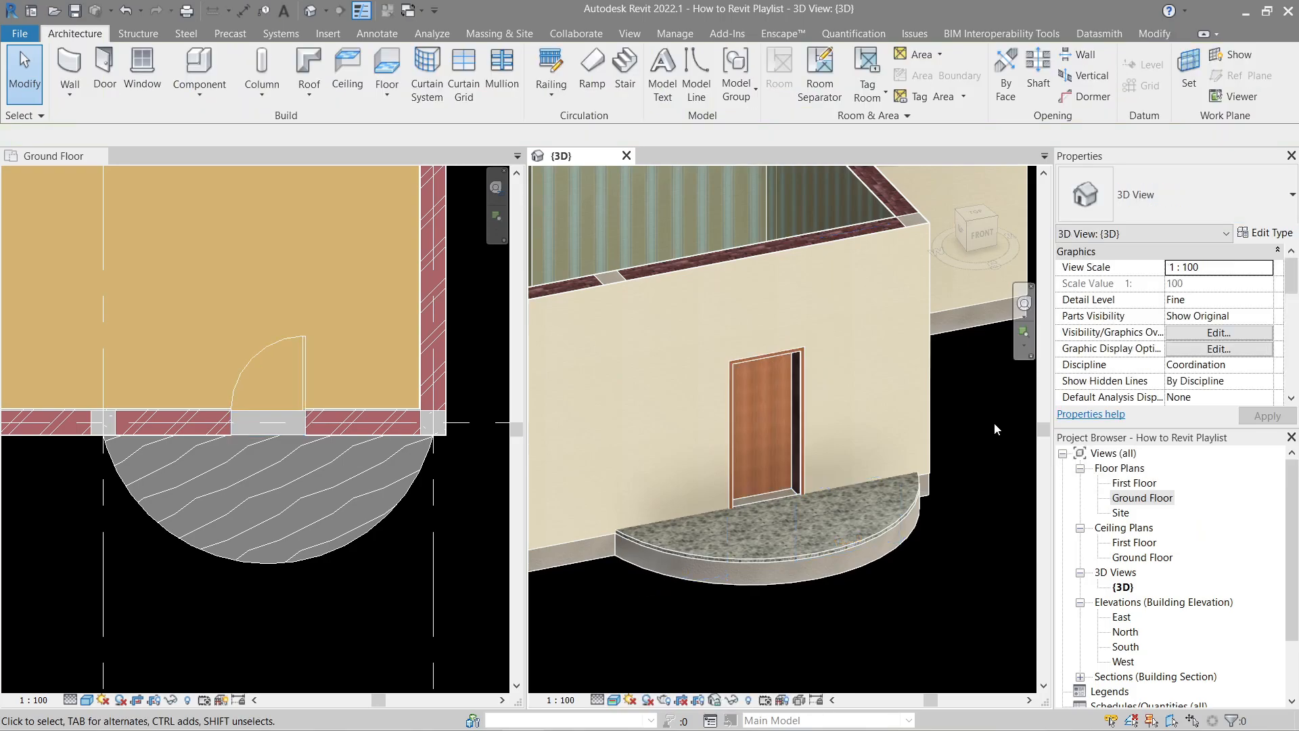
mouse_move(501, 70)
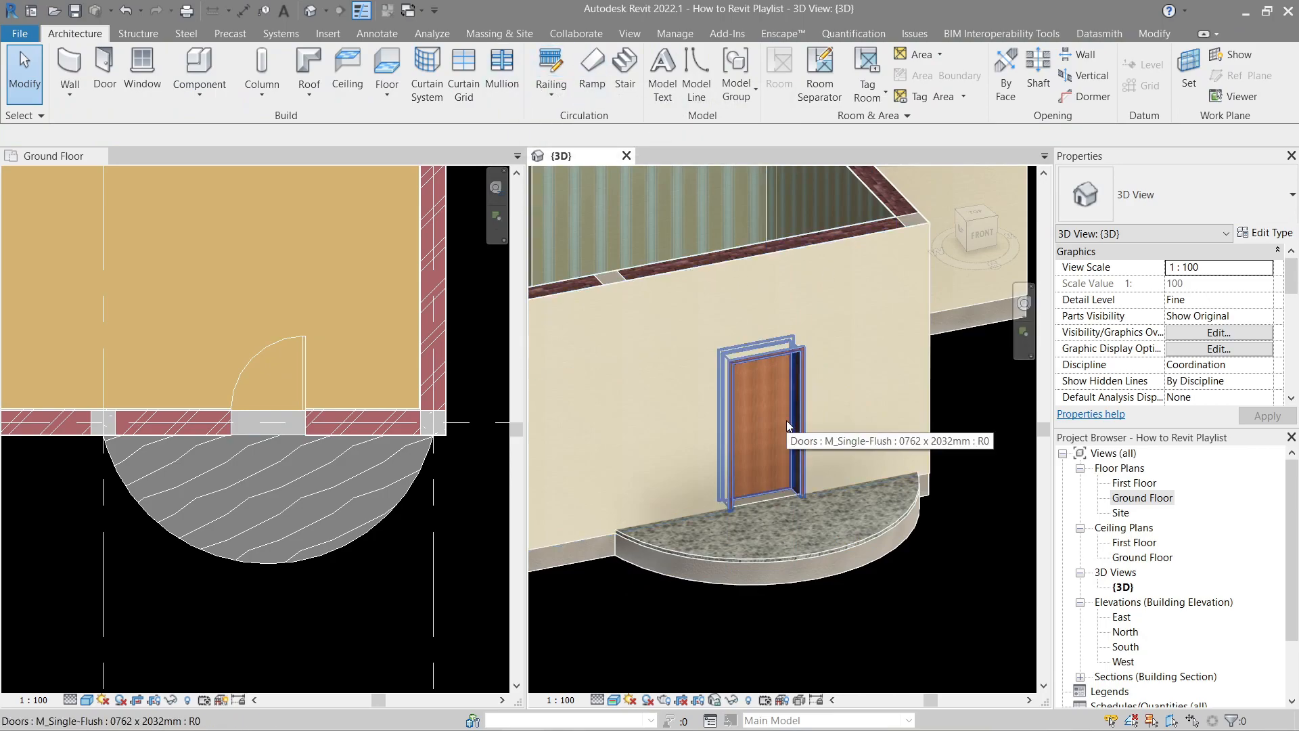
mouse_move(770, 406)
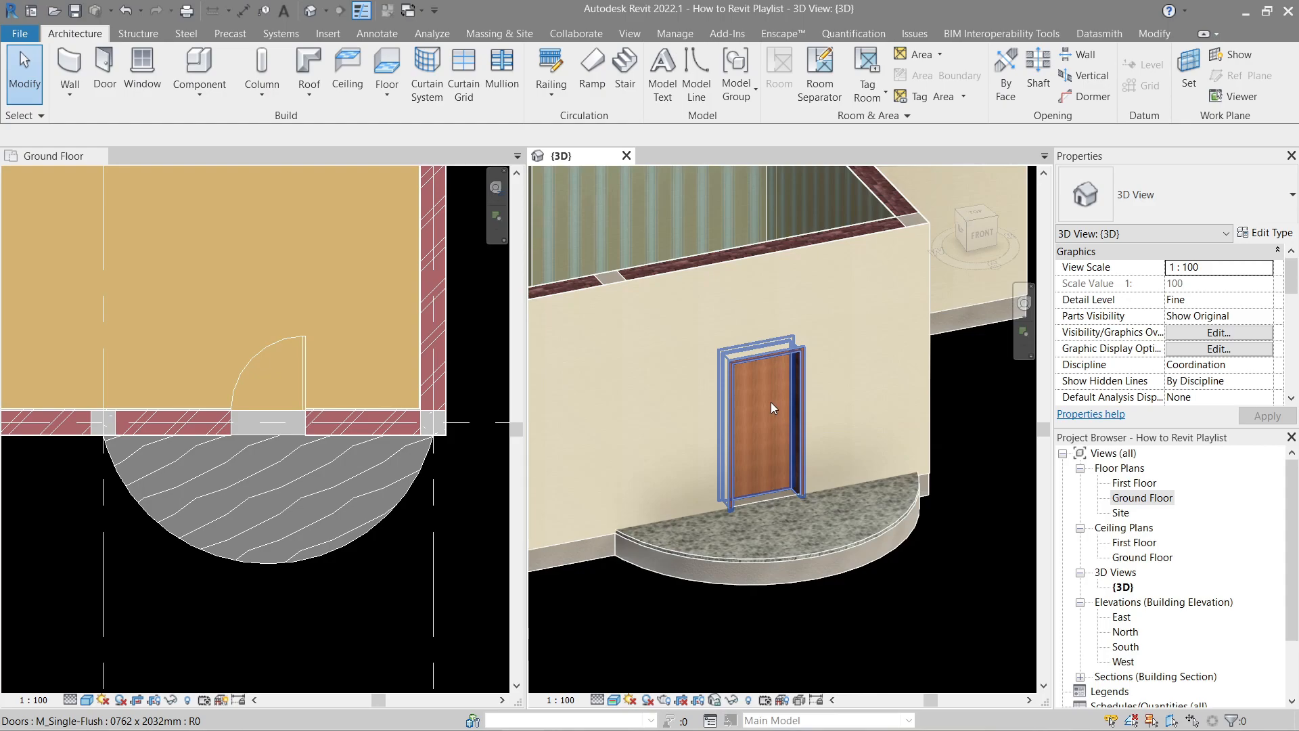
mouse_move(771, 408)
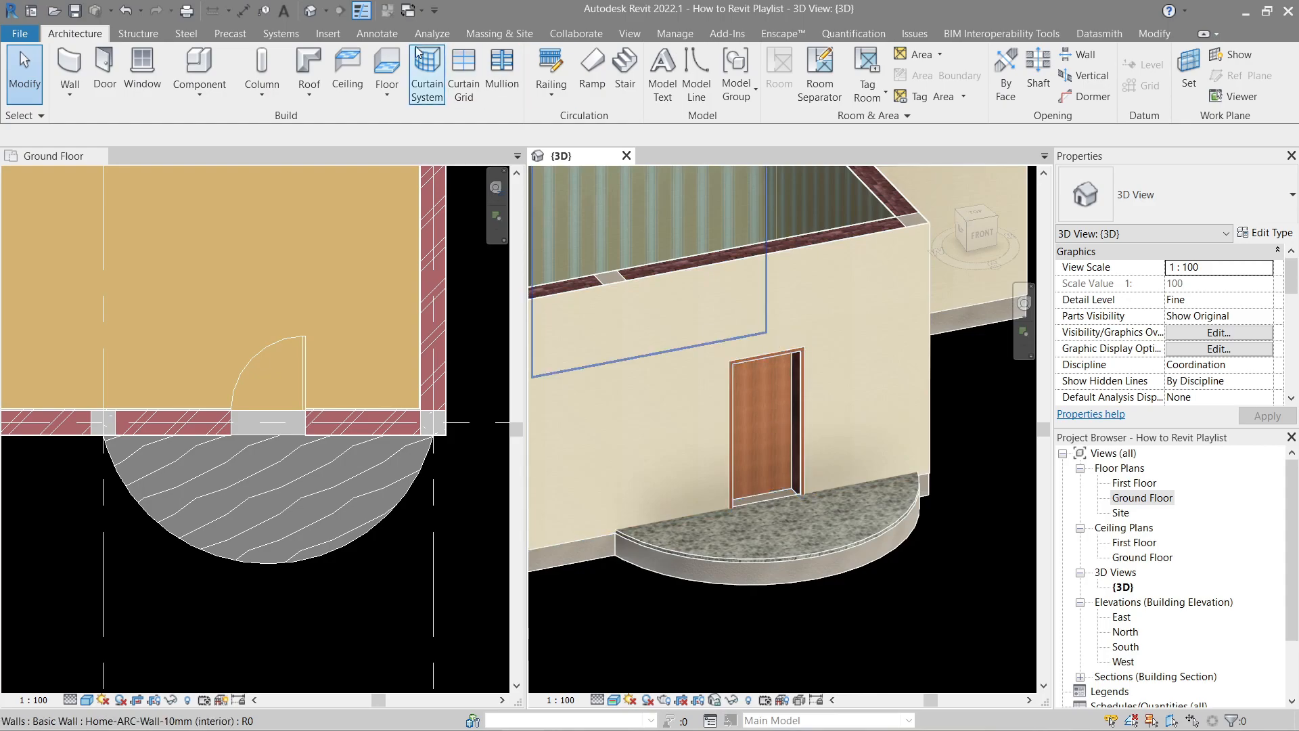
left_click(327, 33)
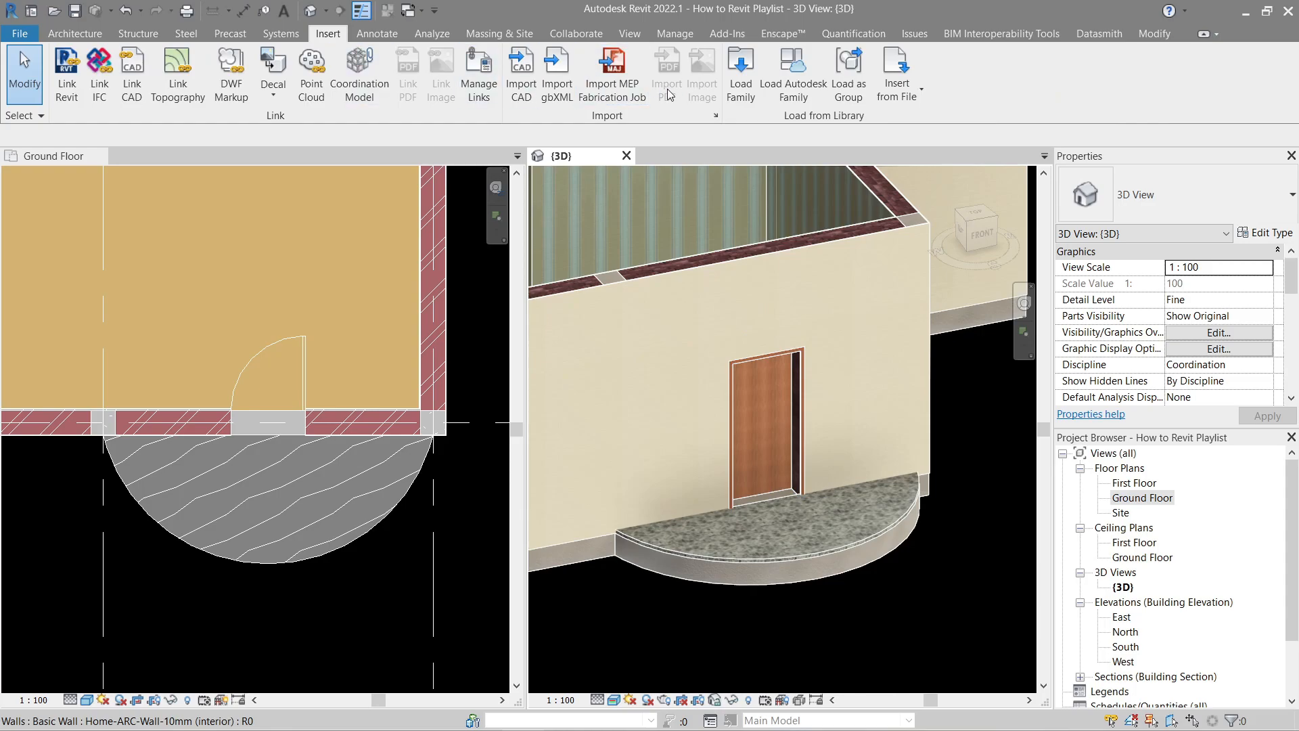
mouse_move(793, 73)
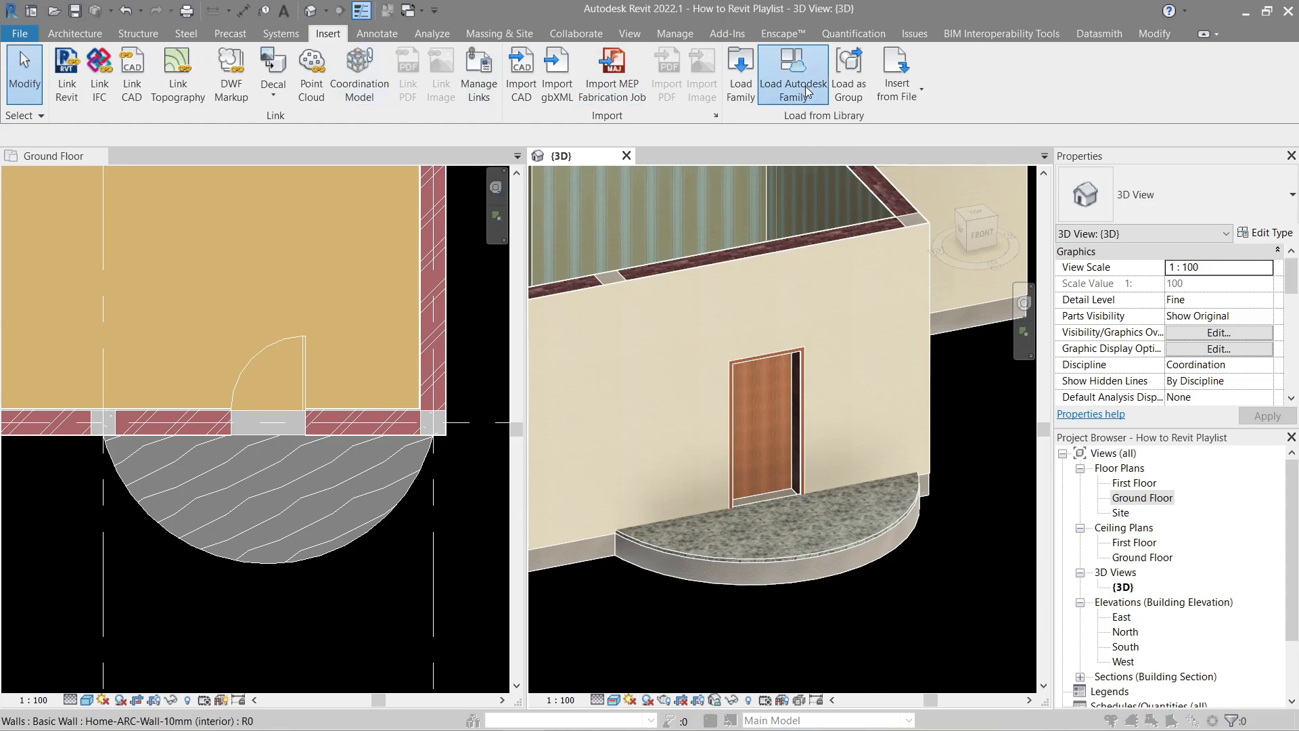
Browse the Autodesk door library and check the exterior side-lite and interior double full-glass families
left_click(792, 73)
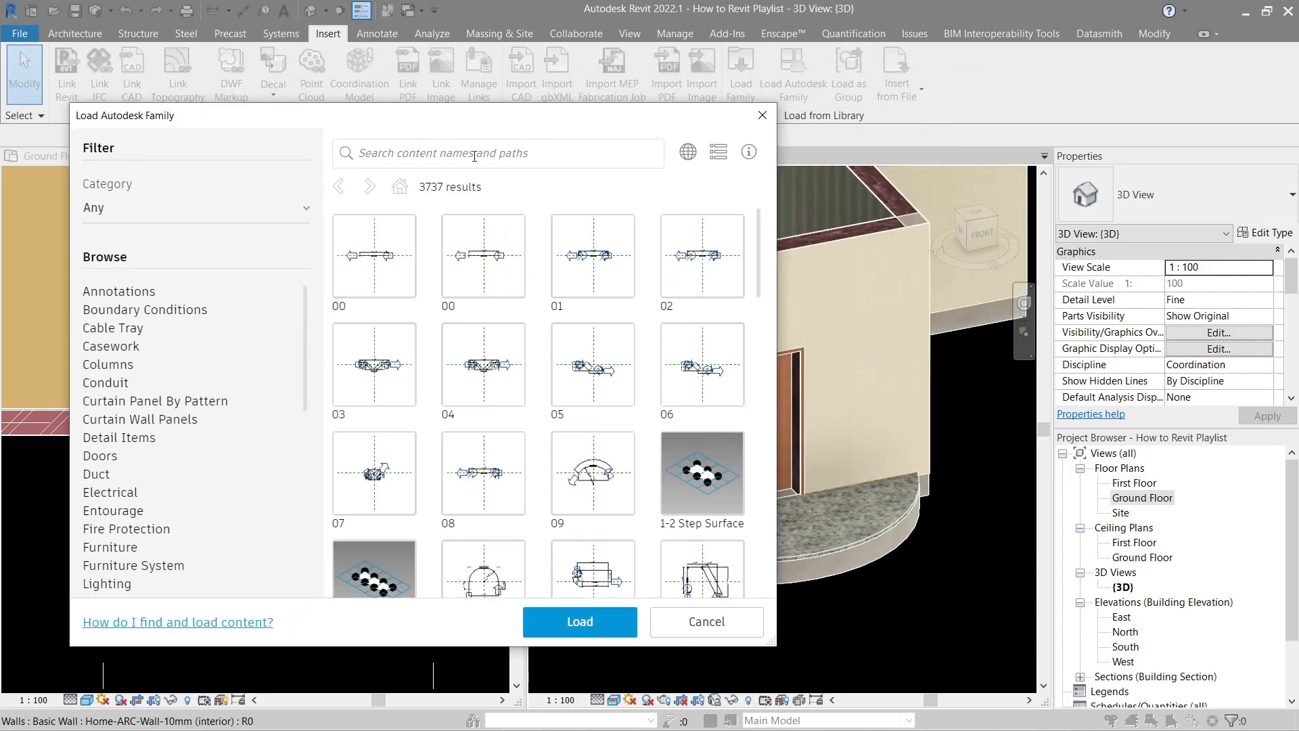
mouse_move(124, 577)
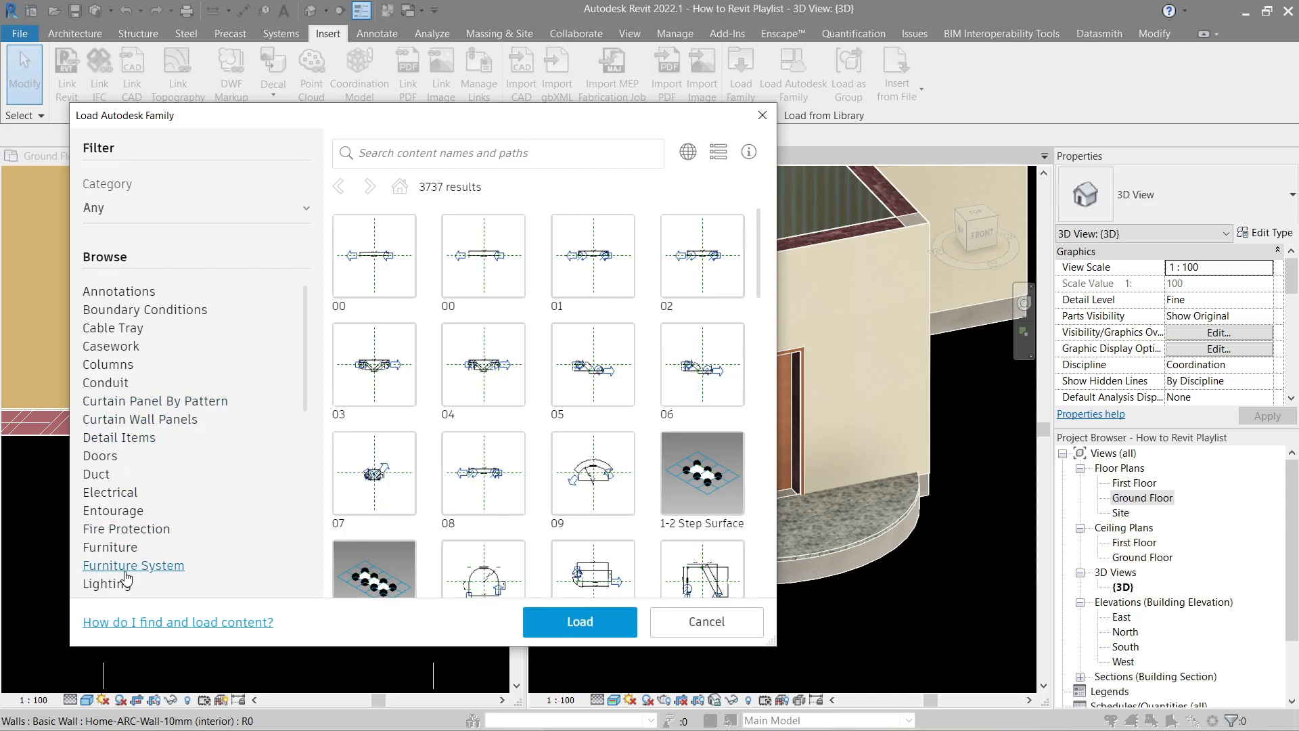
left_click(134, 565)
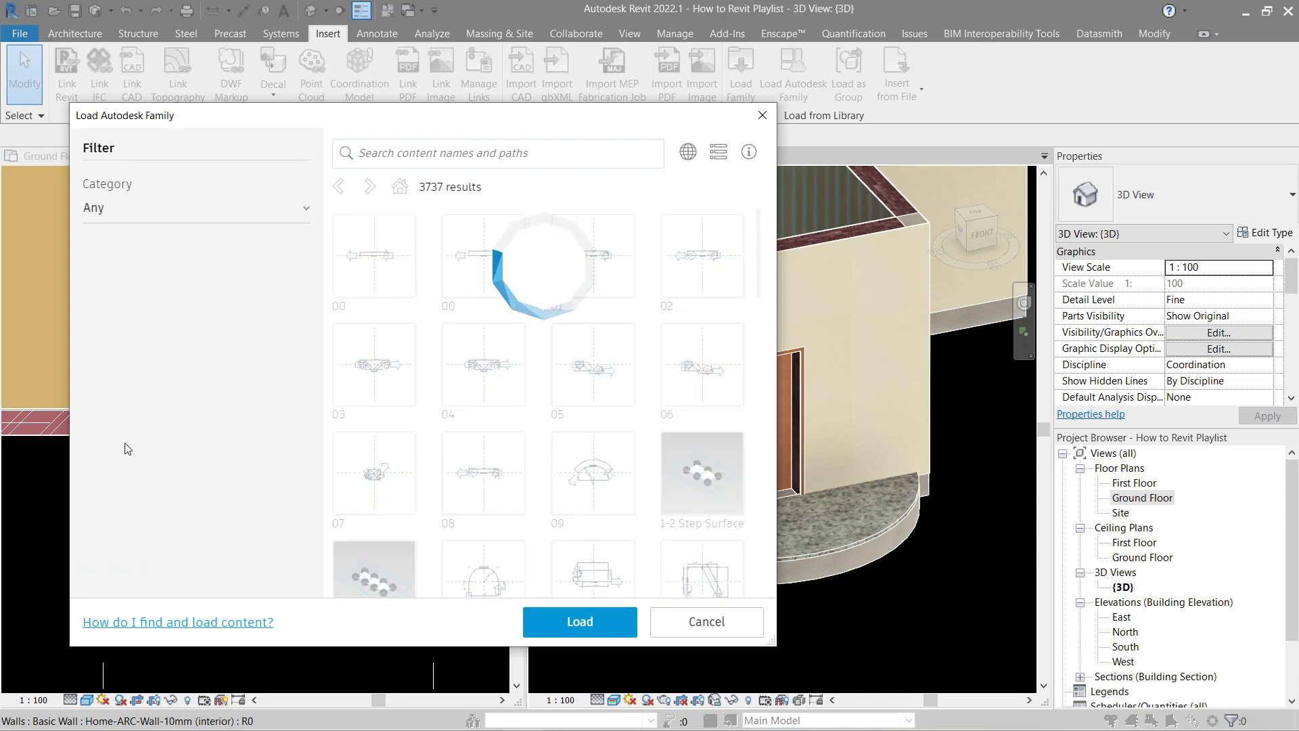
left_click(116, 308)
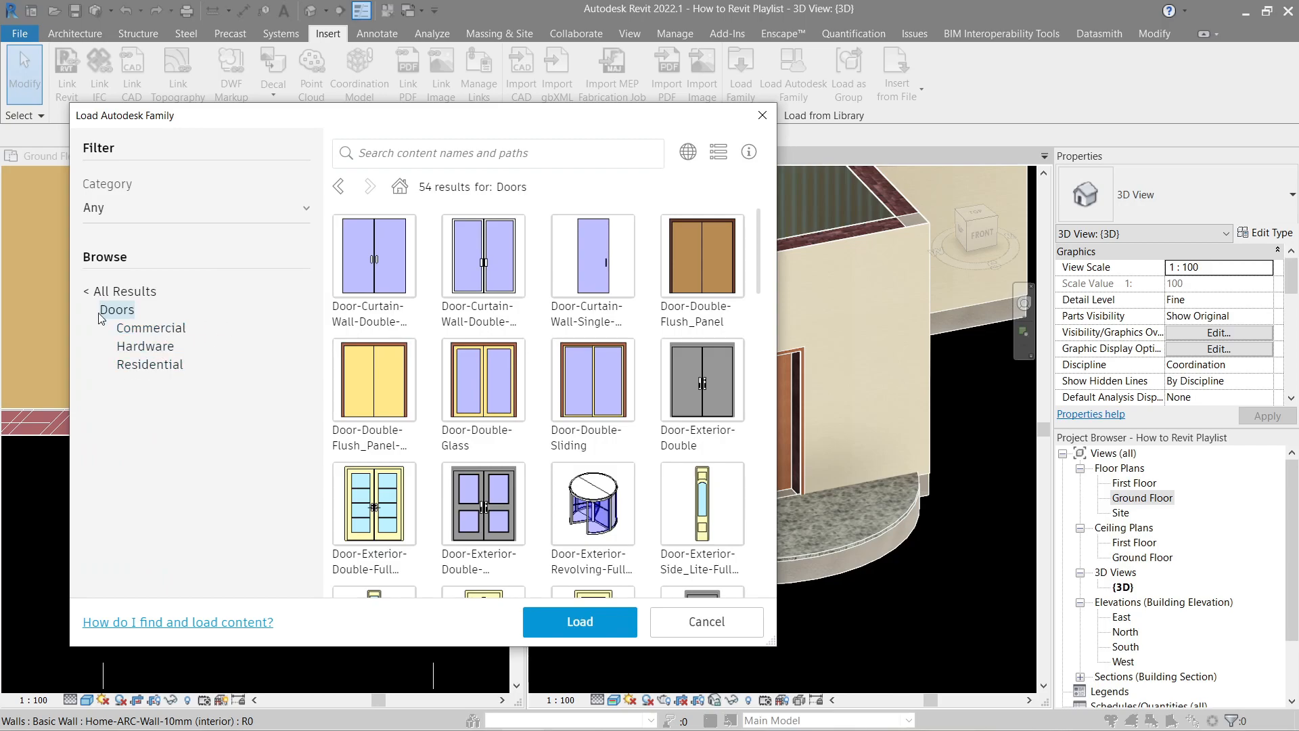
mouse_move(648, 247)
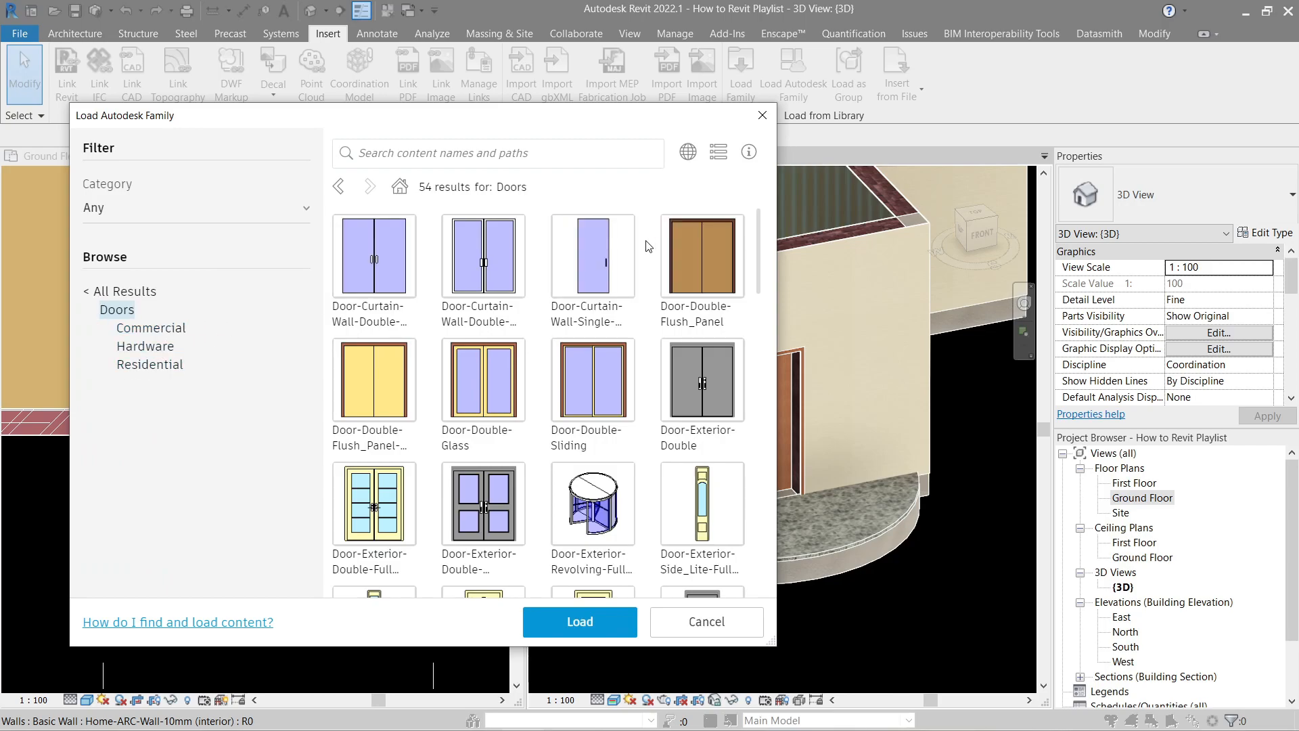
scroll("down", 3)
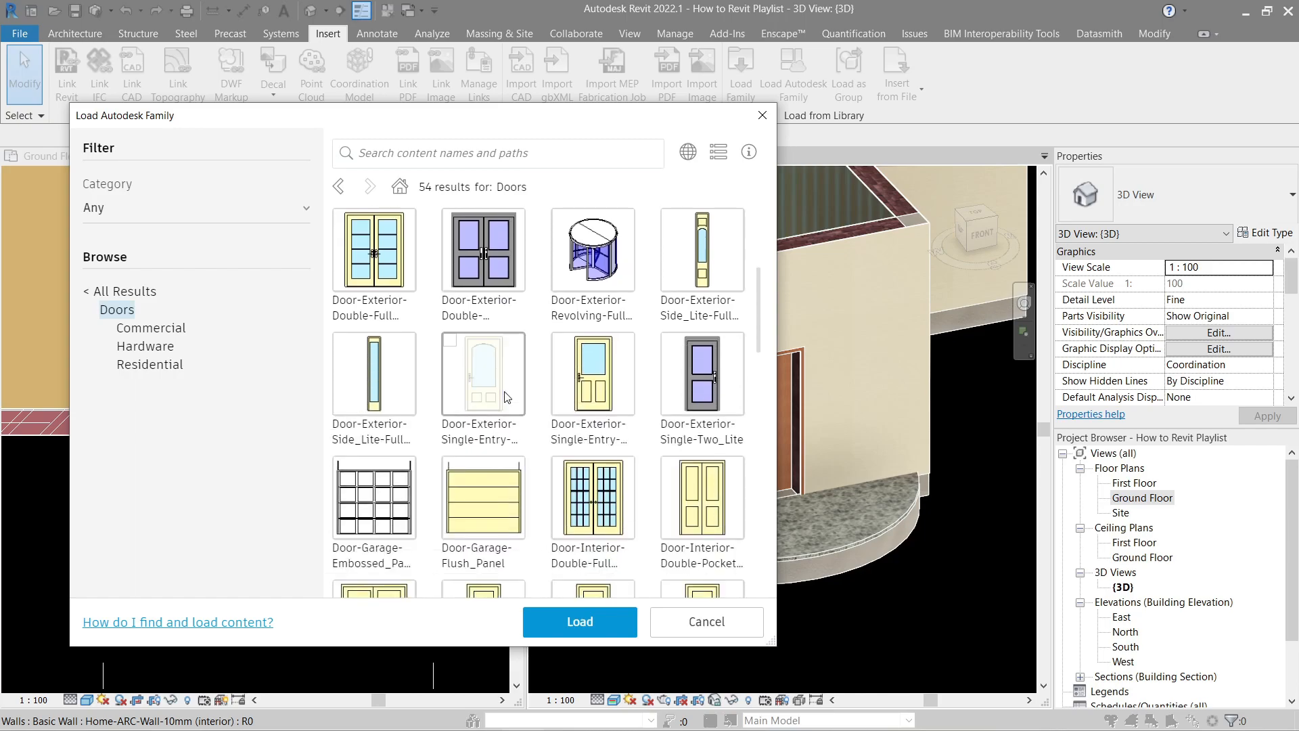
scroll("down", 3)
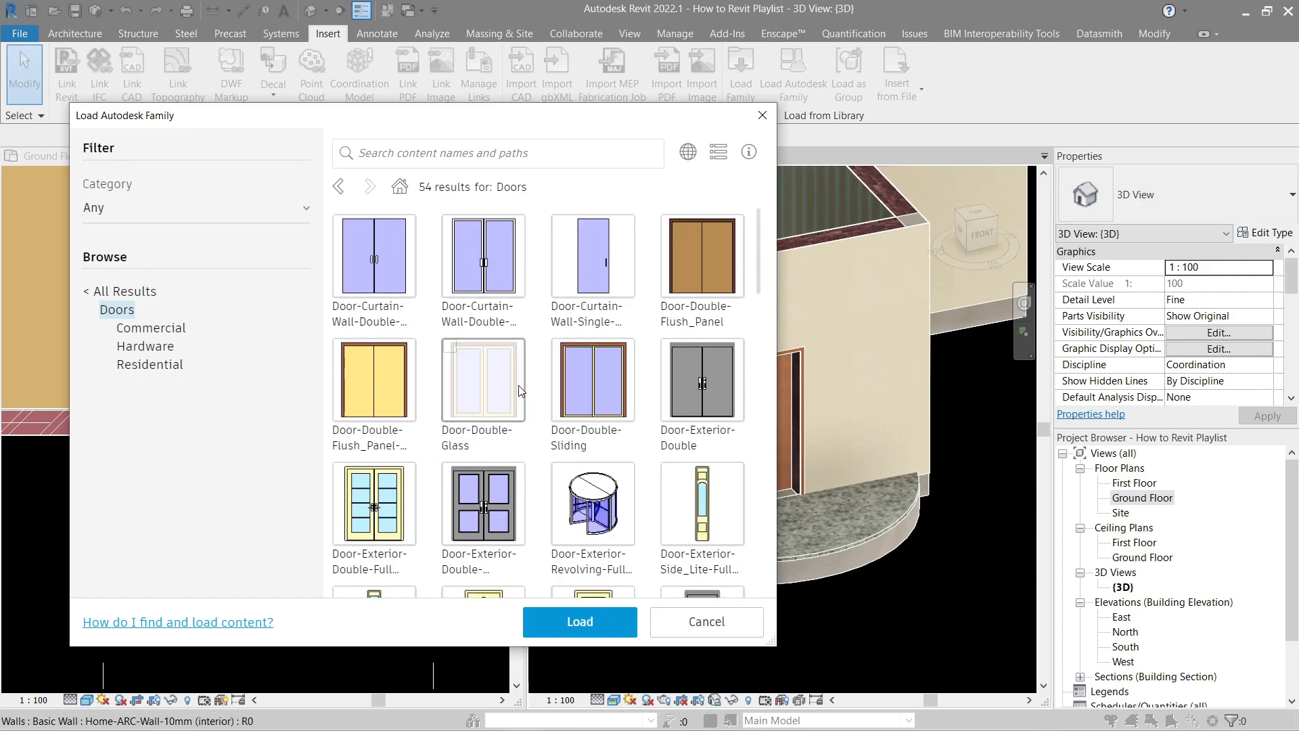
scroll("down", 3)
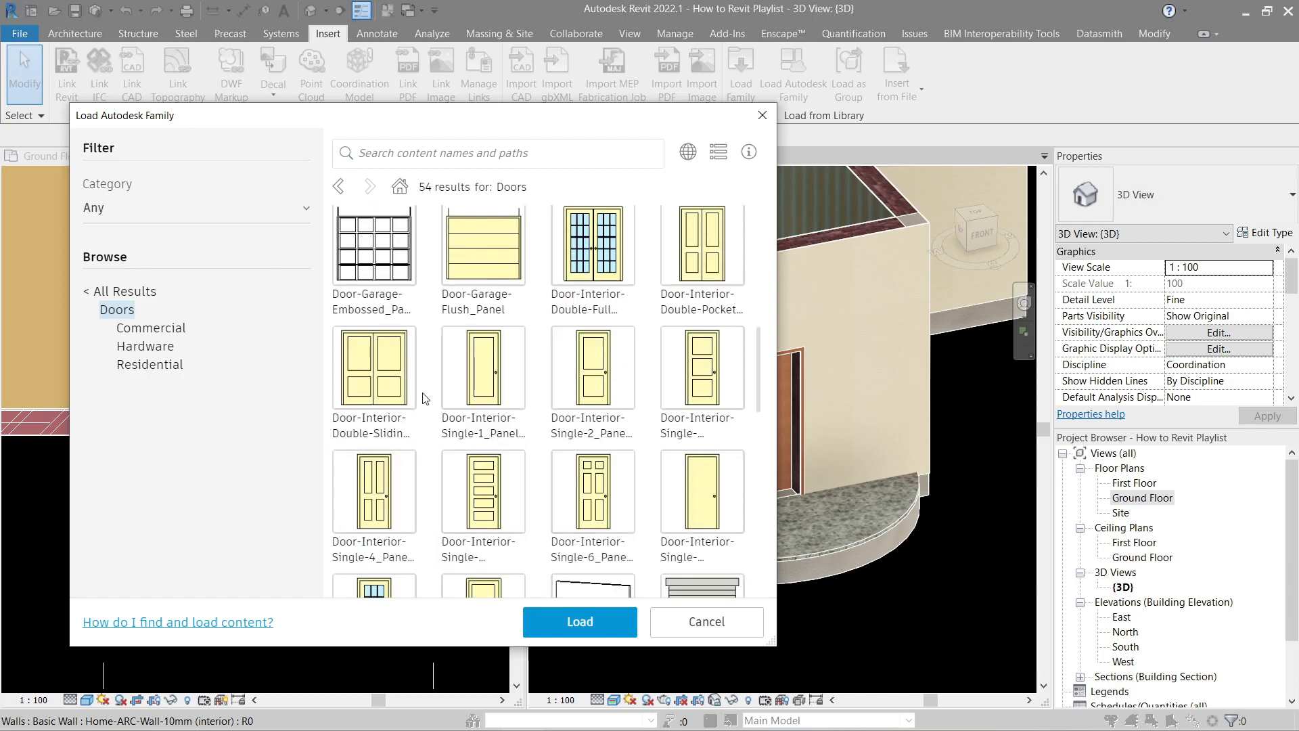
left_click(592, 242)
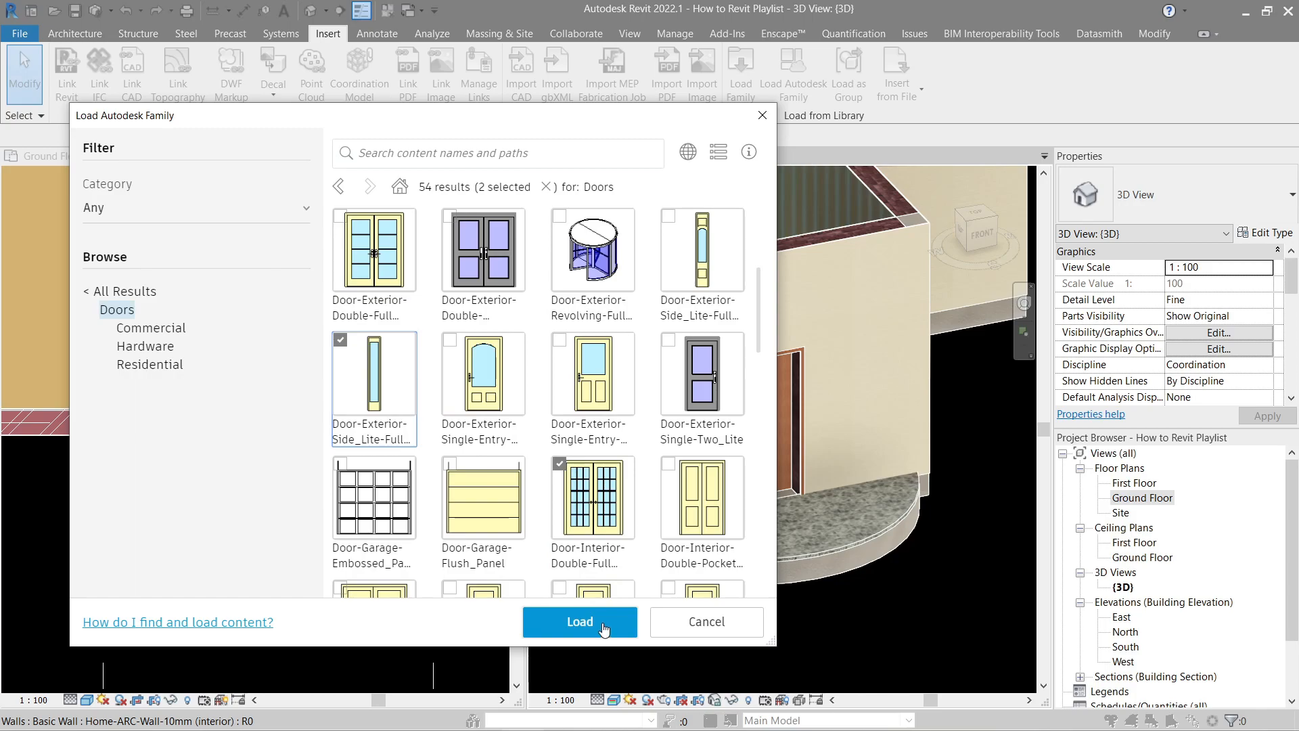
Load both chosen door families, accepting the side-lite door's types, and return to the 3D view
left_click(579, 621)
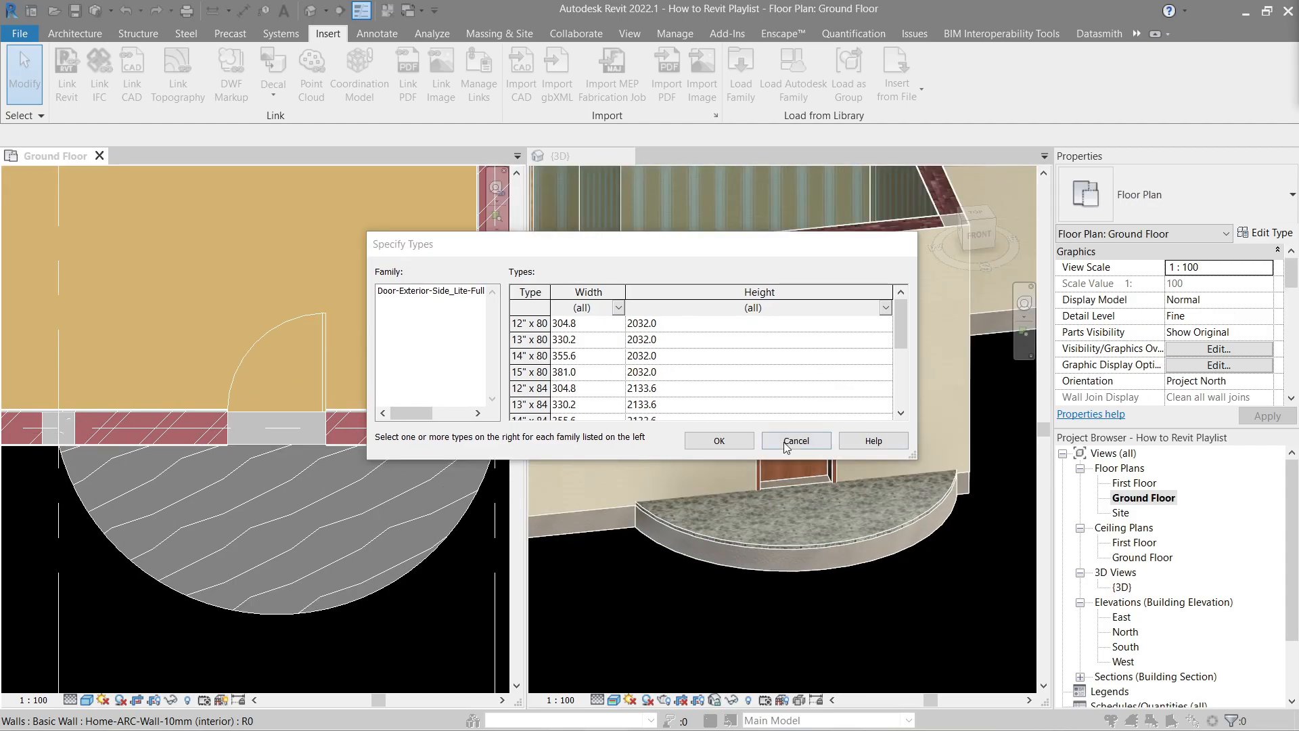
left_click(796, 440)
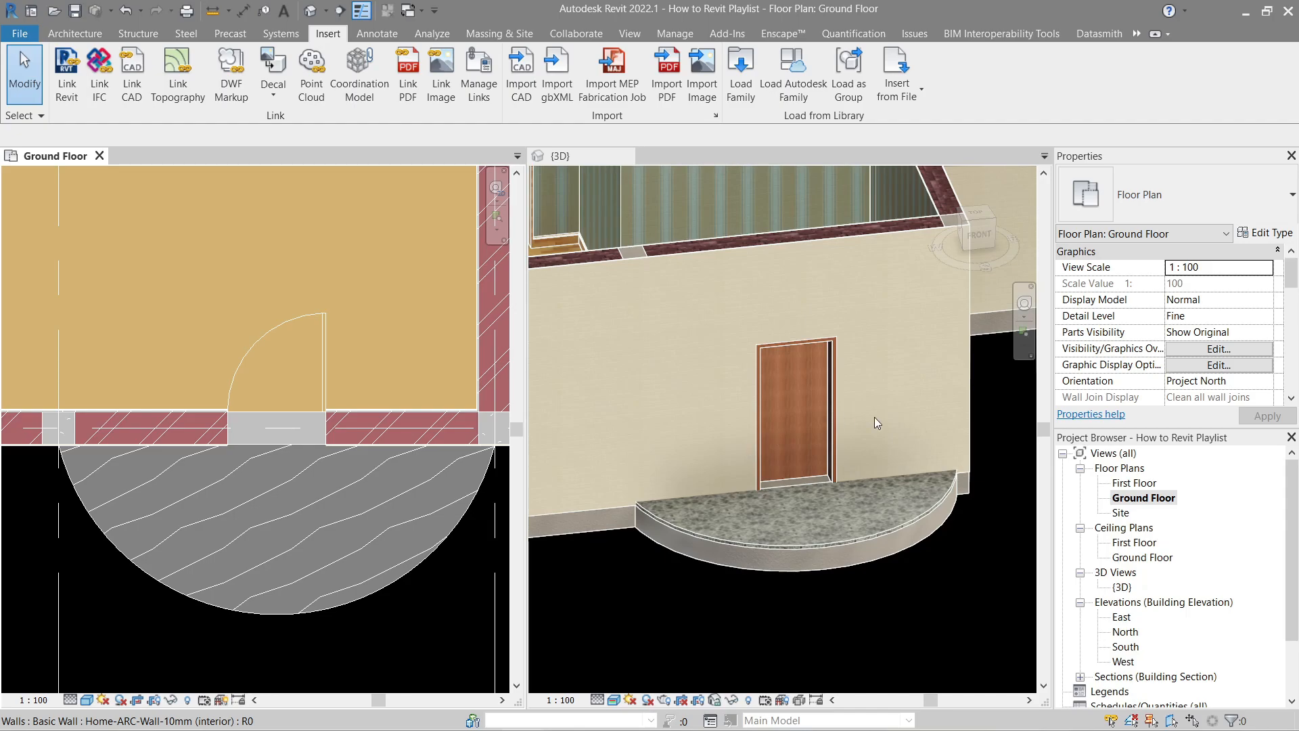
left_click(561, 156)
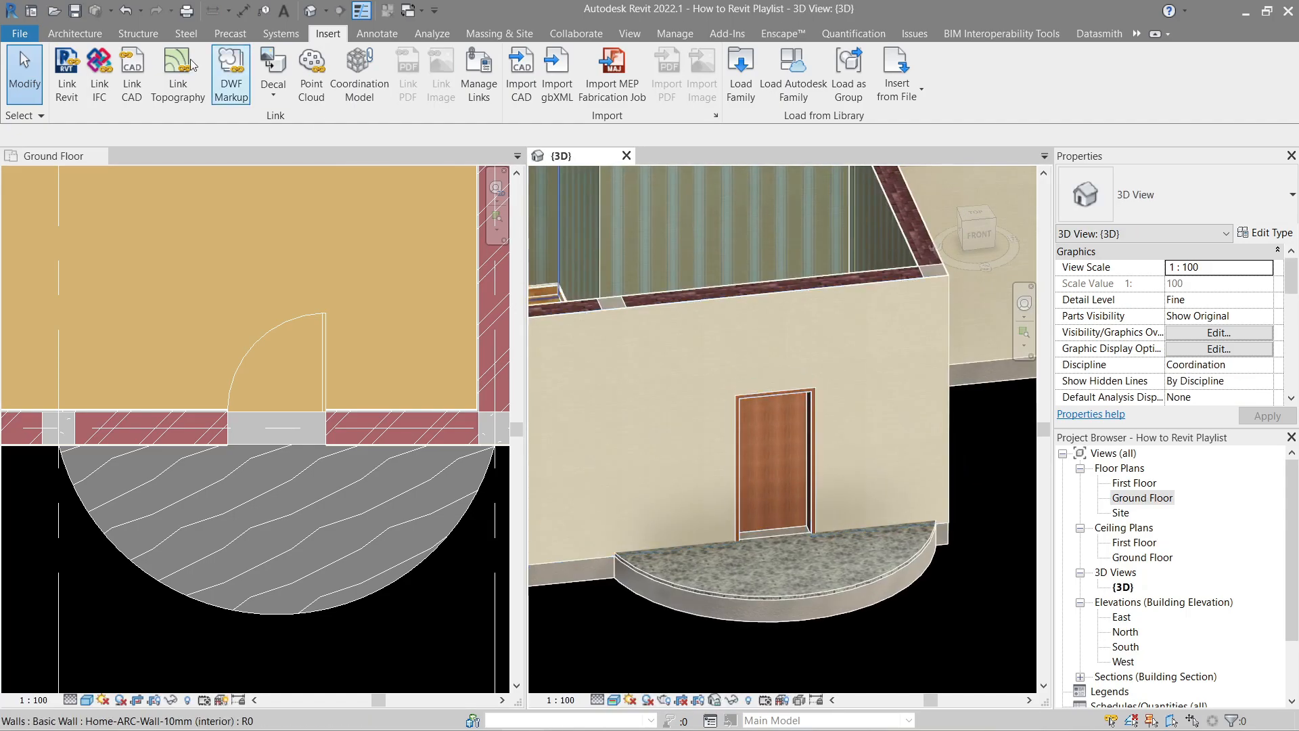
Place a Door-Interior-Double-Full Glass-Wood 60"x80" in the front wall above the semicircular step
left_click(74, 32)
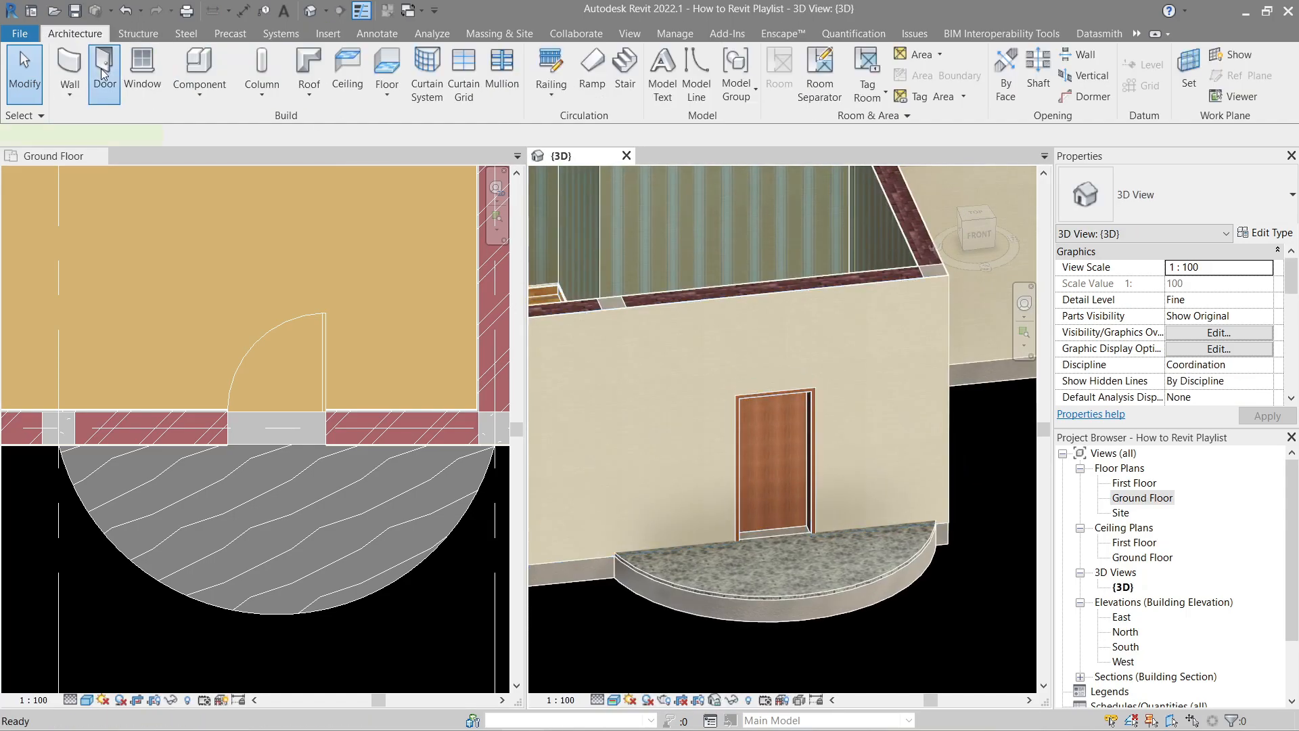
left_click(104, 71)
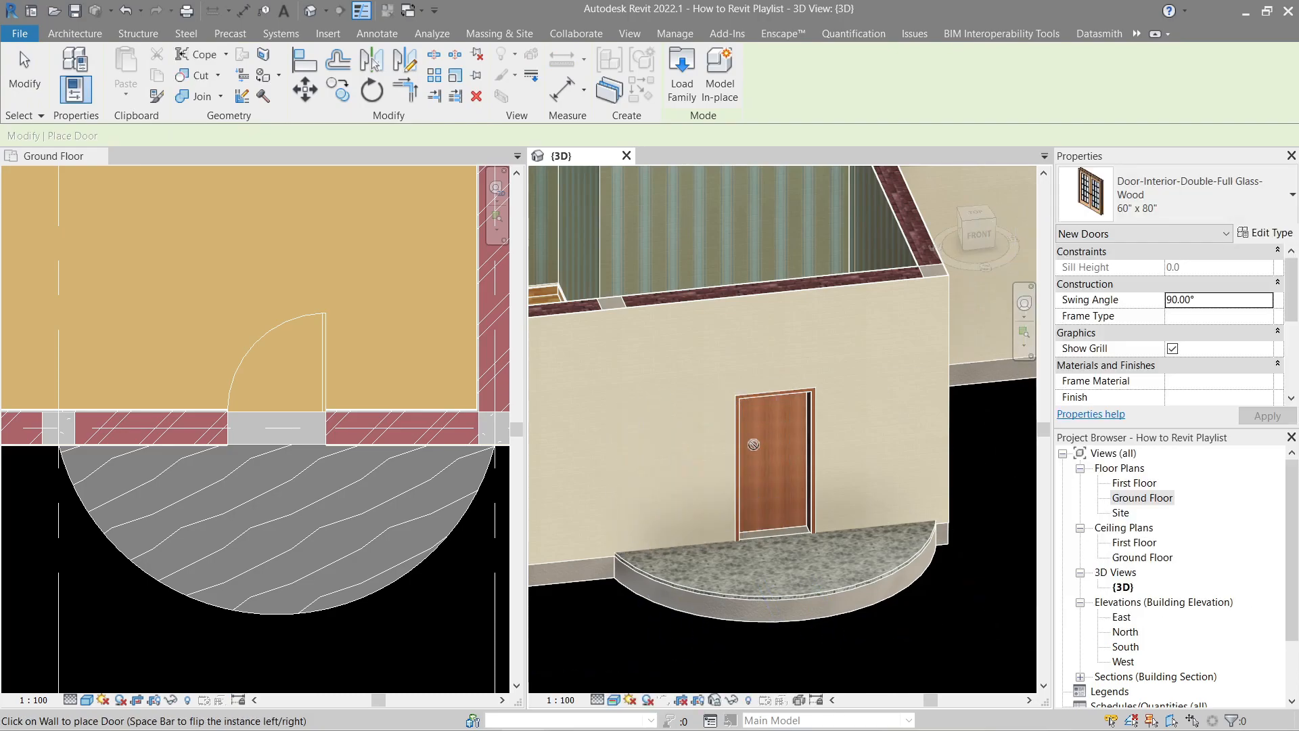
left_click(278, 426)
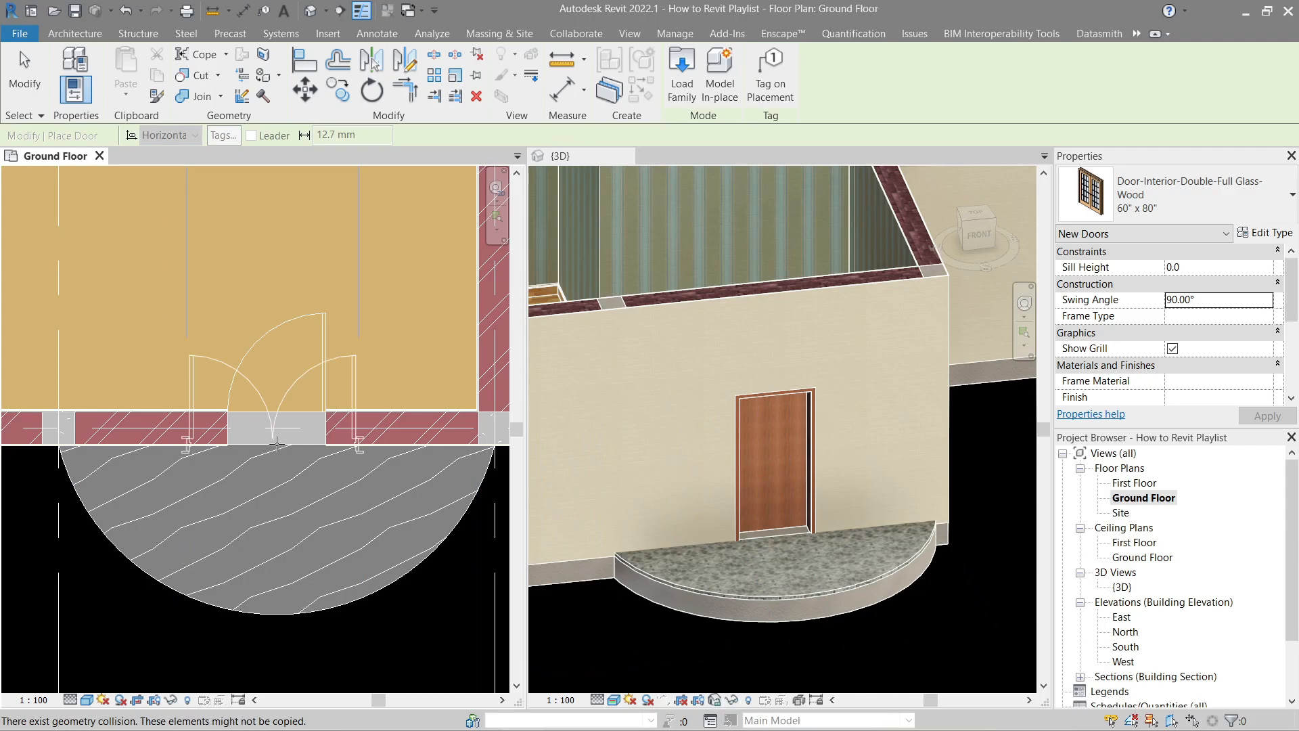
left_click(282, 426)
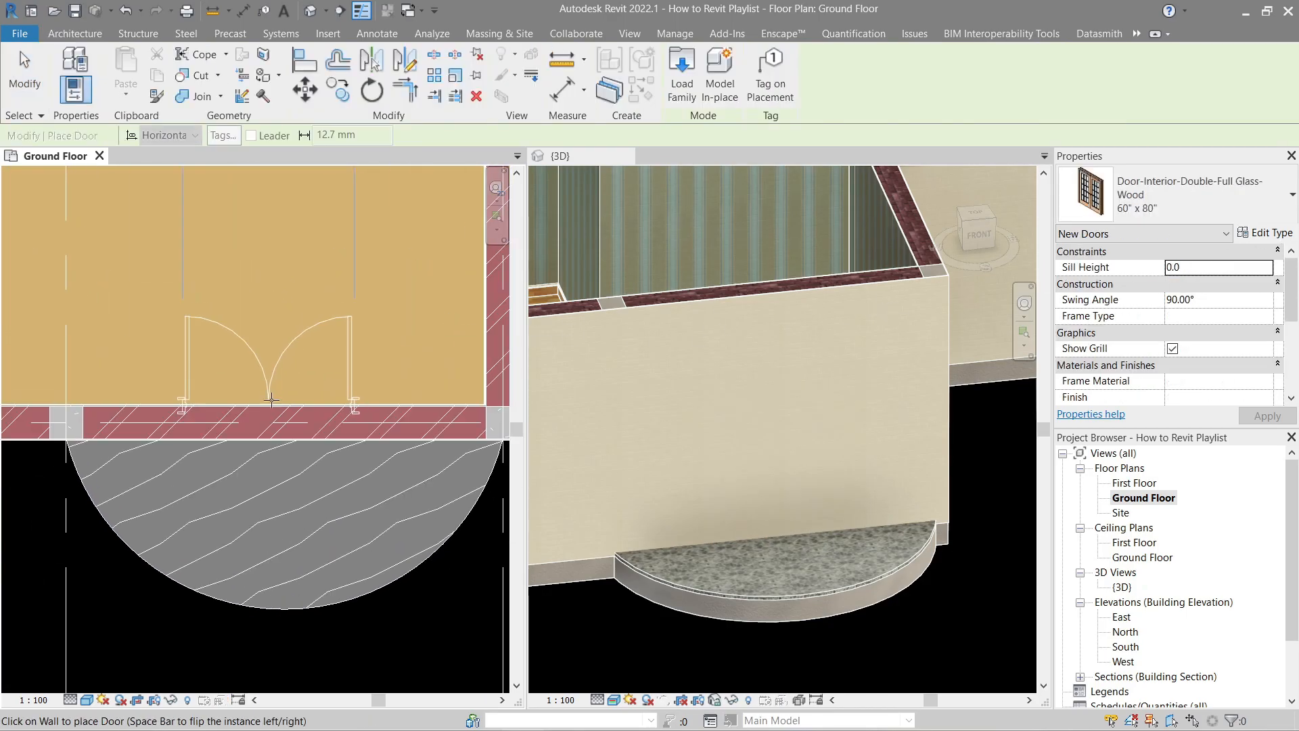
mouse_move(293, 425)
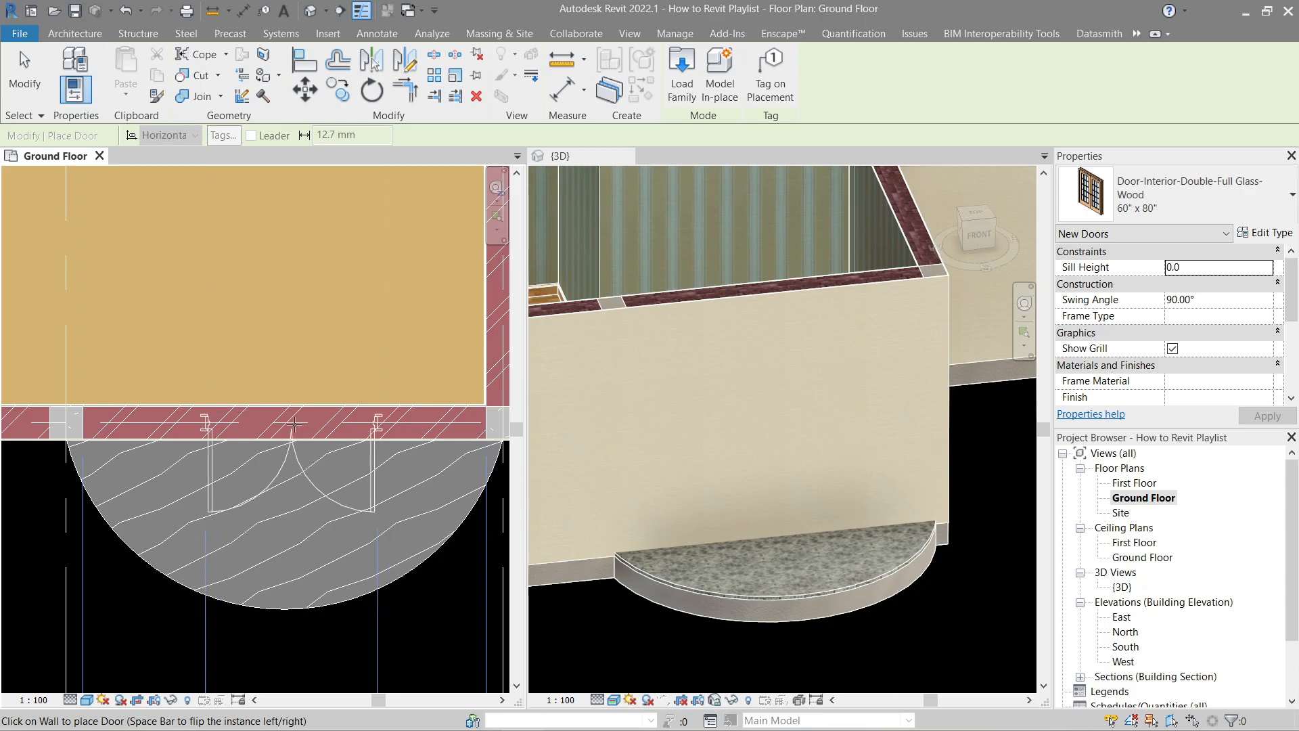
left_click(294, 425)
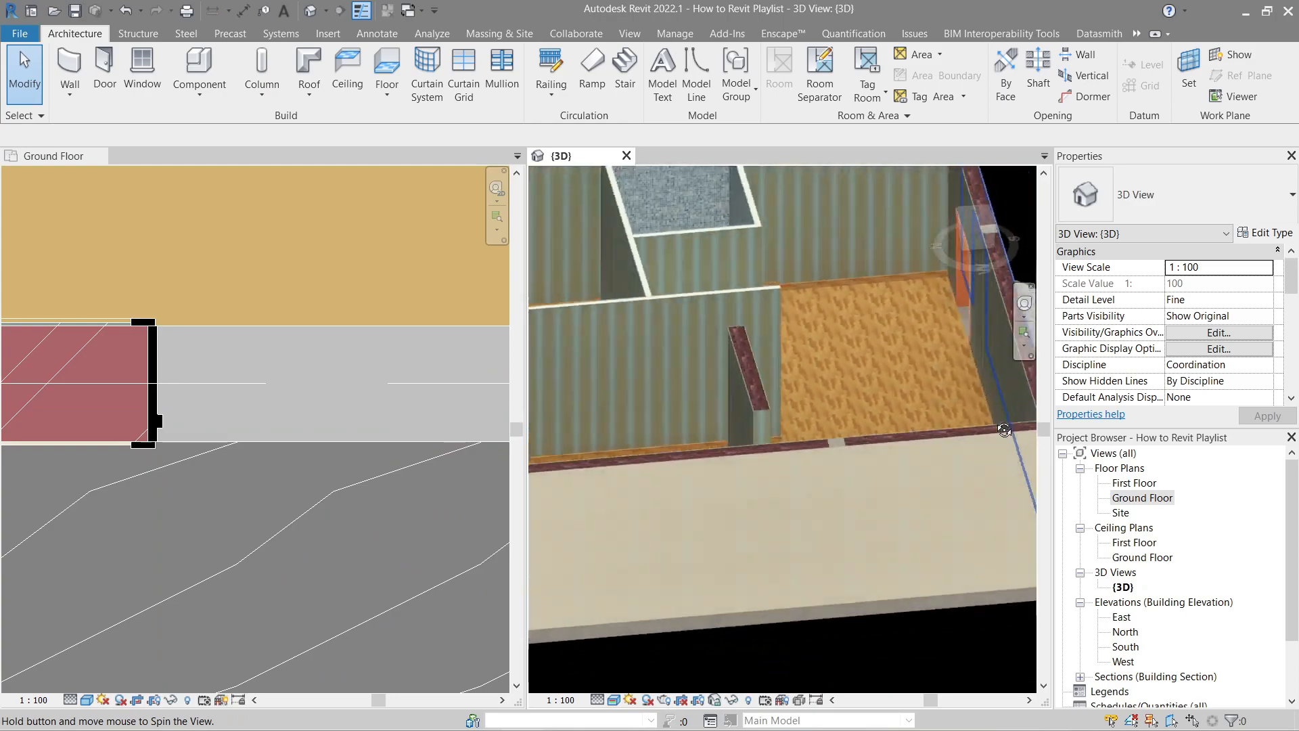
Centre the double glass door by setting its side dimension to 1063 and keep the 1062/1063 dimensions
left_click(53, 155)
type("1")
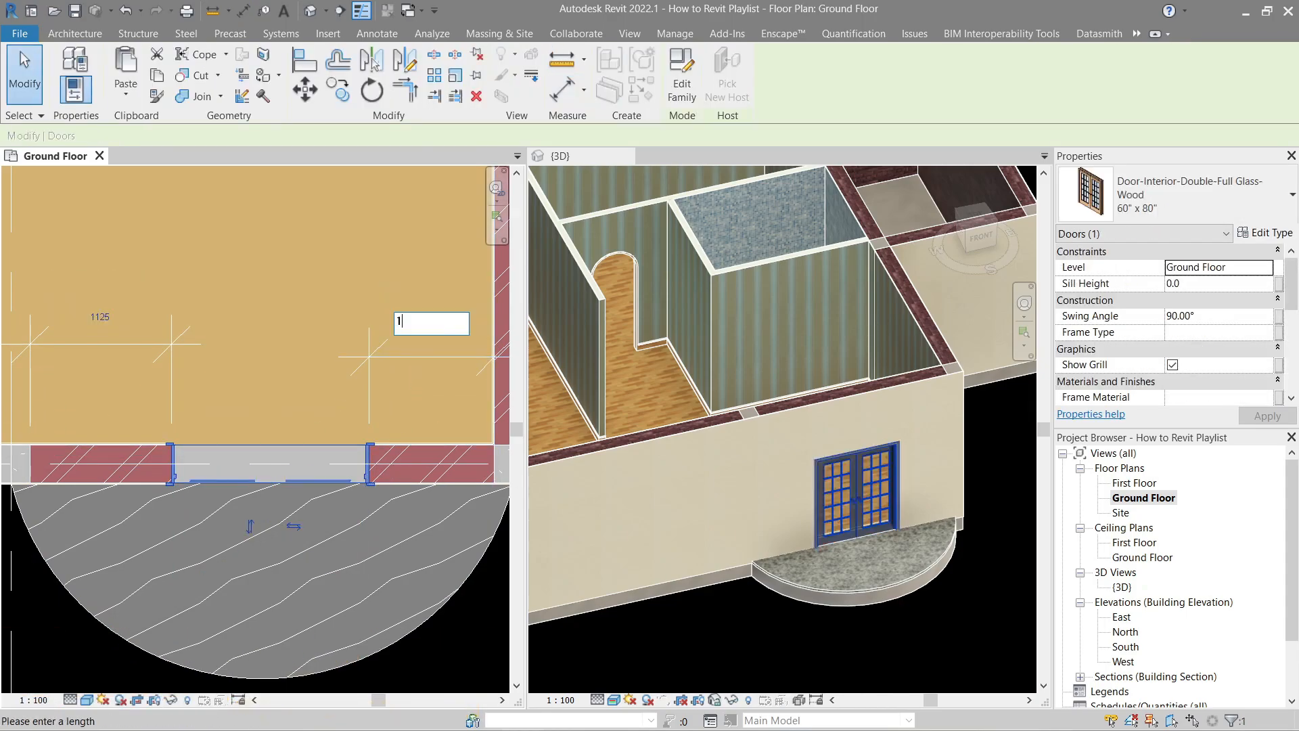
type("063")
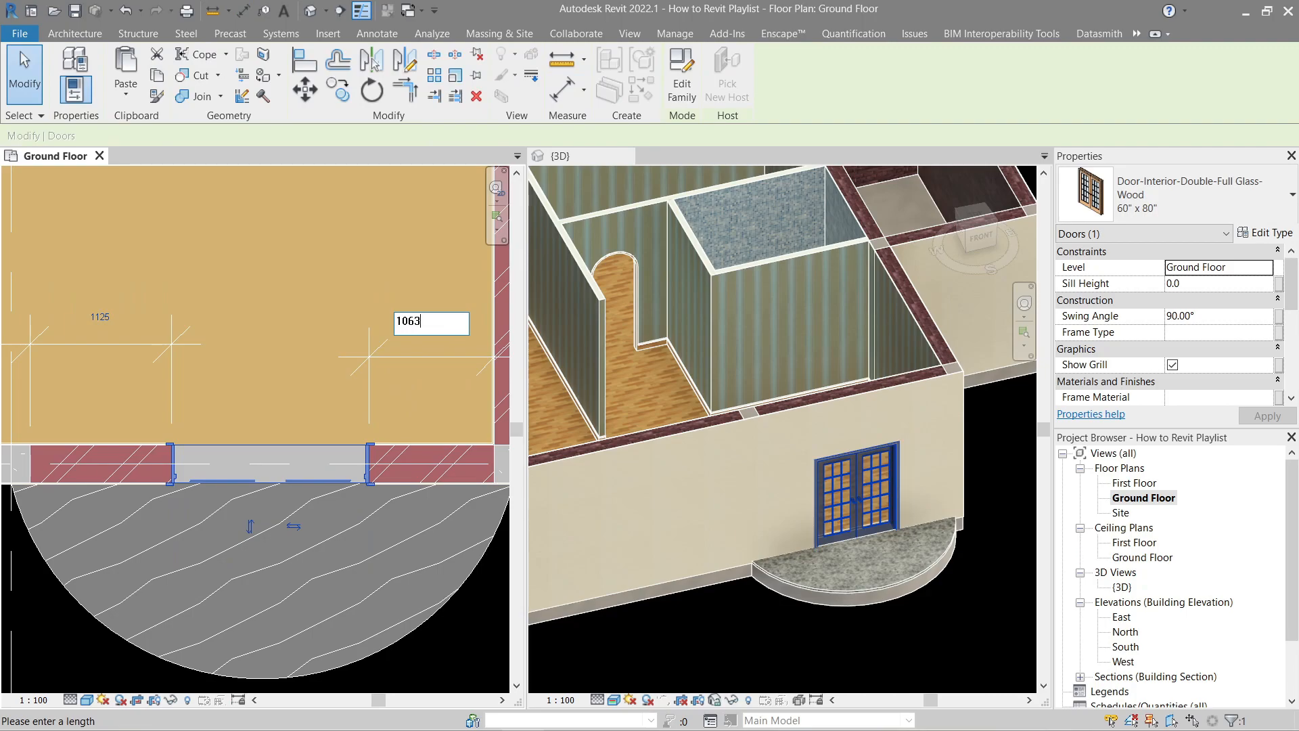
key("Return")
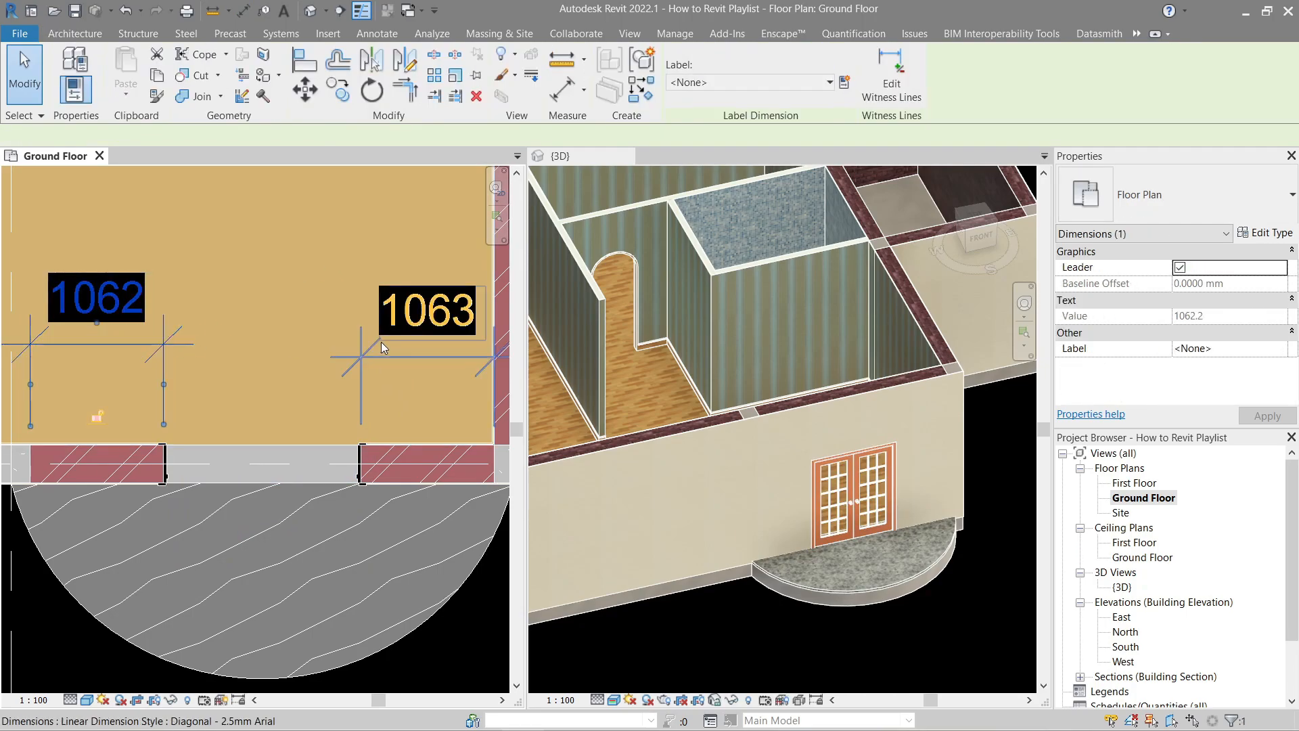
left_click(383, 346)
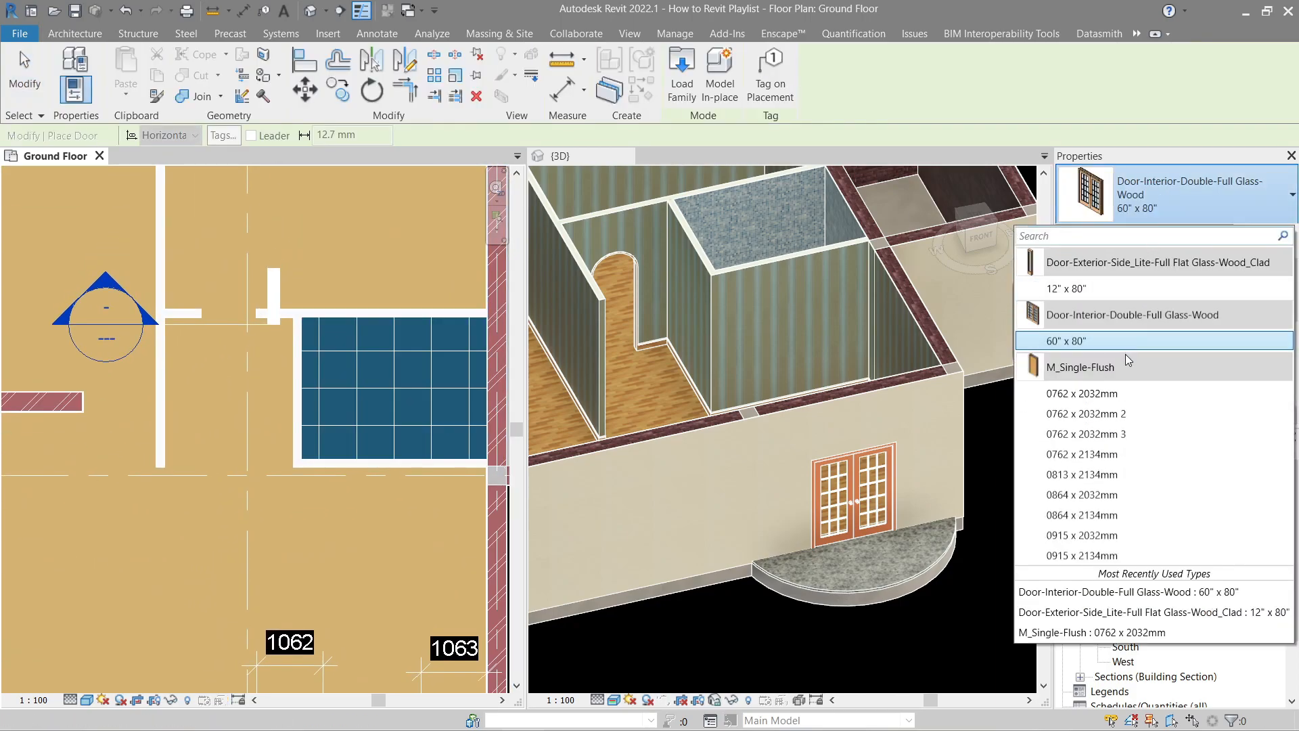
Place an M_Single-Flush 0762 x 2032mm door in the bathroom wall and inspect it in 3D
left_click(1081, 392)
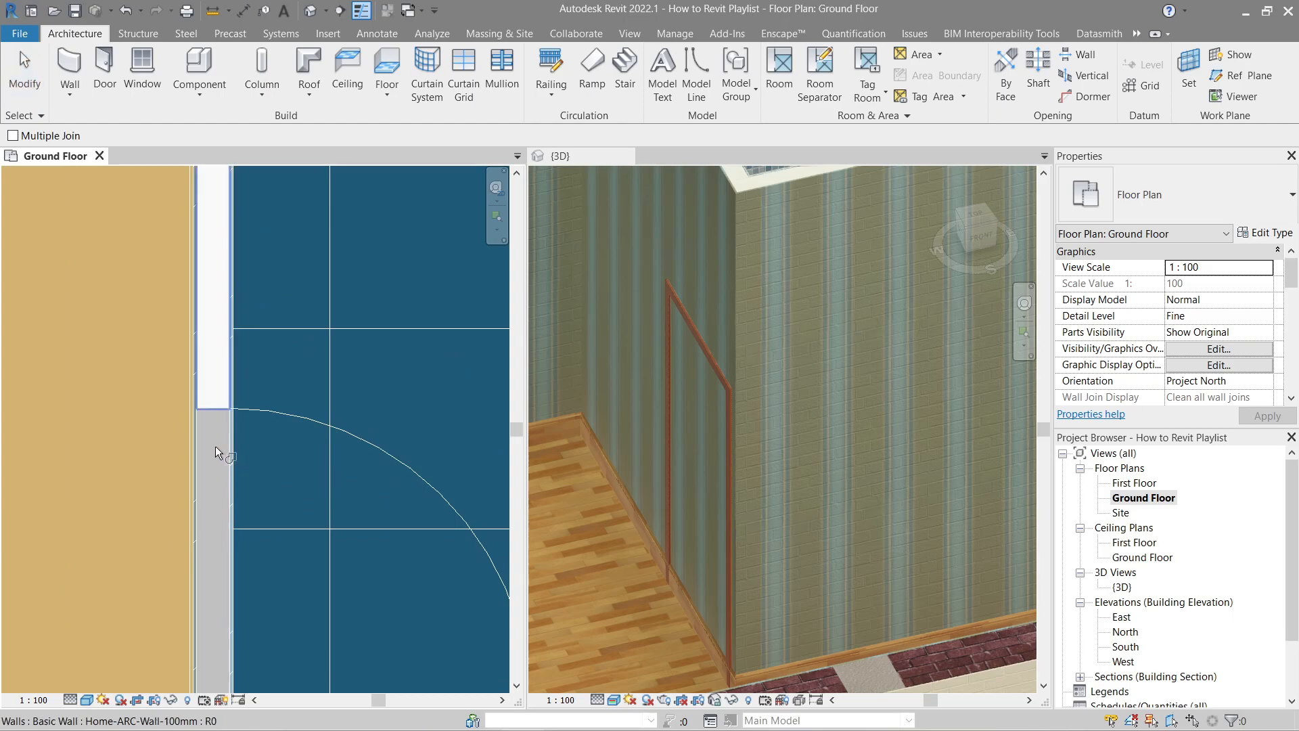
left_click(213, 285)
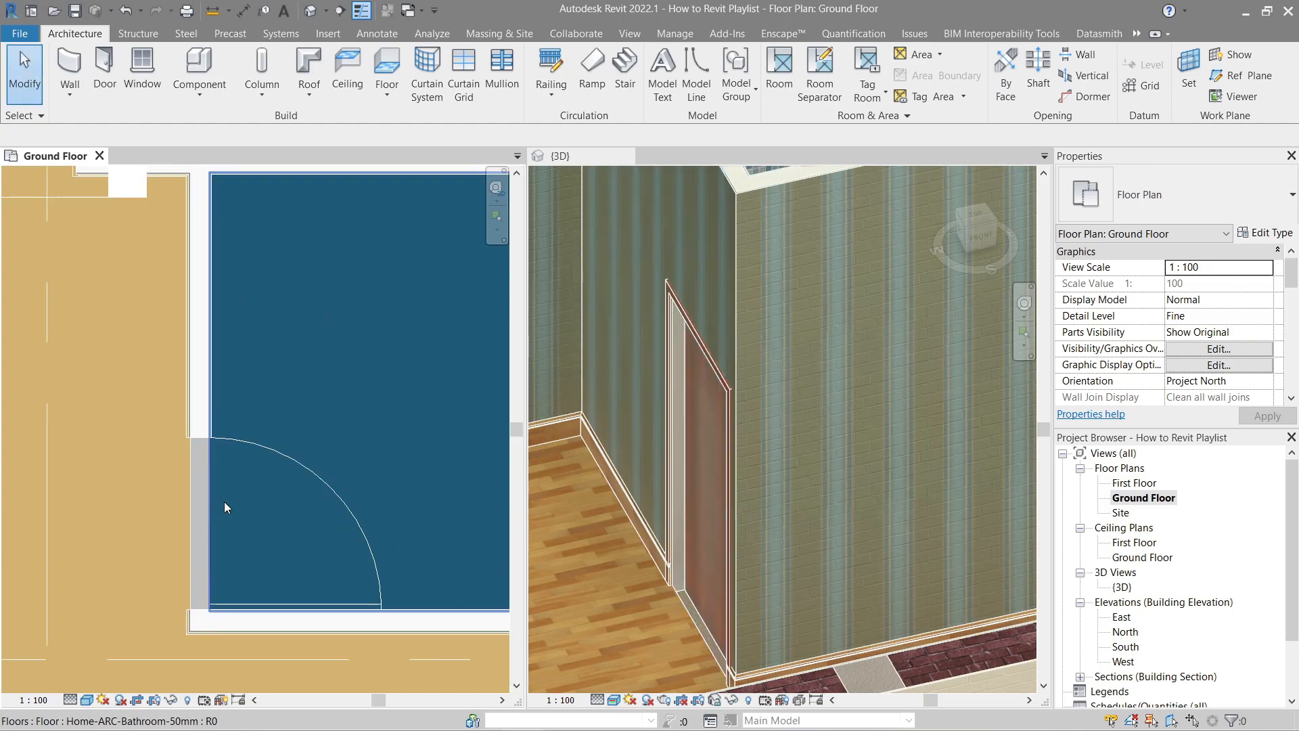
left_click(687, 389)
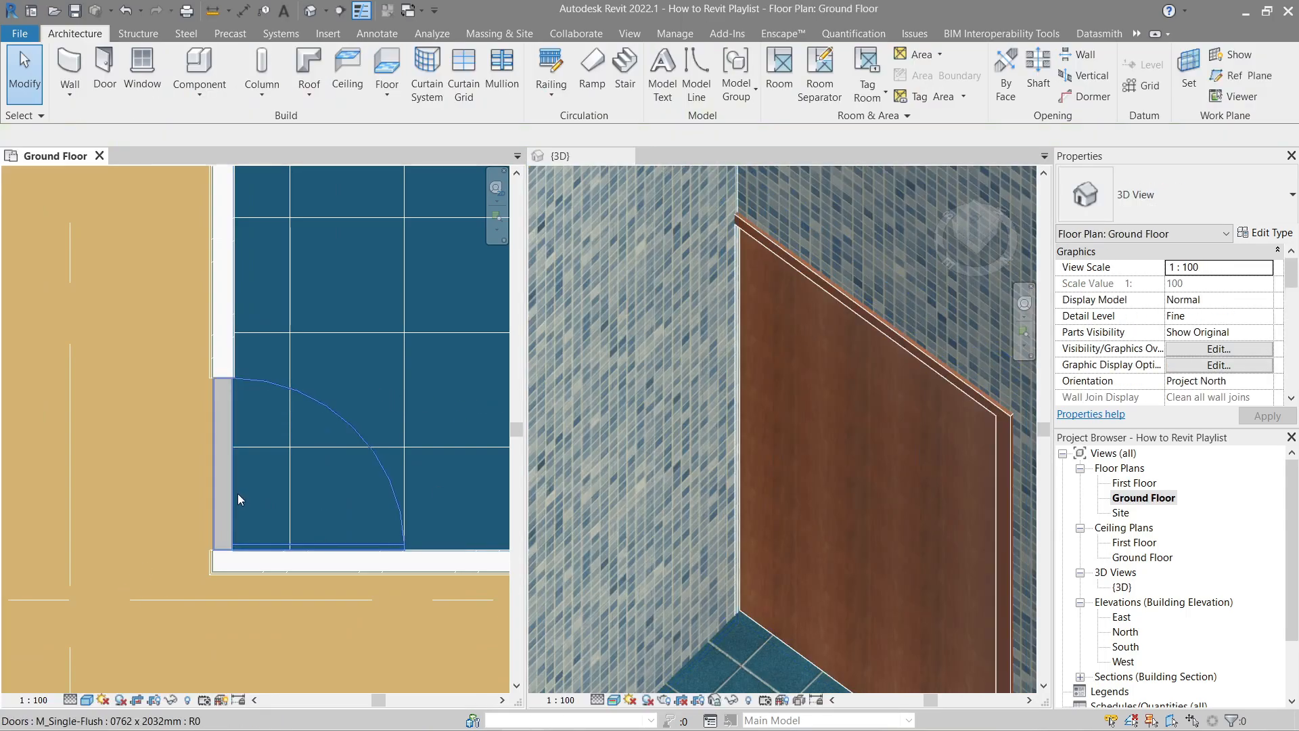
left_click(227, 453)
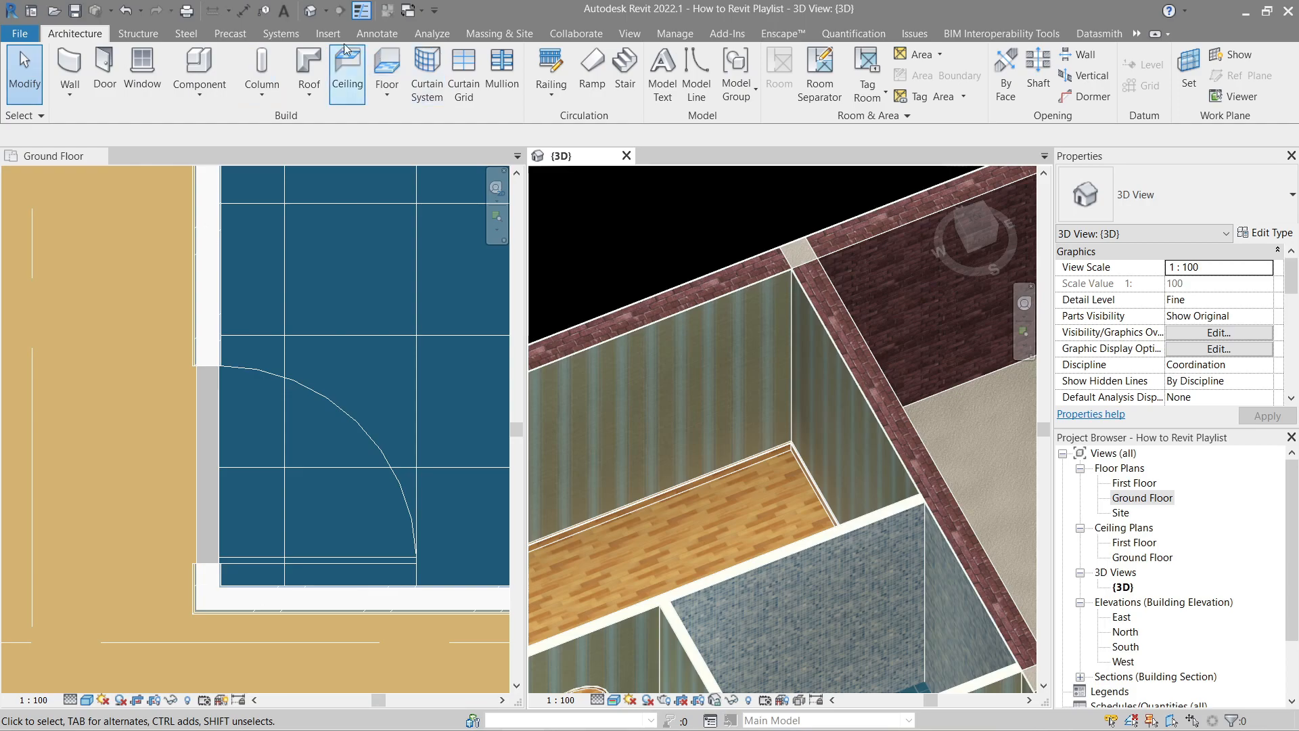
Load Door-Exterior-Single-Two_Lite from the Autodesk library and place it in the back exterior wall
left_click(328, 32)
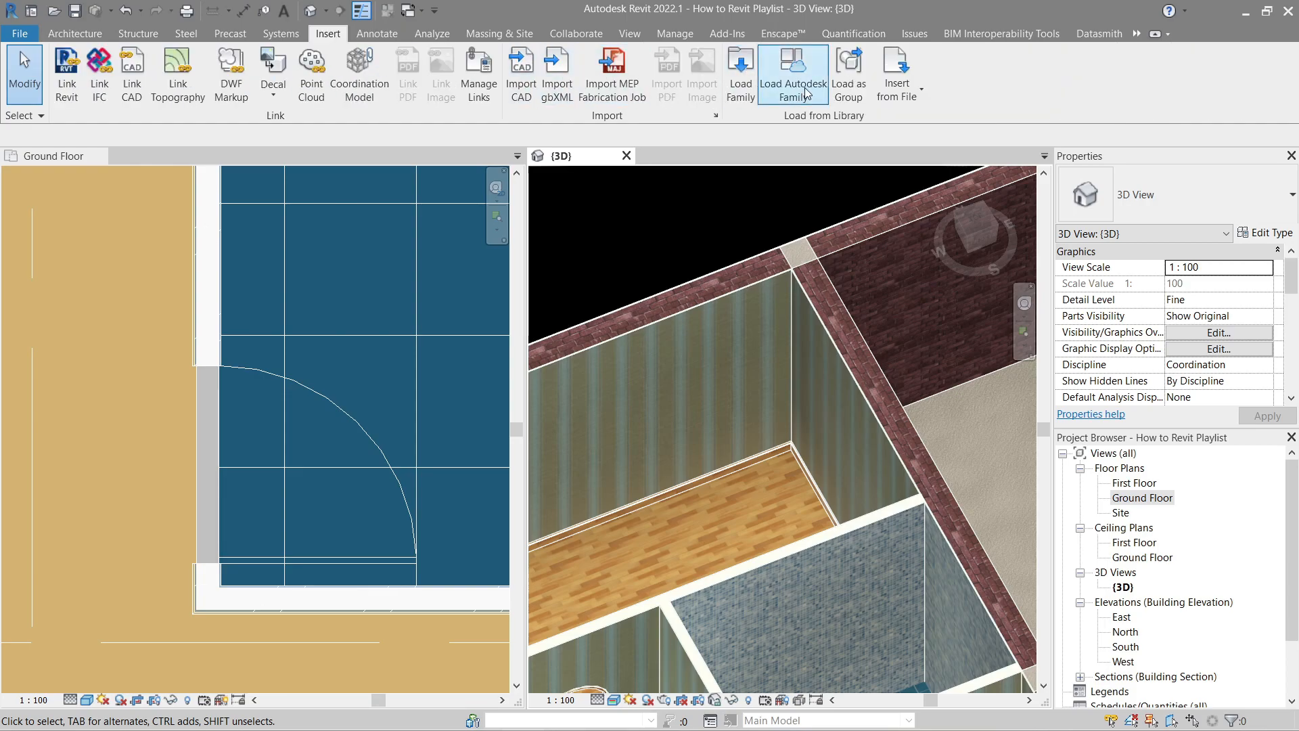
left_click(792, 73)
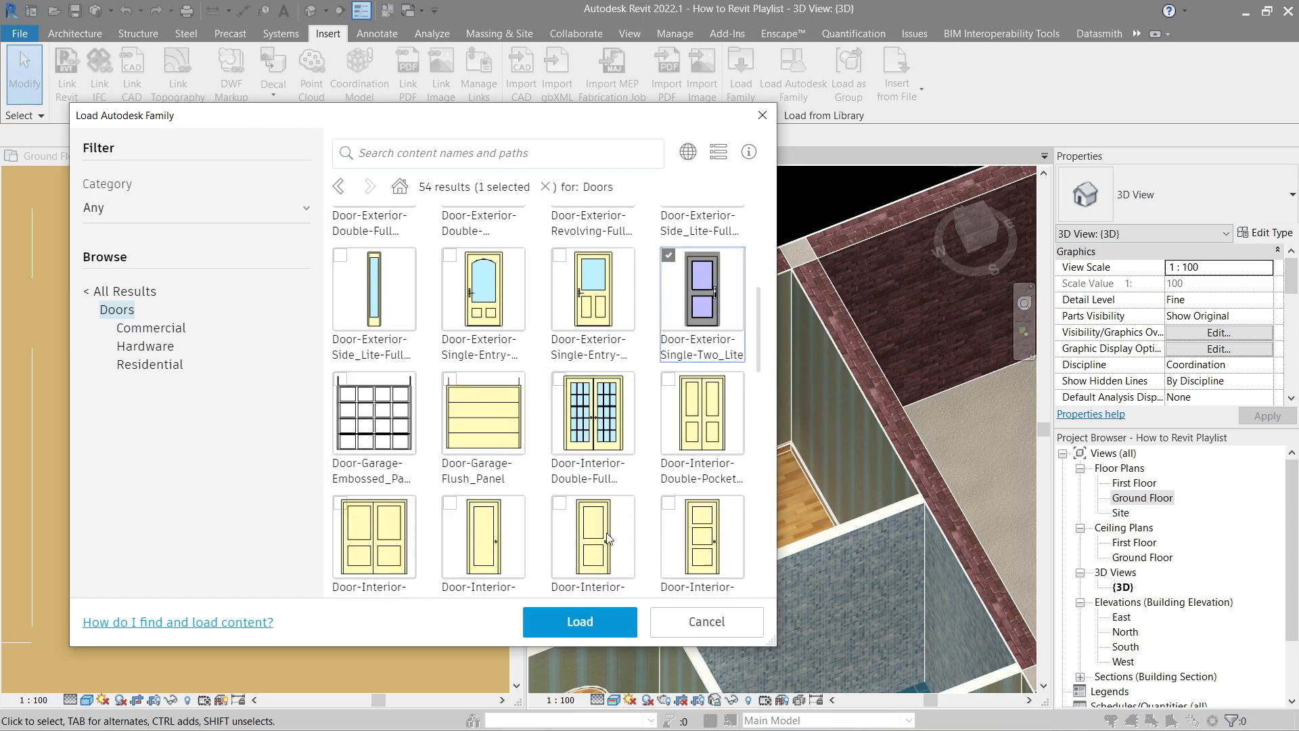
left_click(579, 621)
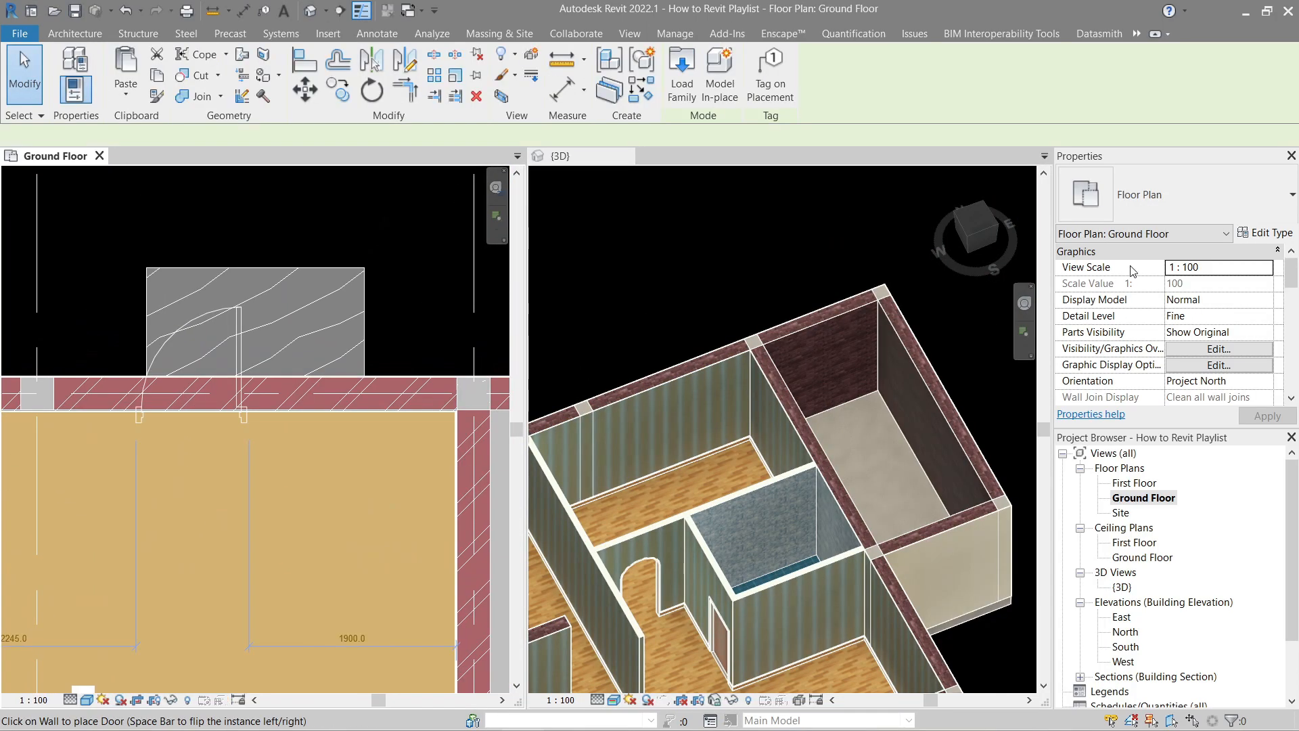
left_click(315, 379)
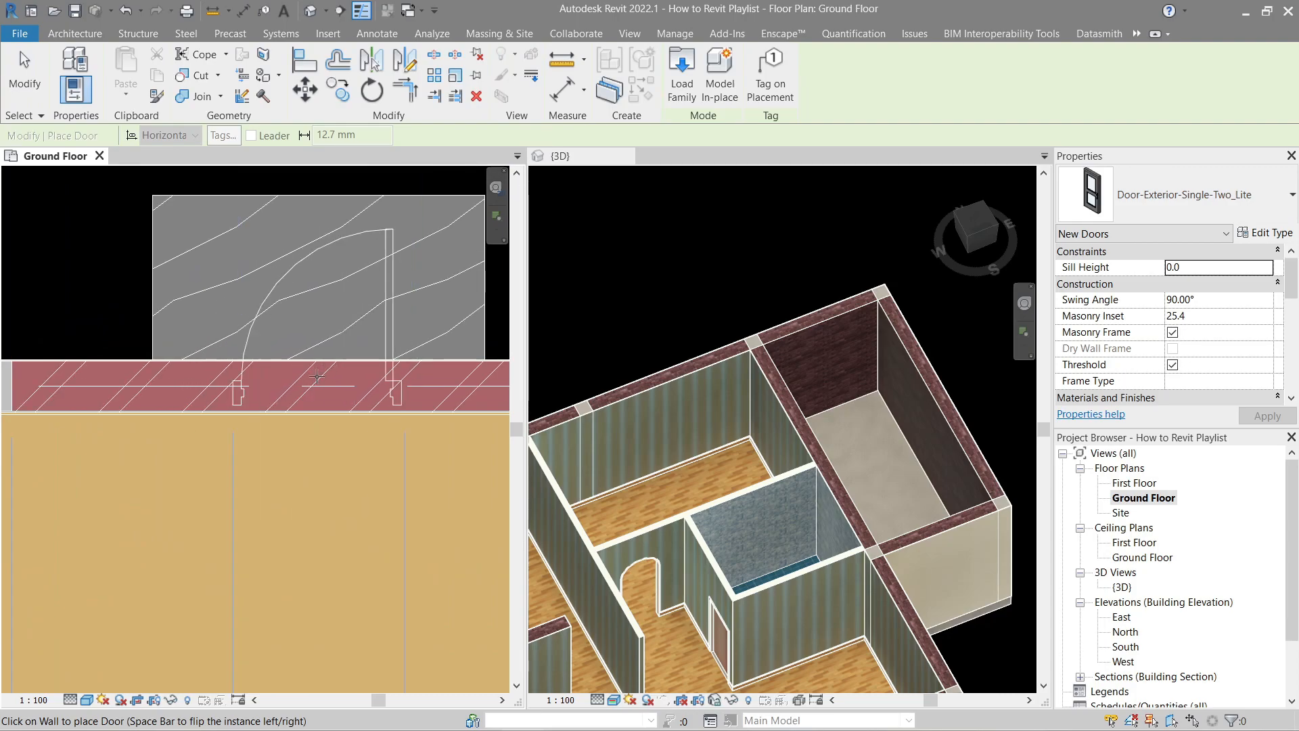
mouse_move(320, 382)
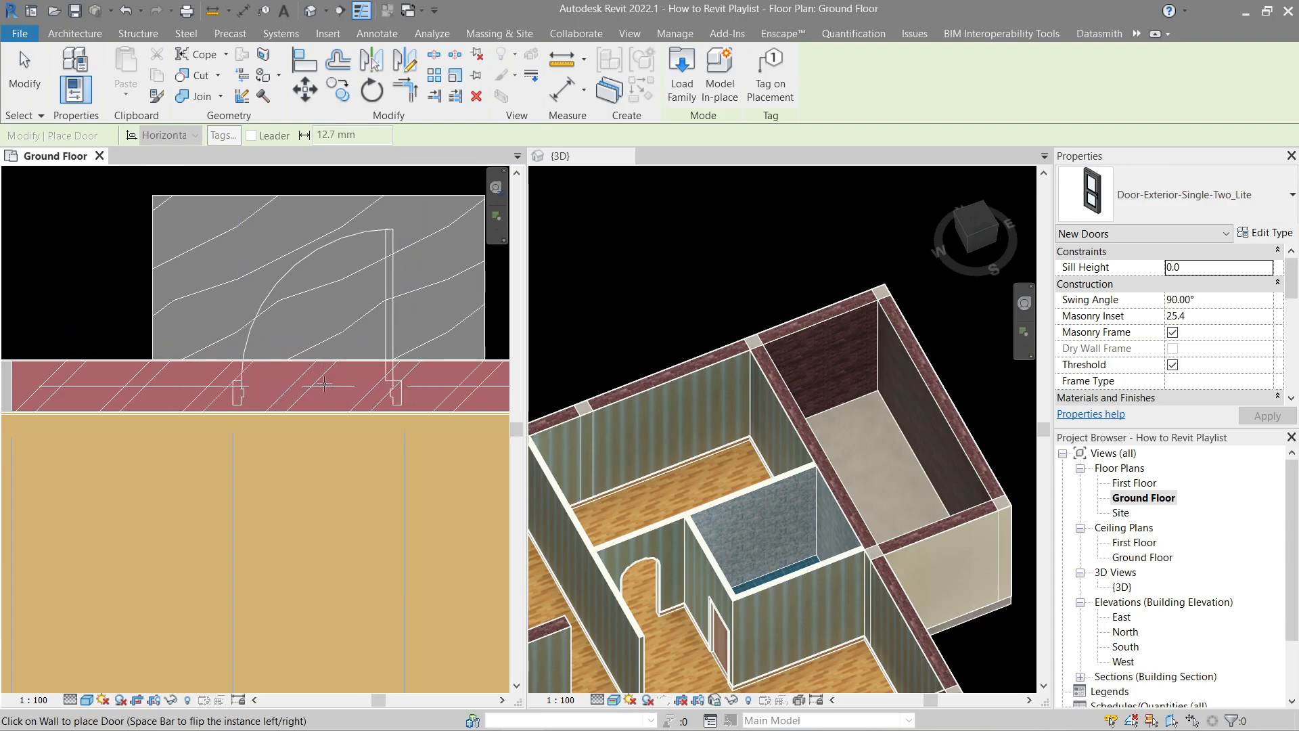
left_click(327, 32)
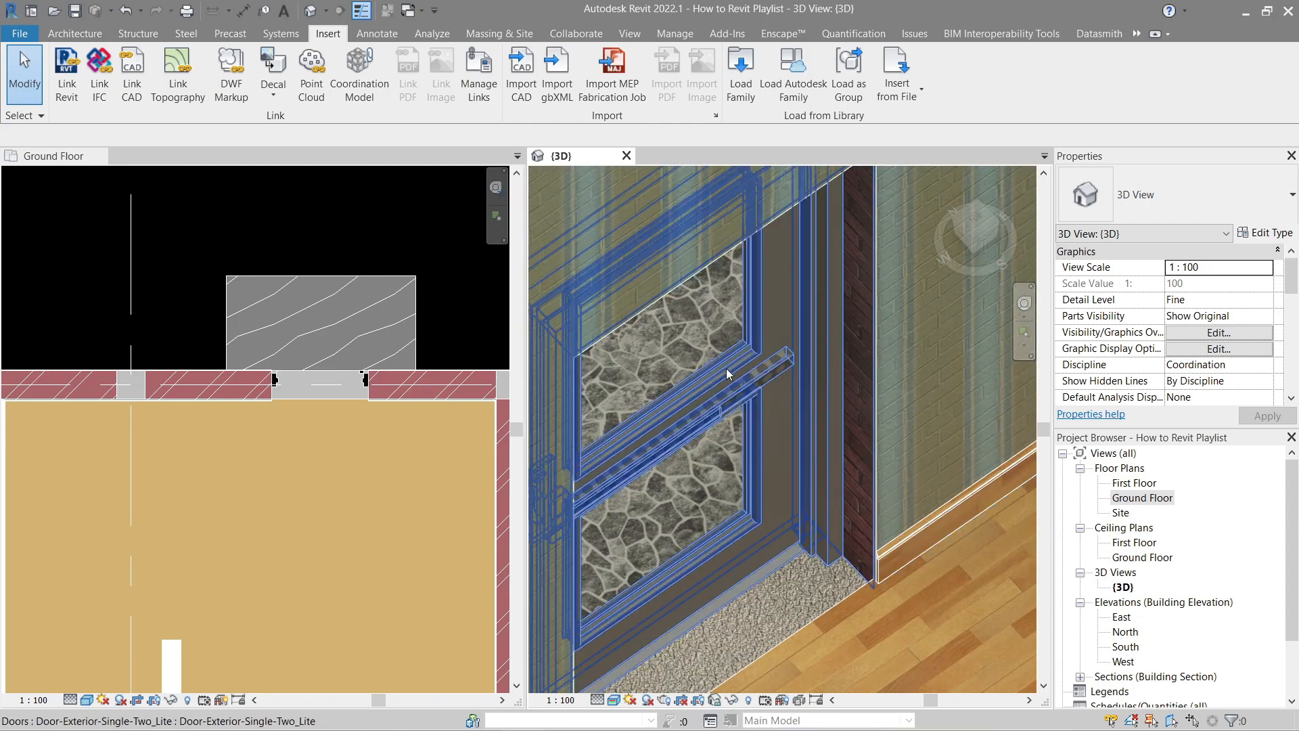
Turn off Show Edges in Graphic Display Options for the realistic 3D view
left_click(611, 700)
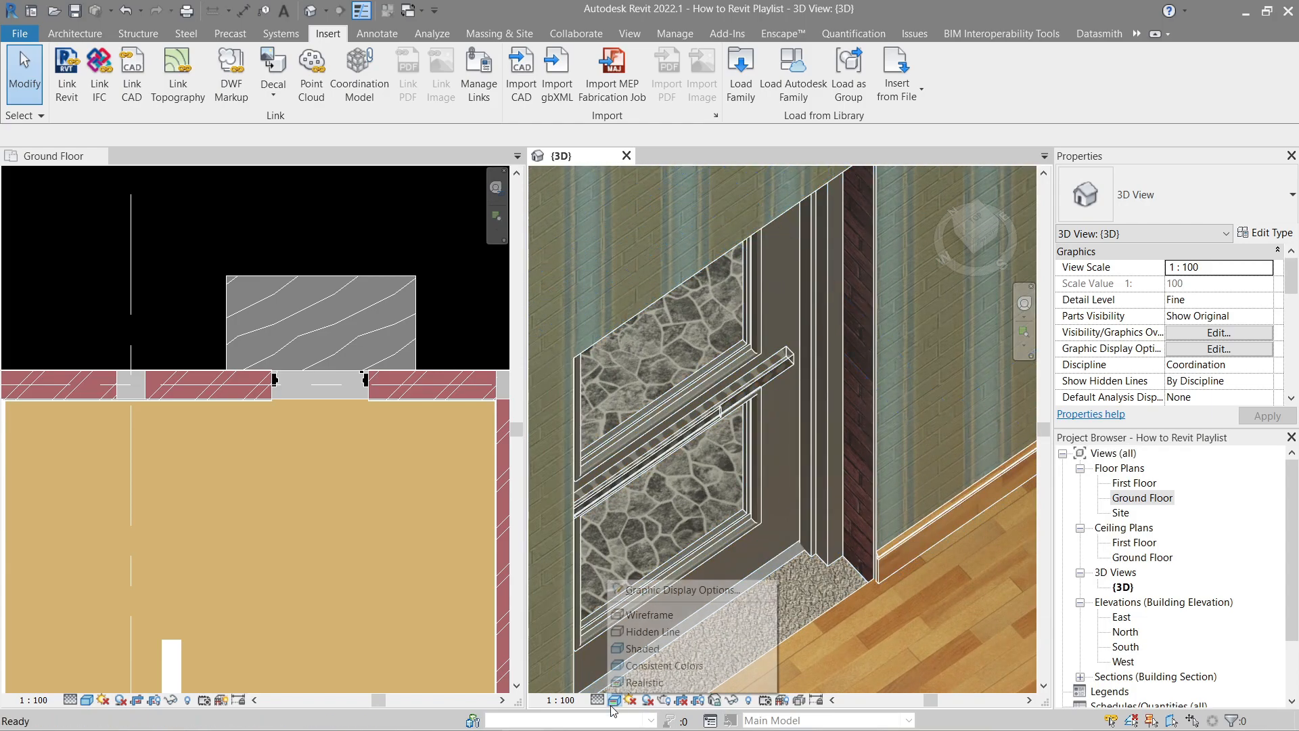
left_click(681, 589)
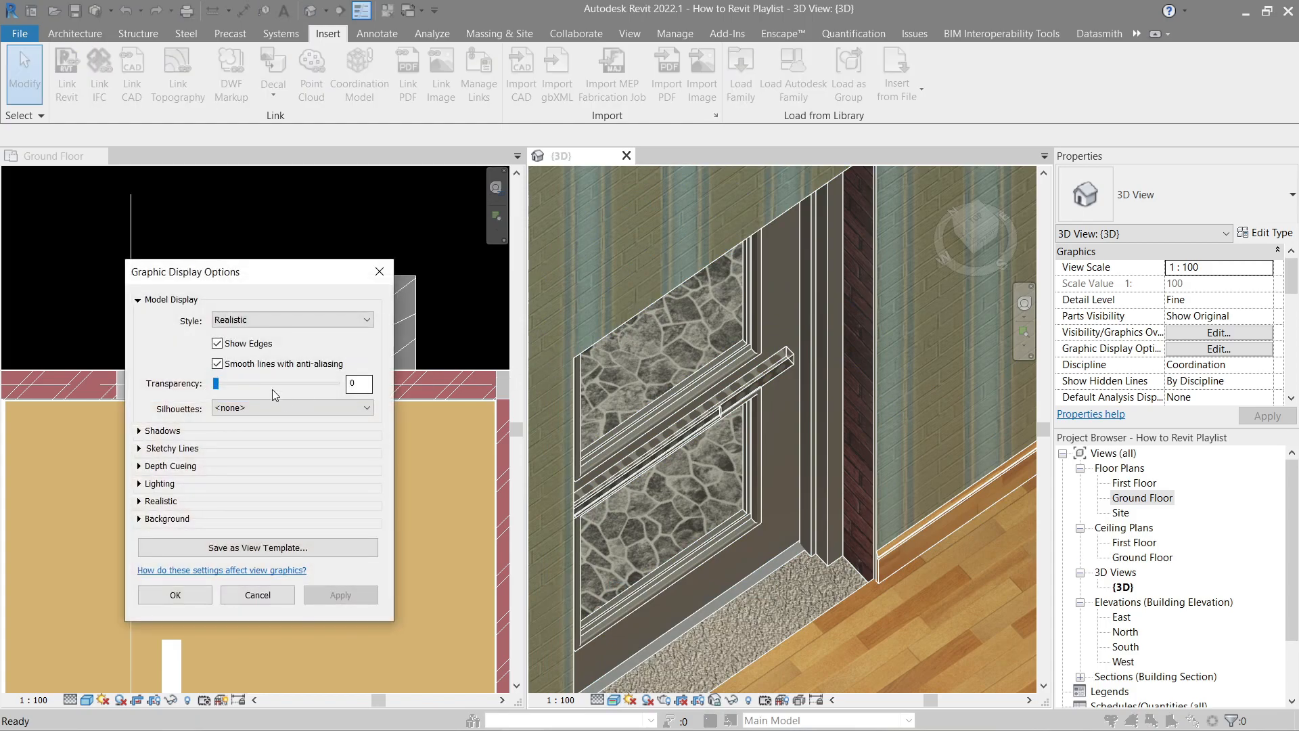
left_click(217, 343)
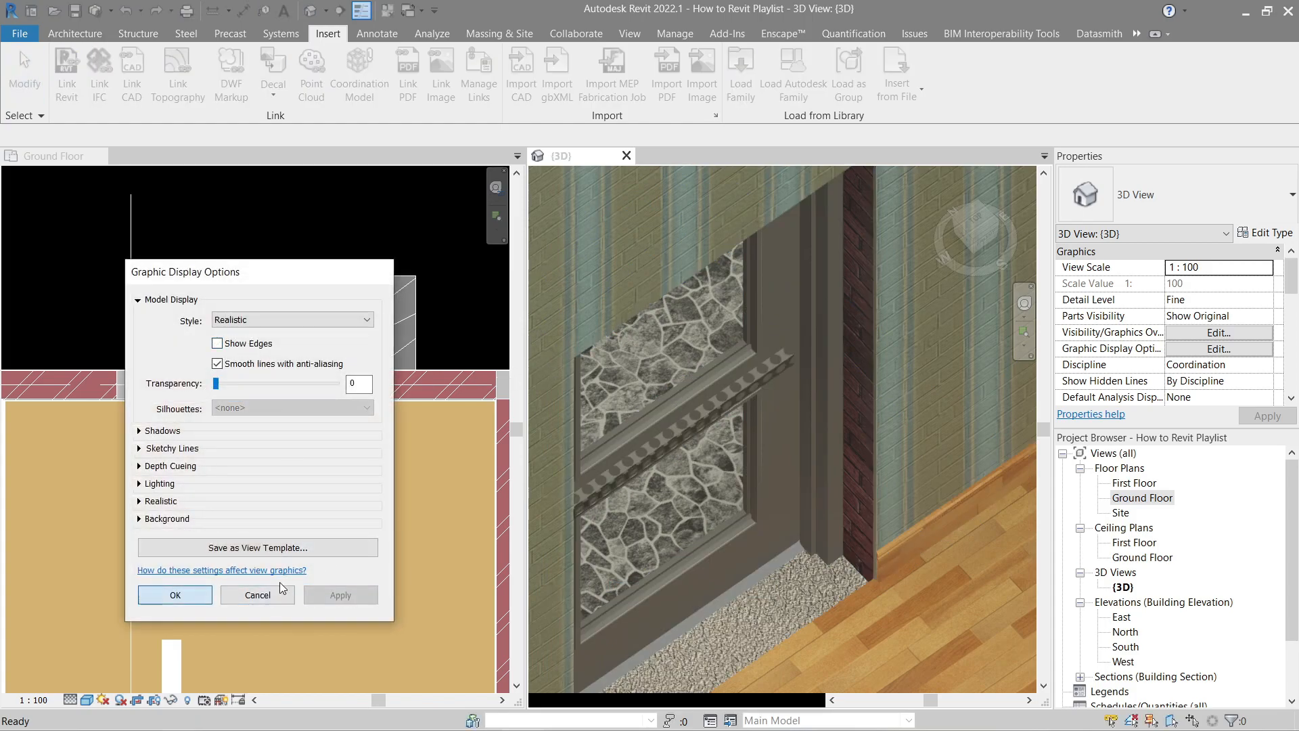
left_click(175, 594)
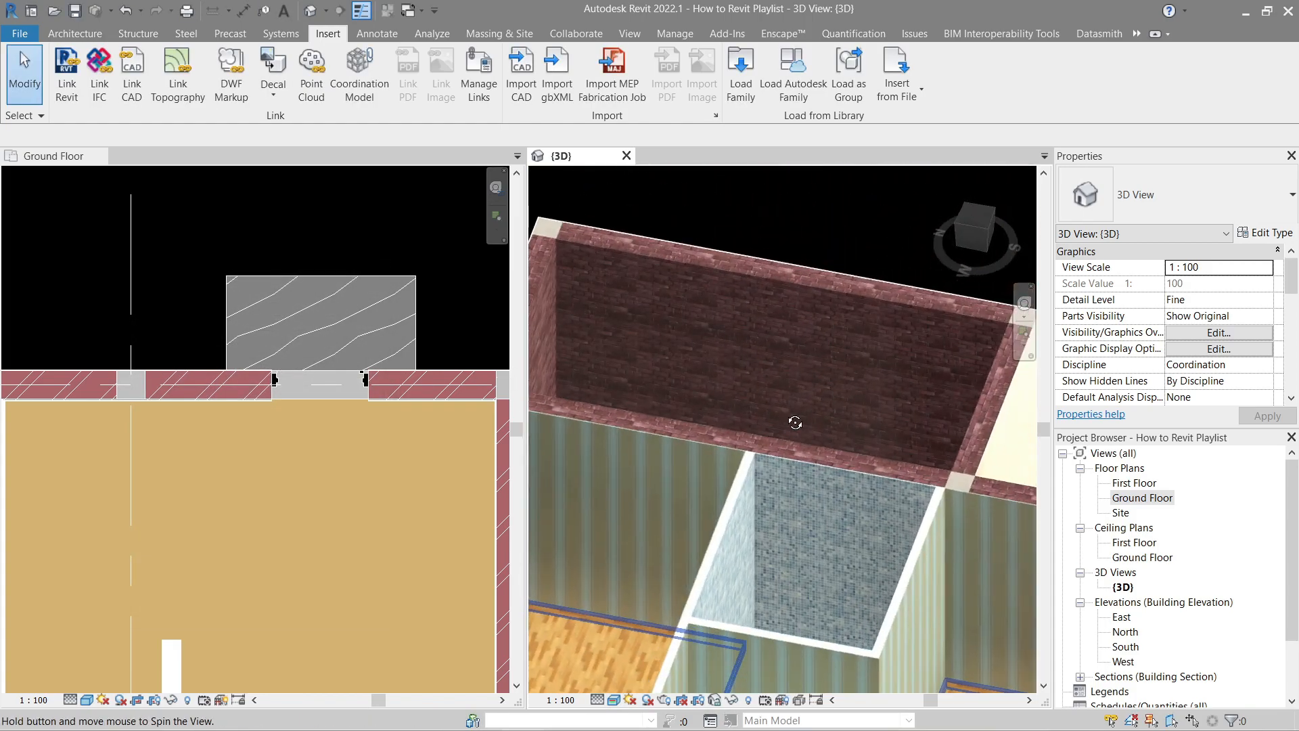
left_click(51, 155)
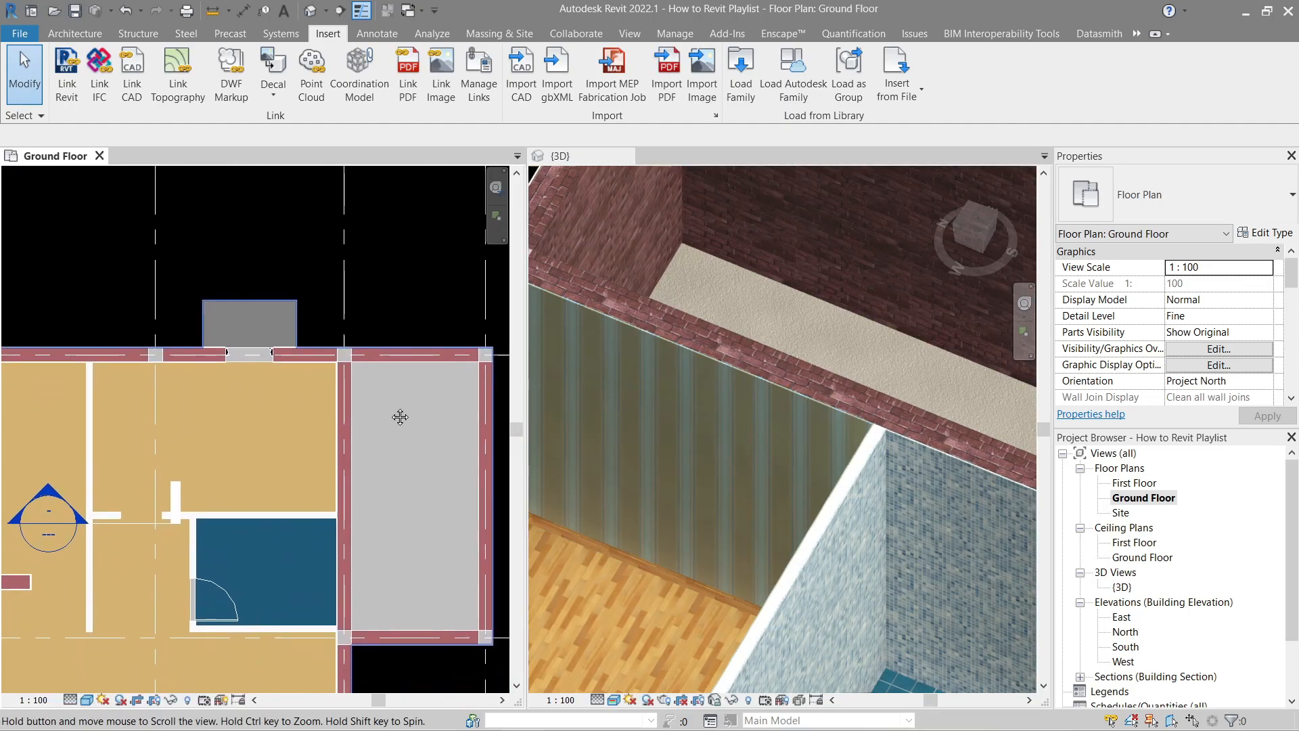
mouse_move(389, 414)
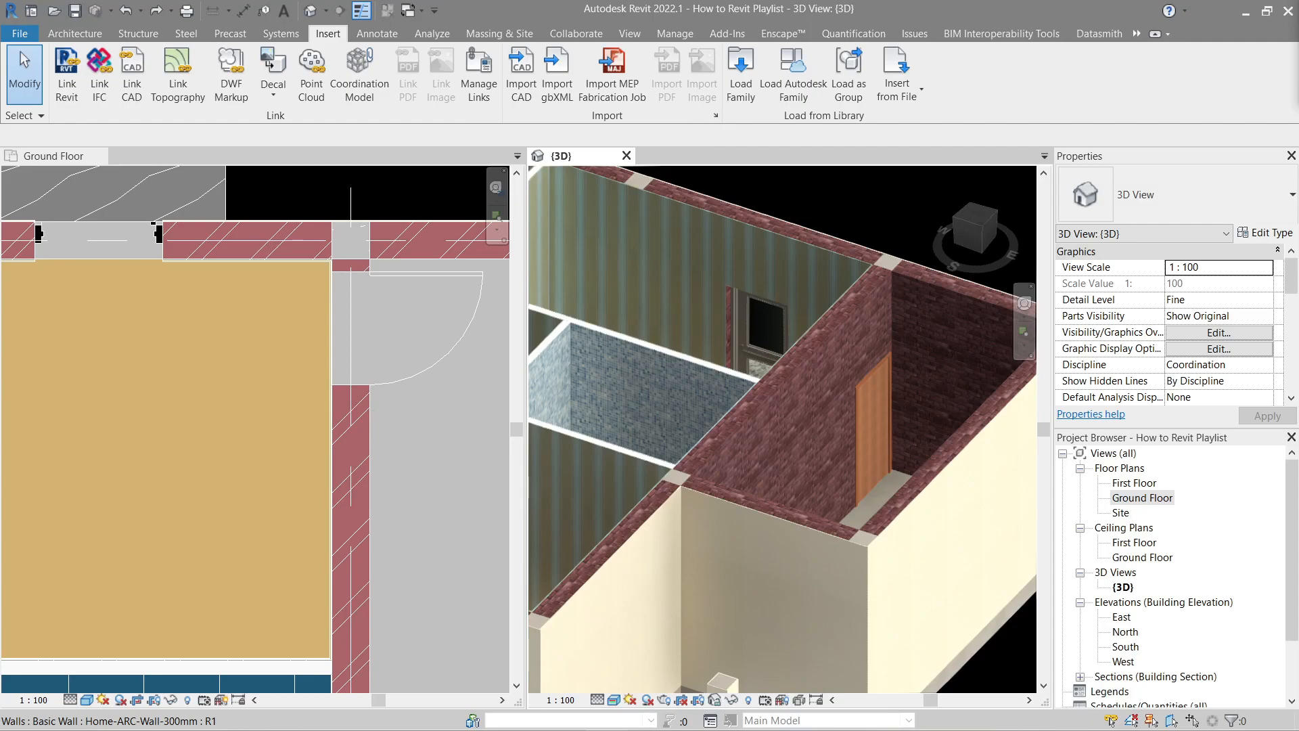
mouse_move(788, 7)
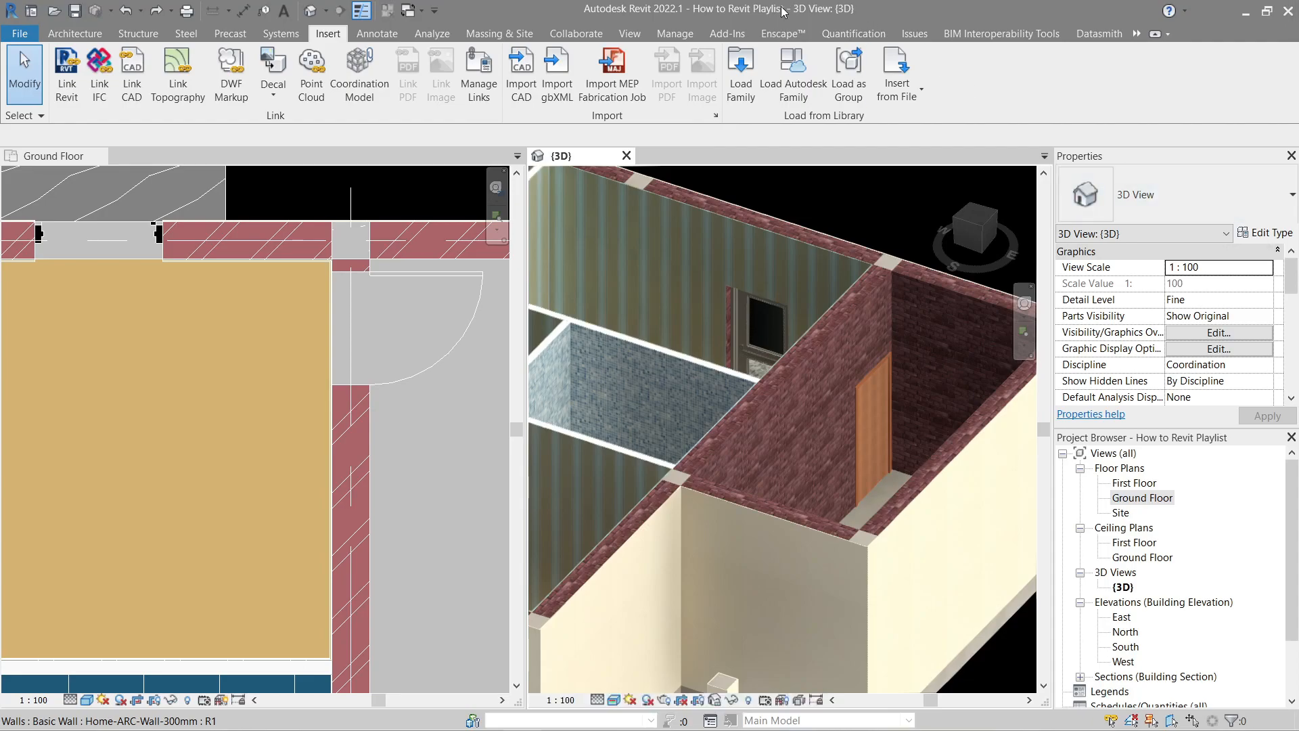
mouse_move(498, 32)
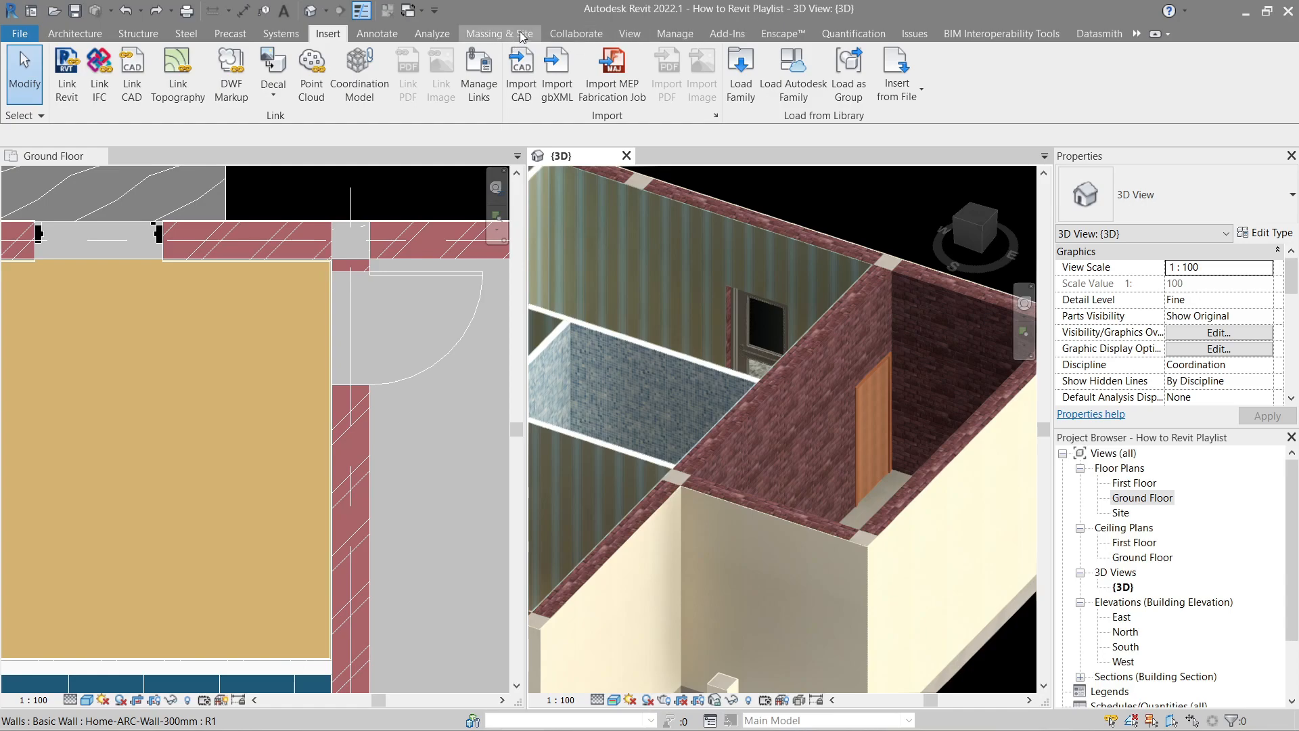
Load the two garage door families, including Door-Garage-Flush_Panel, from the Autodesk library
left_click(791, 73)
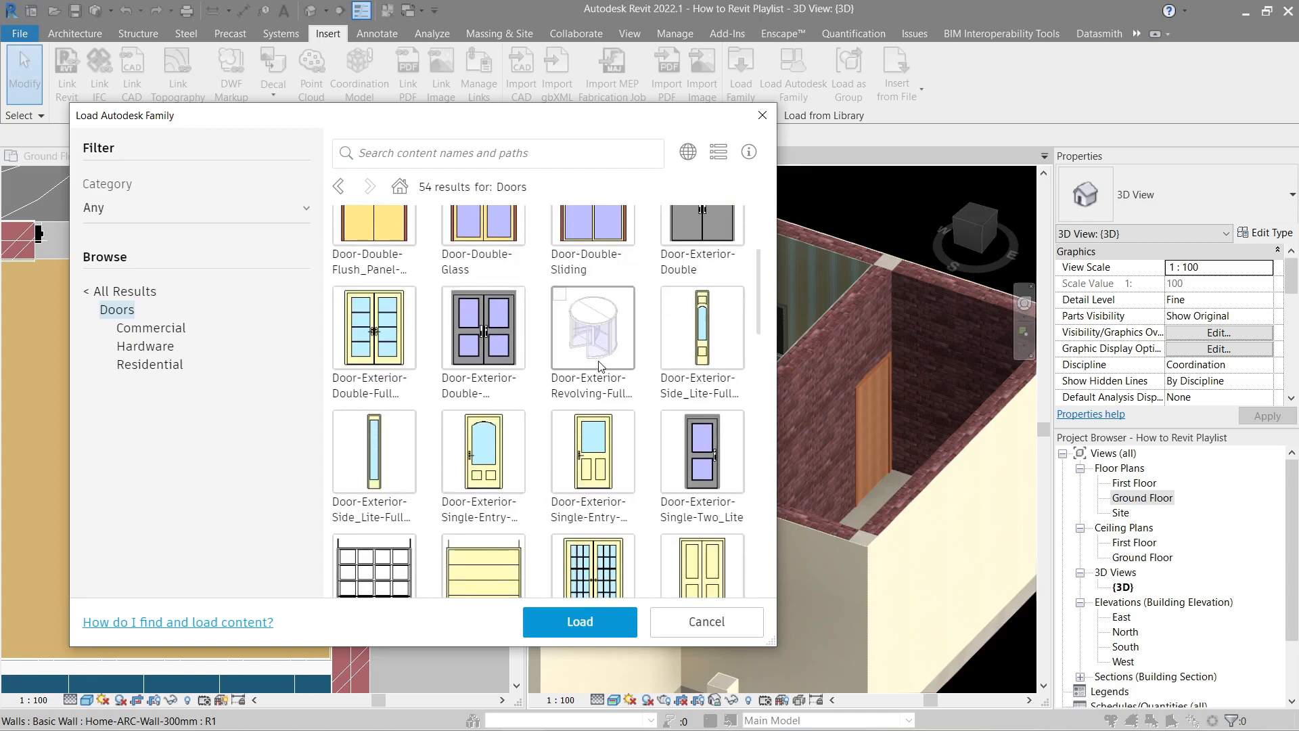
scroll("down", 3)
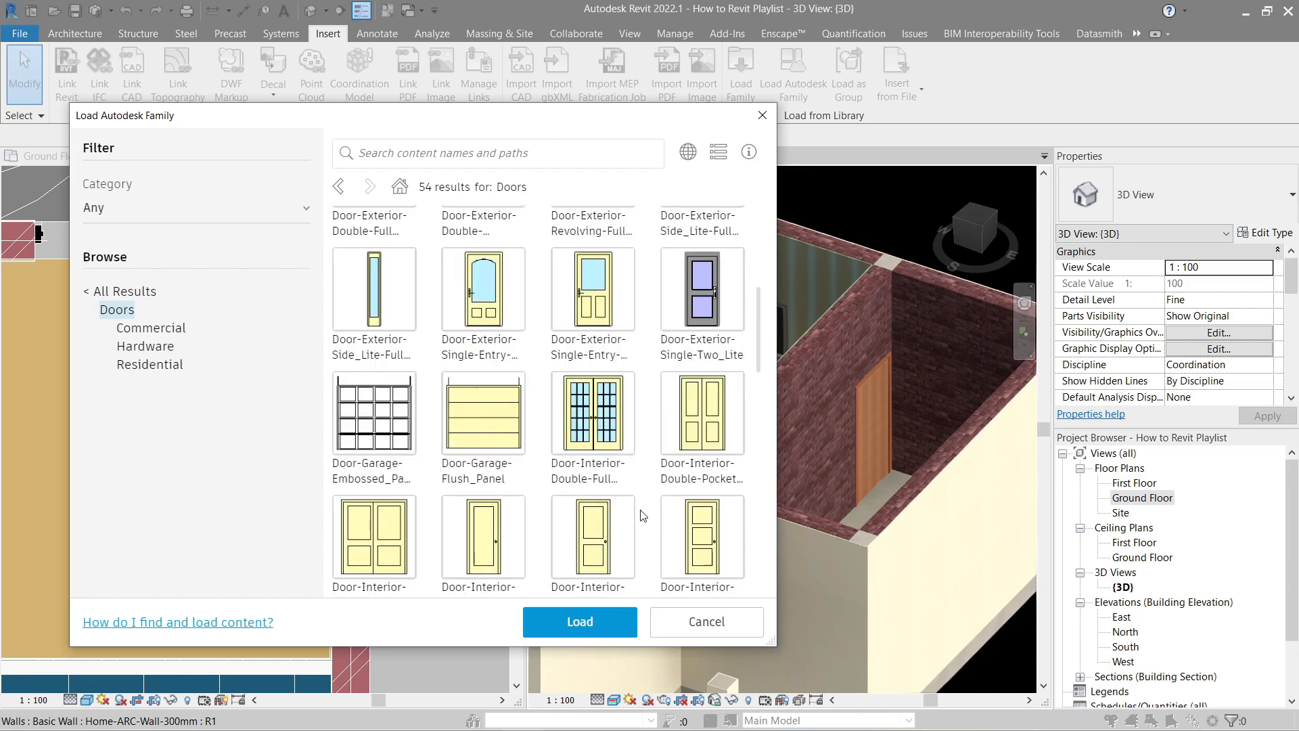
scroll("up", 3)
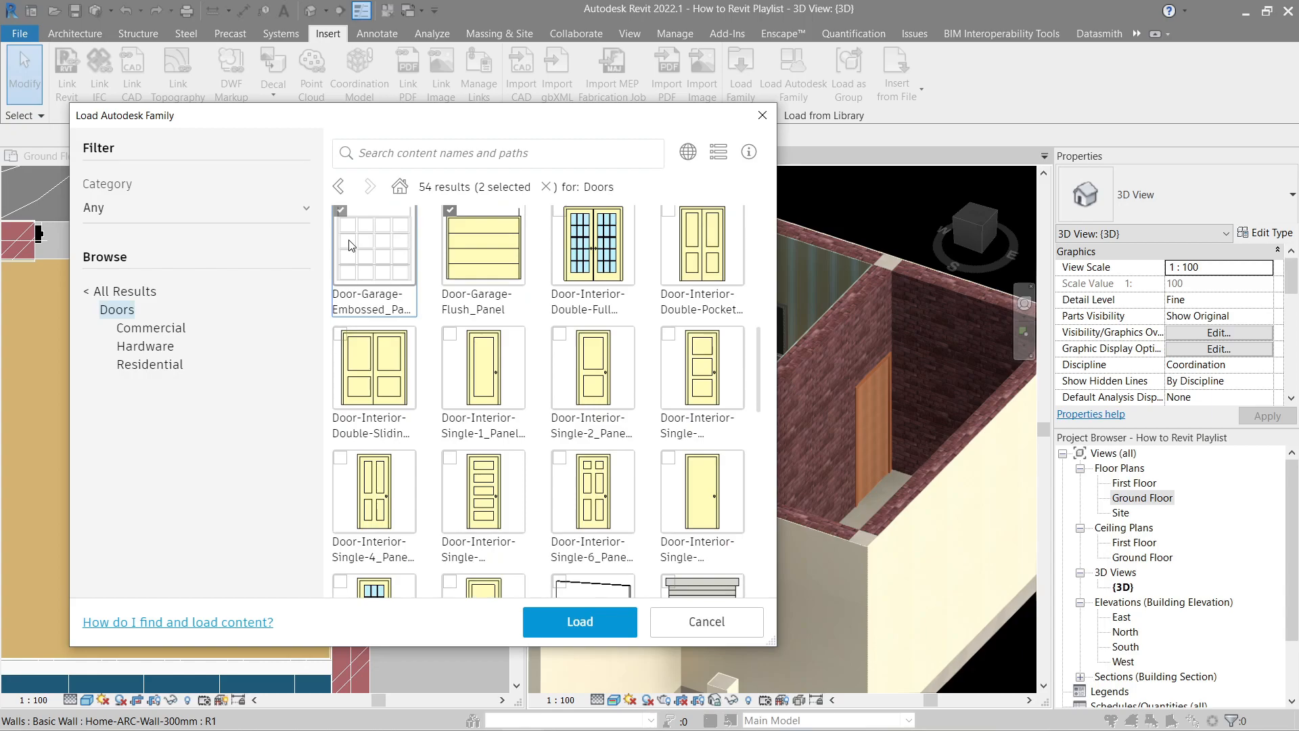
left_click(579, 622)
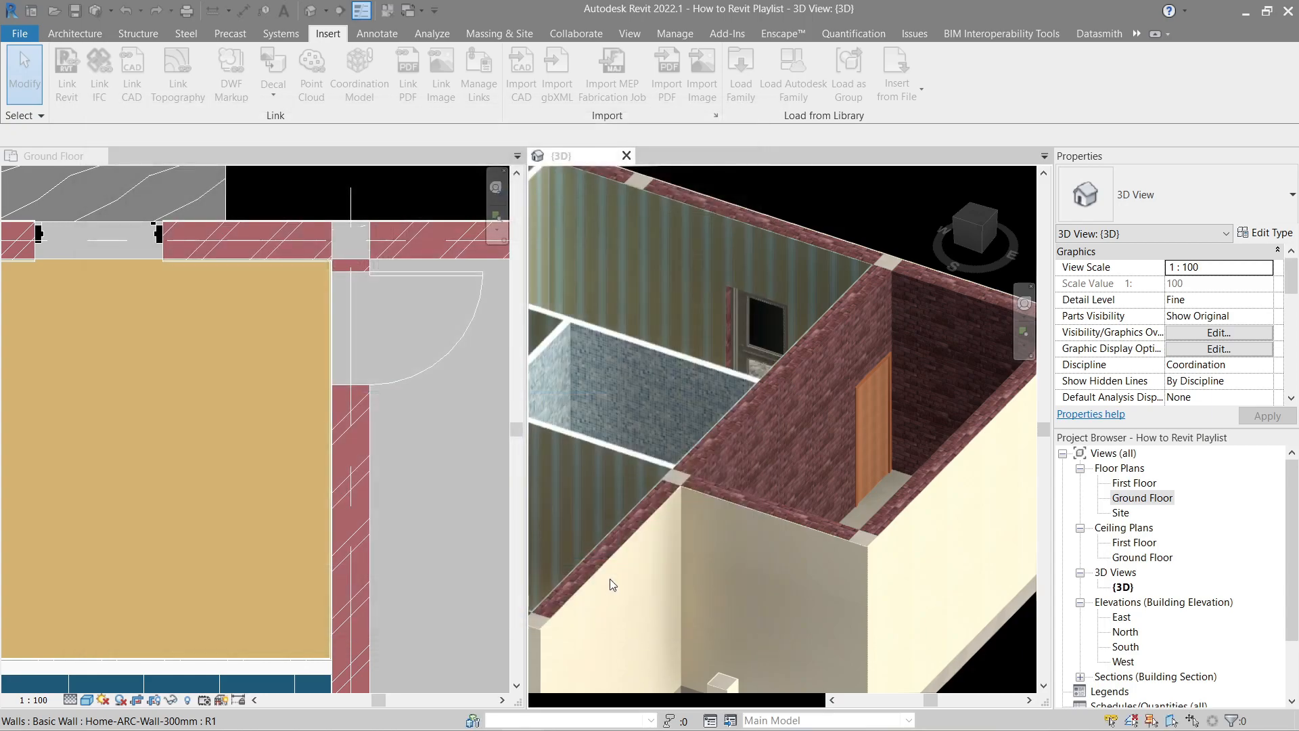
Place a Door-Garage-Flush_Panel 96" x 84" door in the garage's front wall
left_click(763, 569)
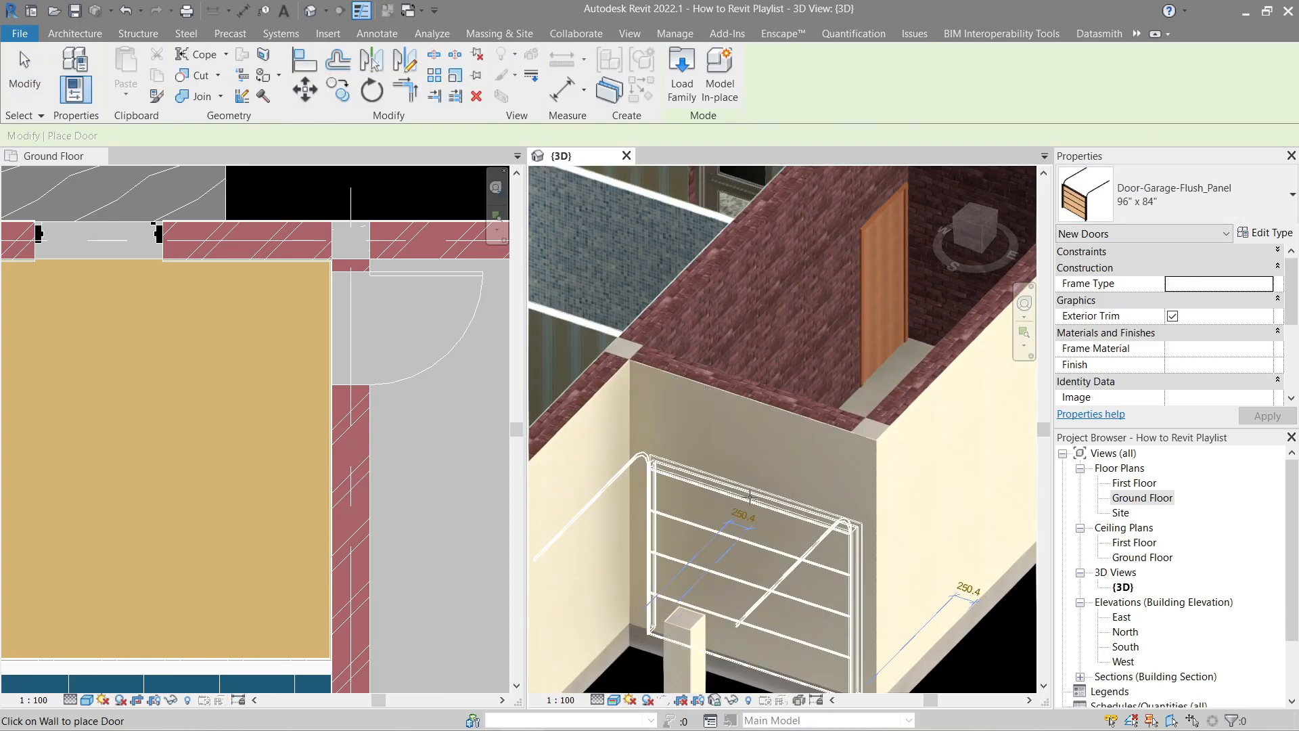
left_click(52, 156)
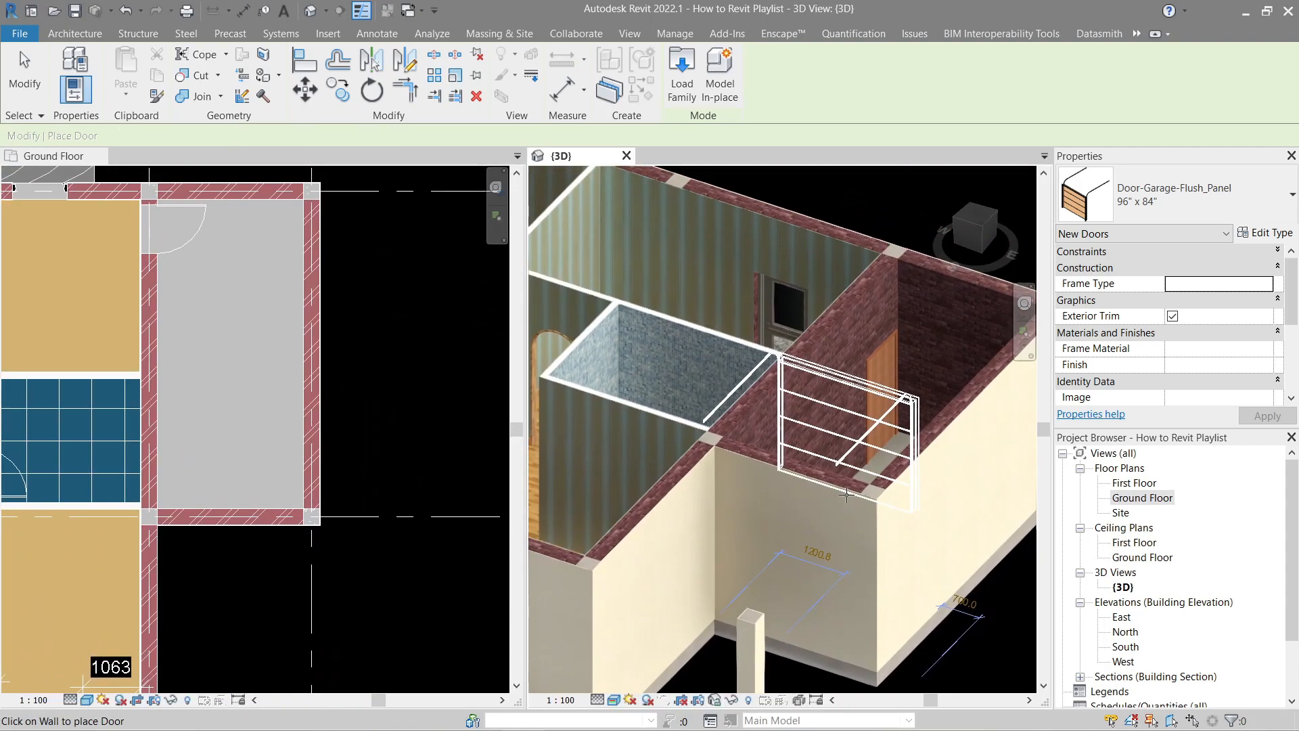
left_click(46, 155)
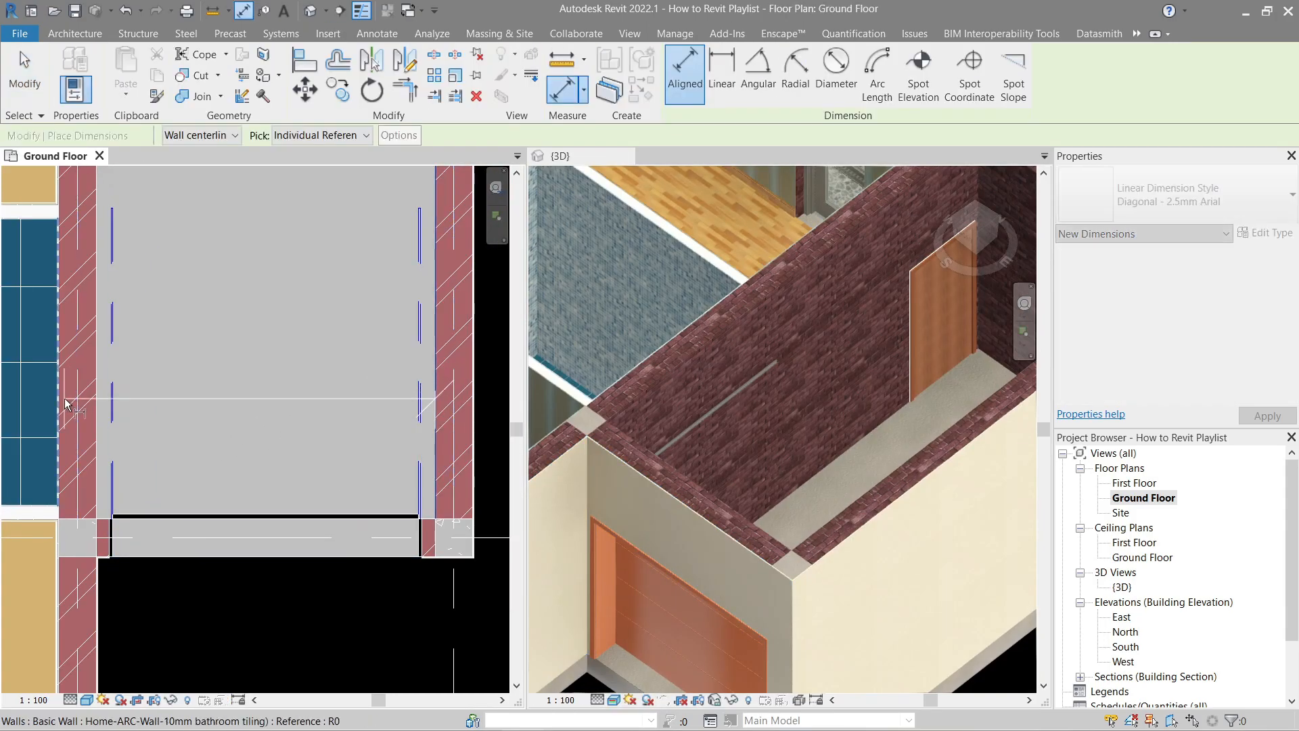
Dimension the garage interior at 2700 and set the garage door type width to 2650
left_click(241, 328)
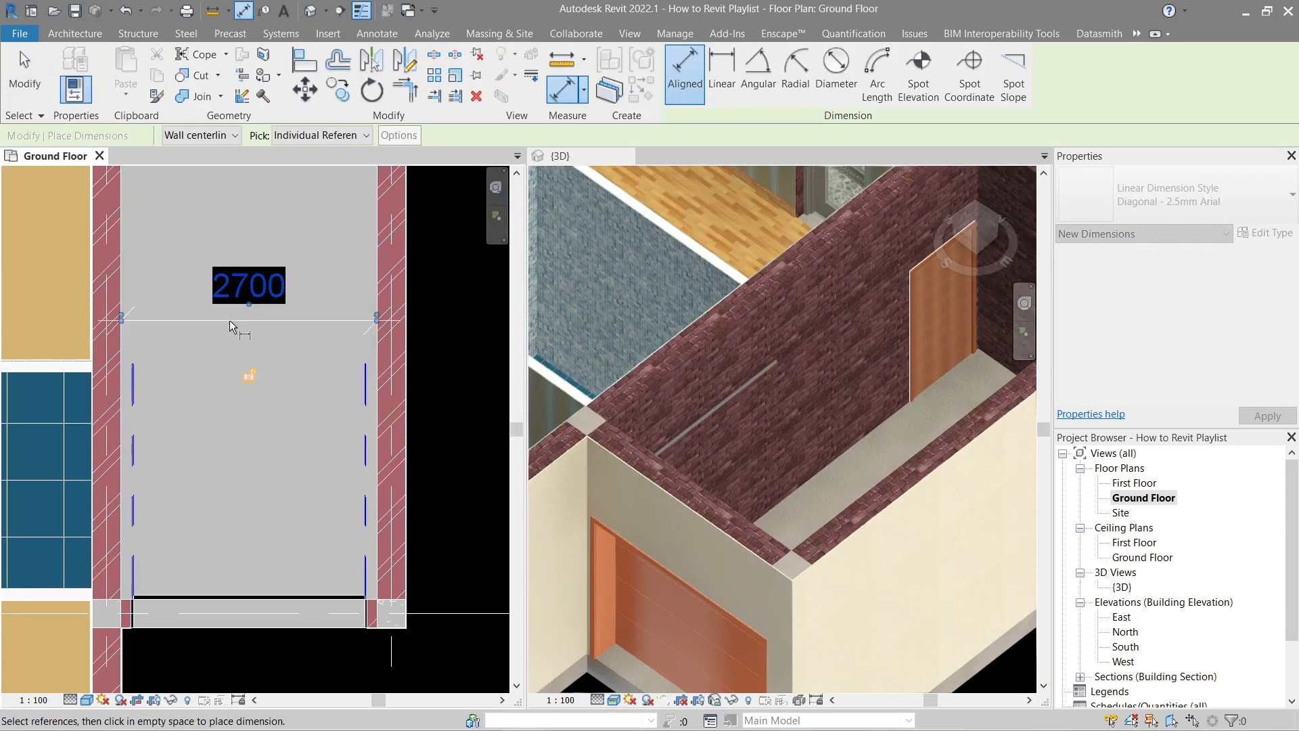
left_click(249, 609)
type("2650")
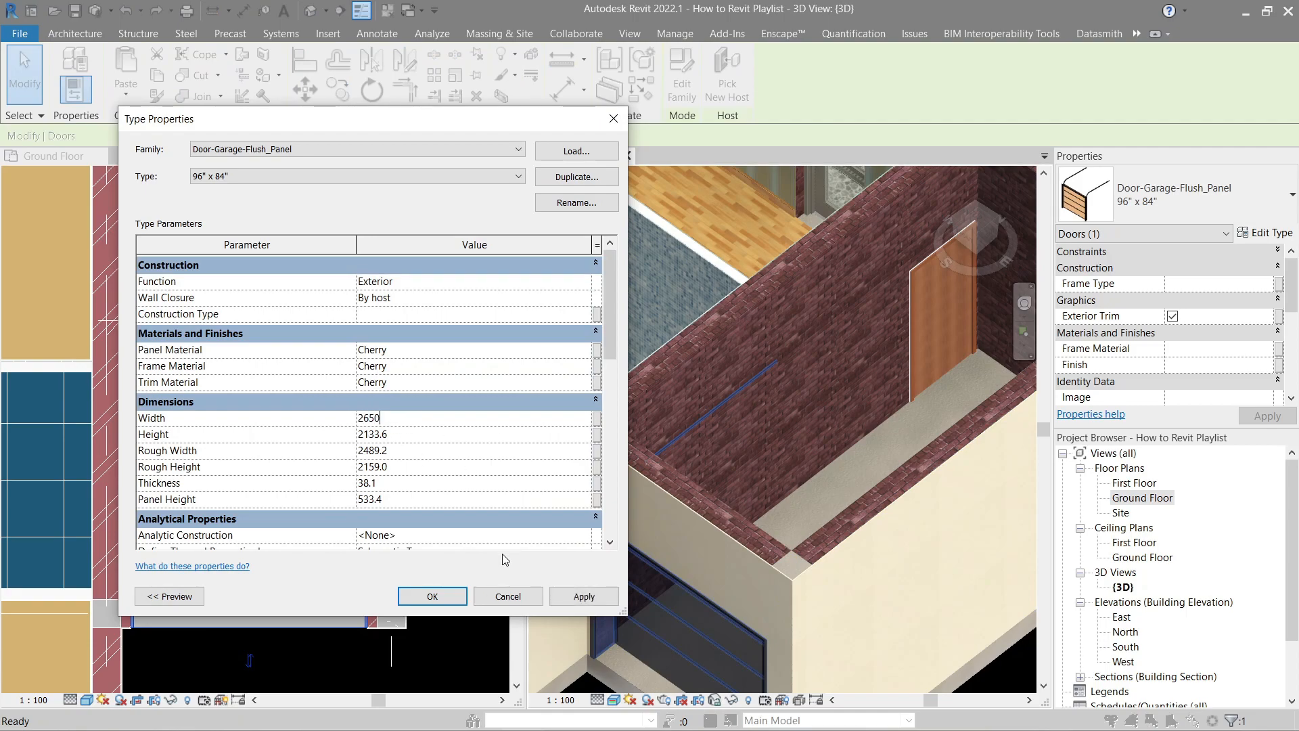
left_click(430, 595)
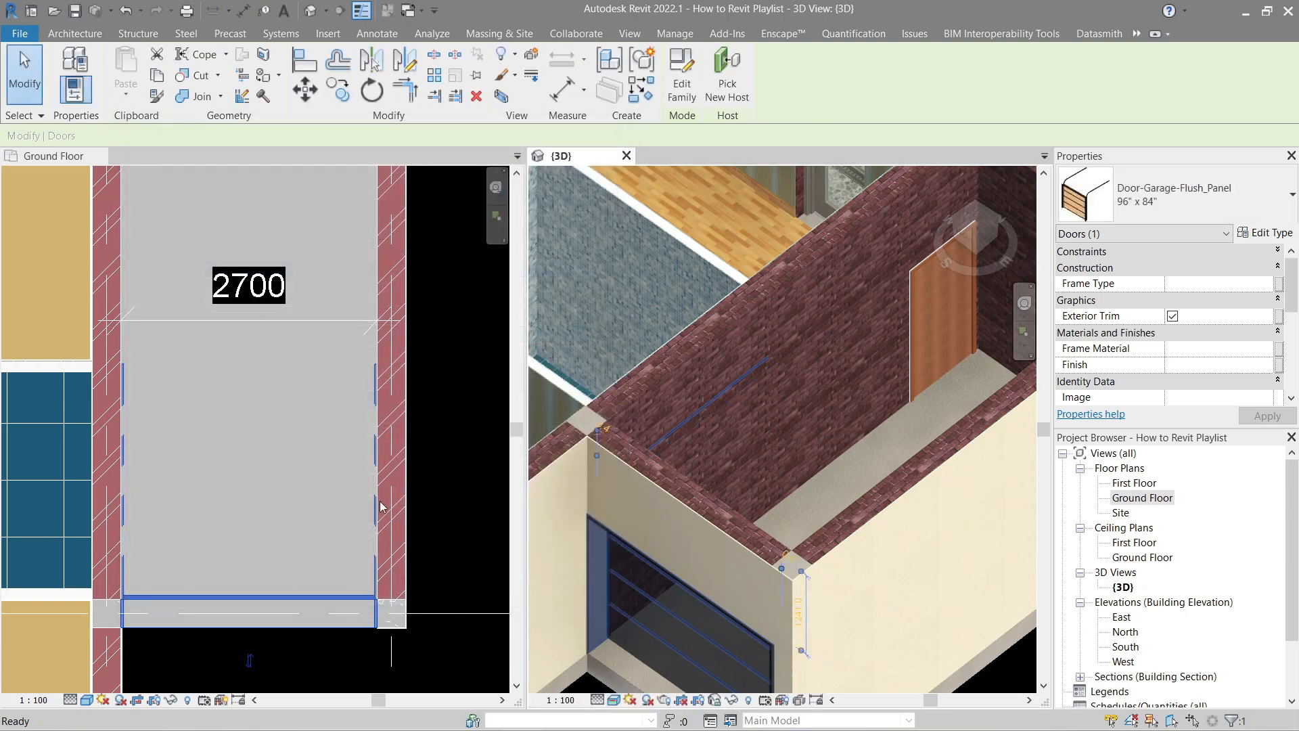
left_click(328, 32)
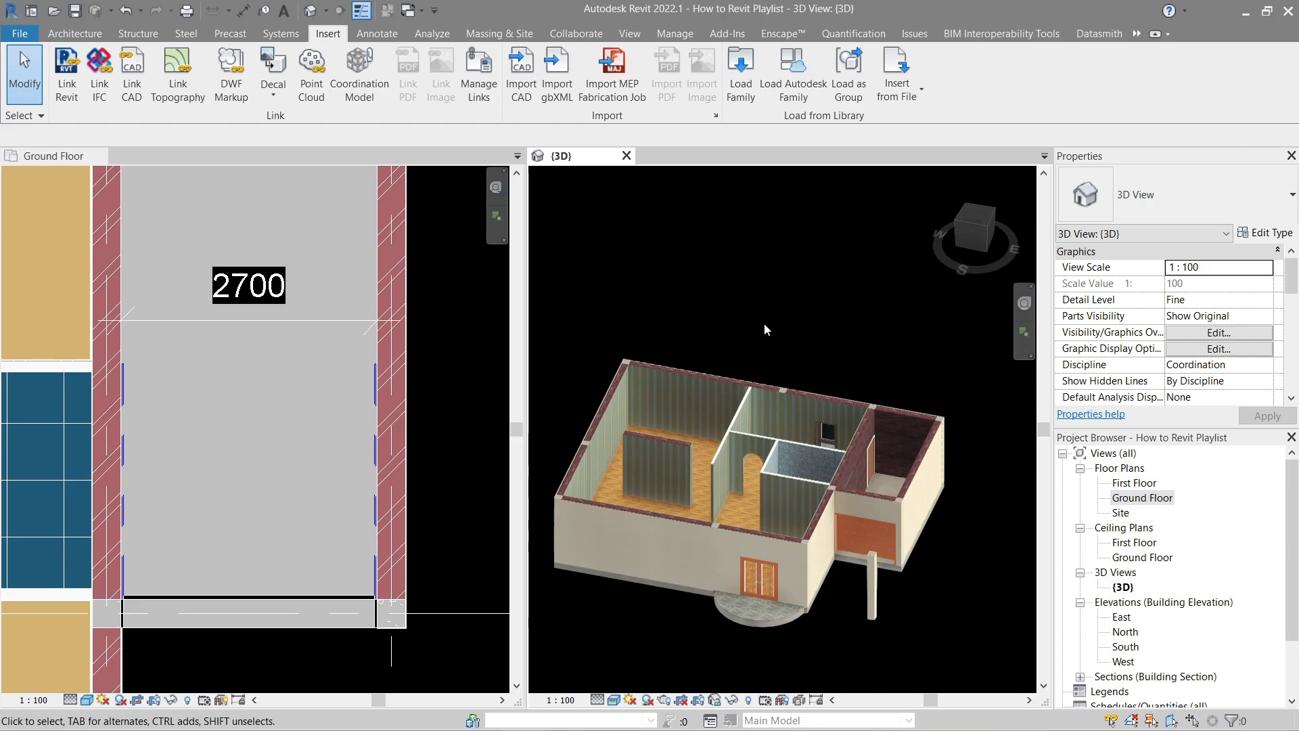
mouse_move(714, 340)
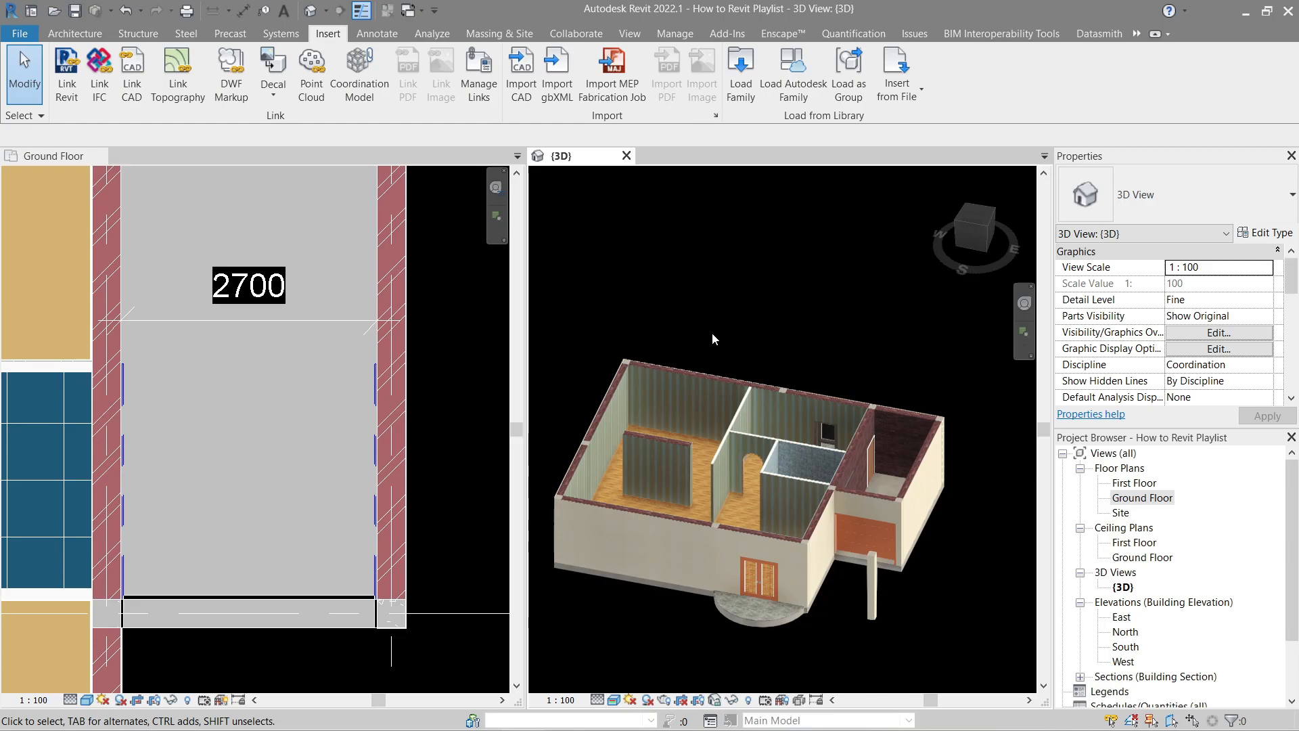